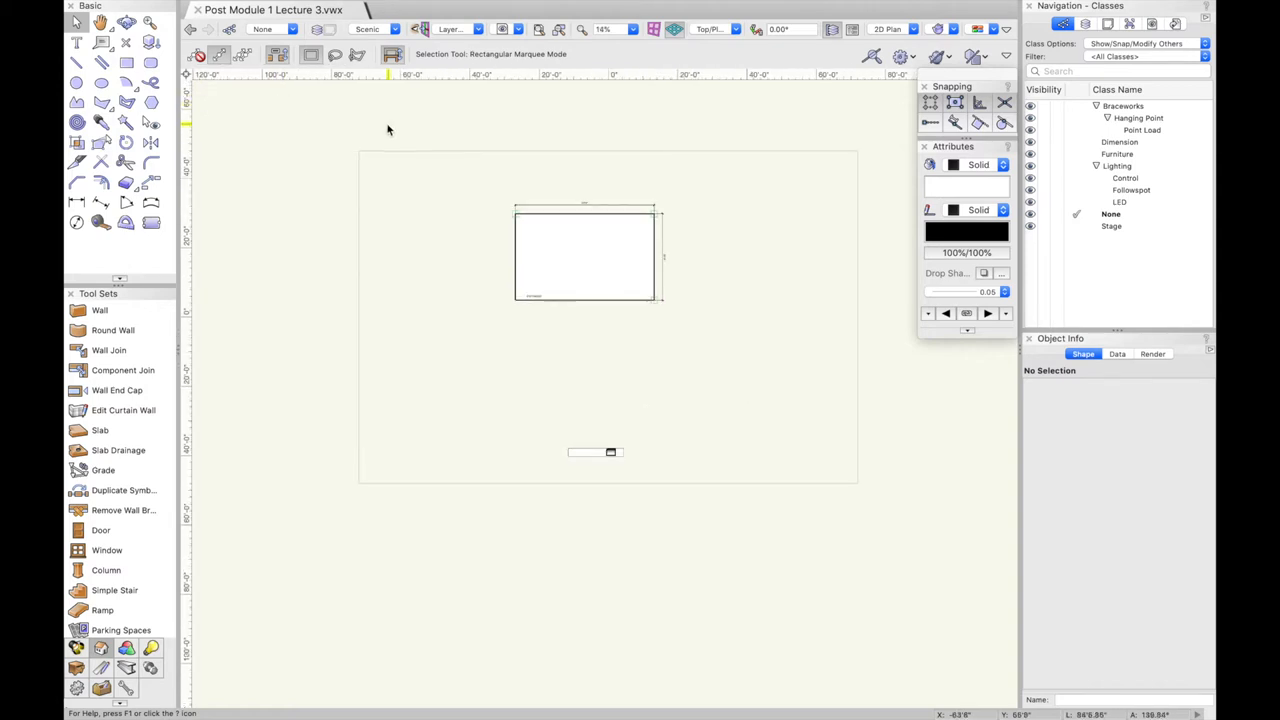
Draw a 70' by 80' floor rectangle around the stage and assign it to the Floor layer
{"action": "left_click", "coordinate": [107, 46]}
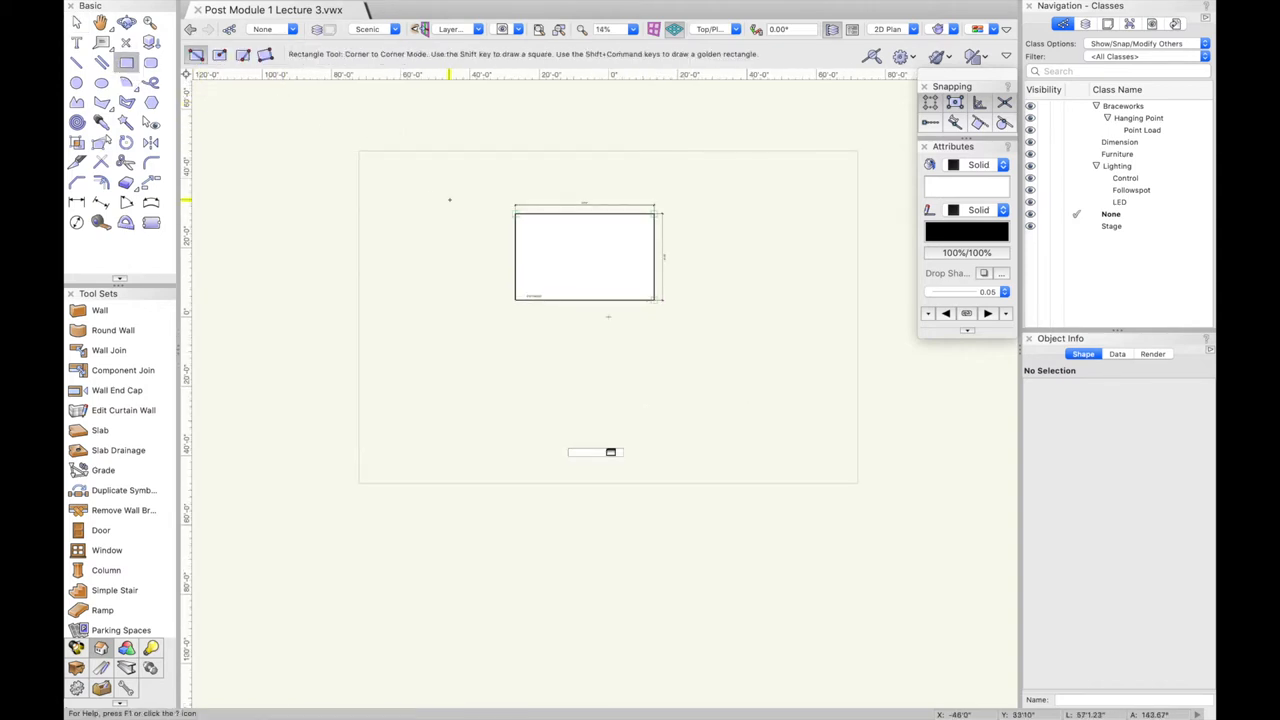
{"action": "mouse_move", "coordinate": [418, 177]}
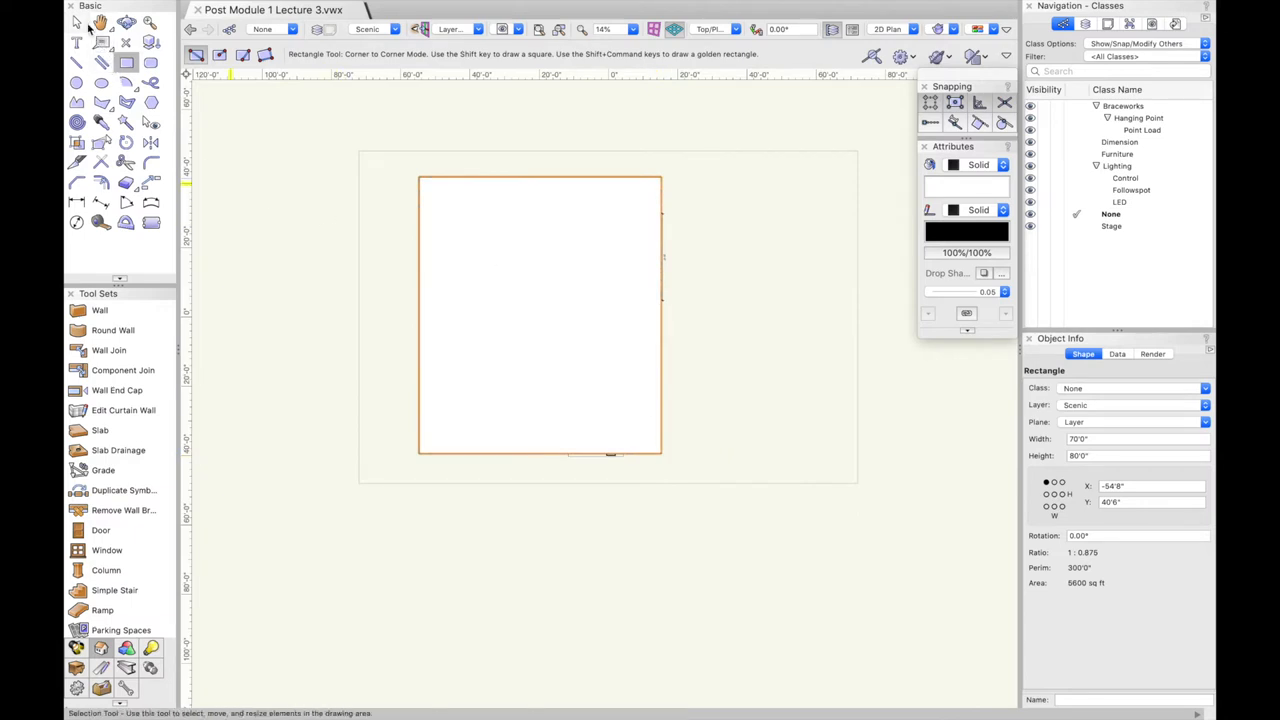
{"action": "mouse_move", "coordinate": [75, 22]}
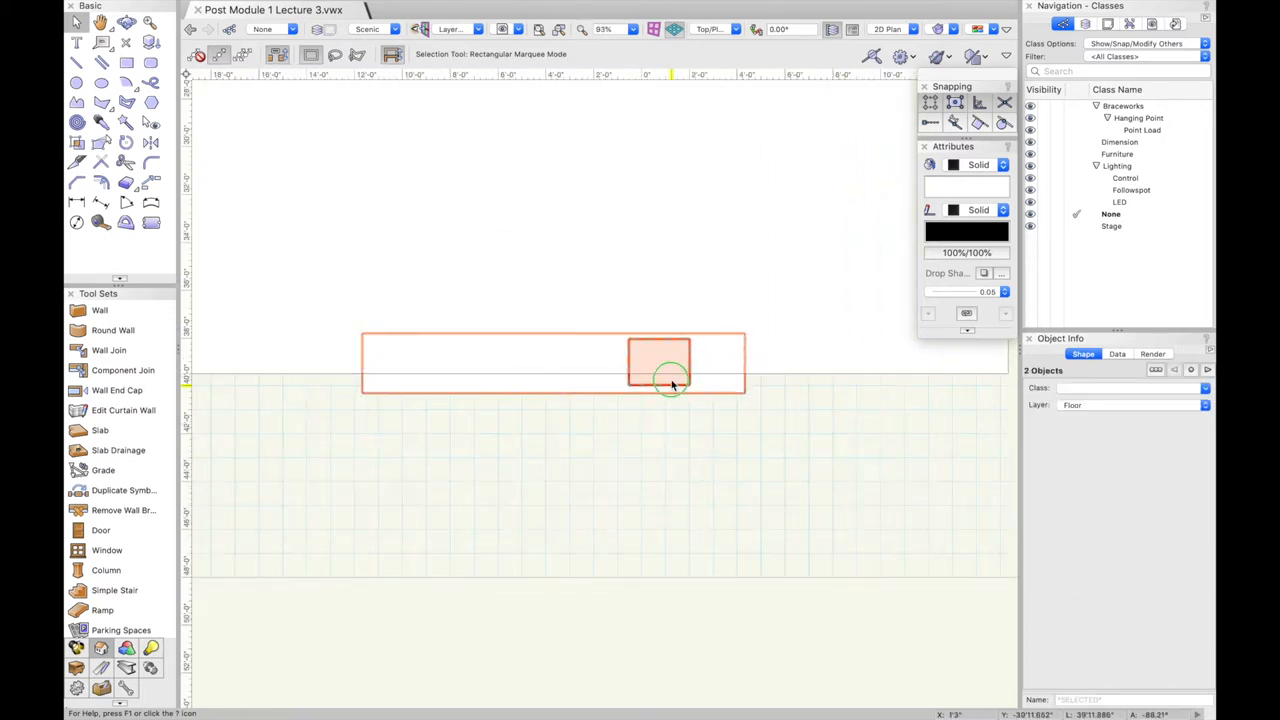
{"action": "right_click", "coordinate": [670, 383]}
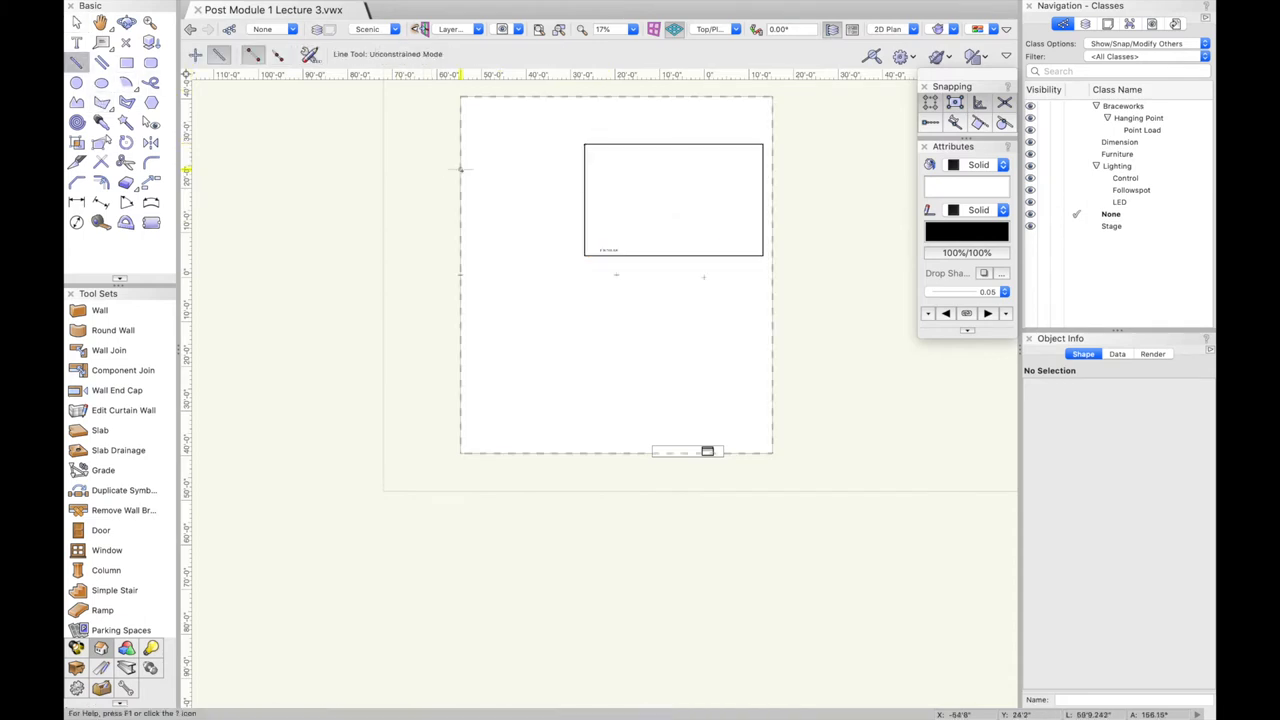
{"action": "mouse_move", "coordinate": [461, 178]}
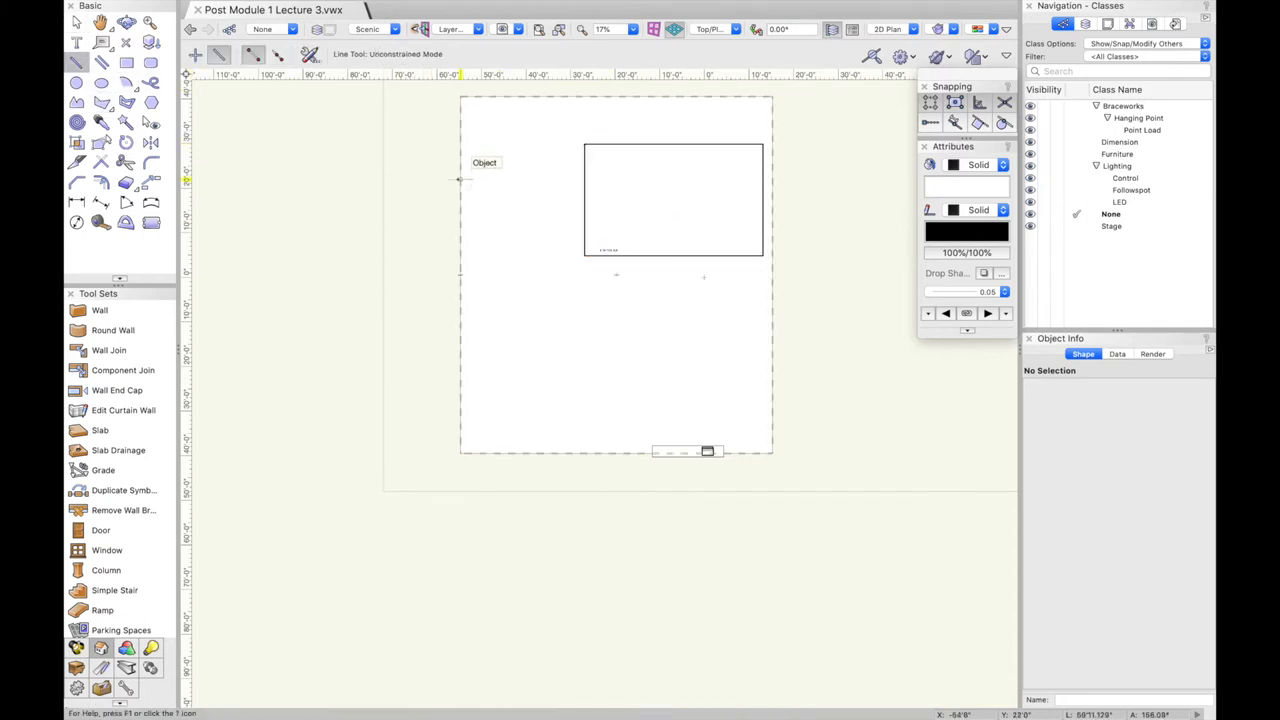
Draw an 80' horizontal line across the floor rectangle and drag the stage rectangle to its new position
{"action": "left_click_drag", "start_coordinate": [460, 178], "coordinate": [773, 178]}
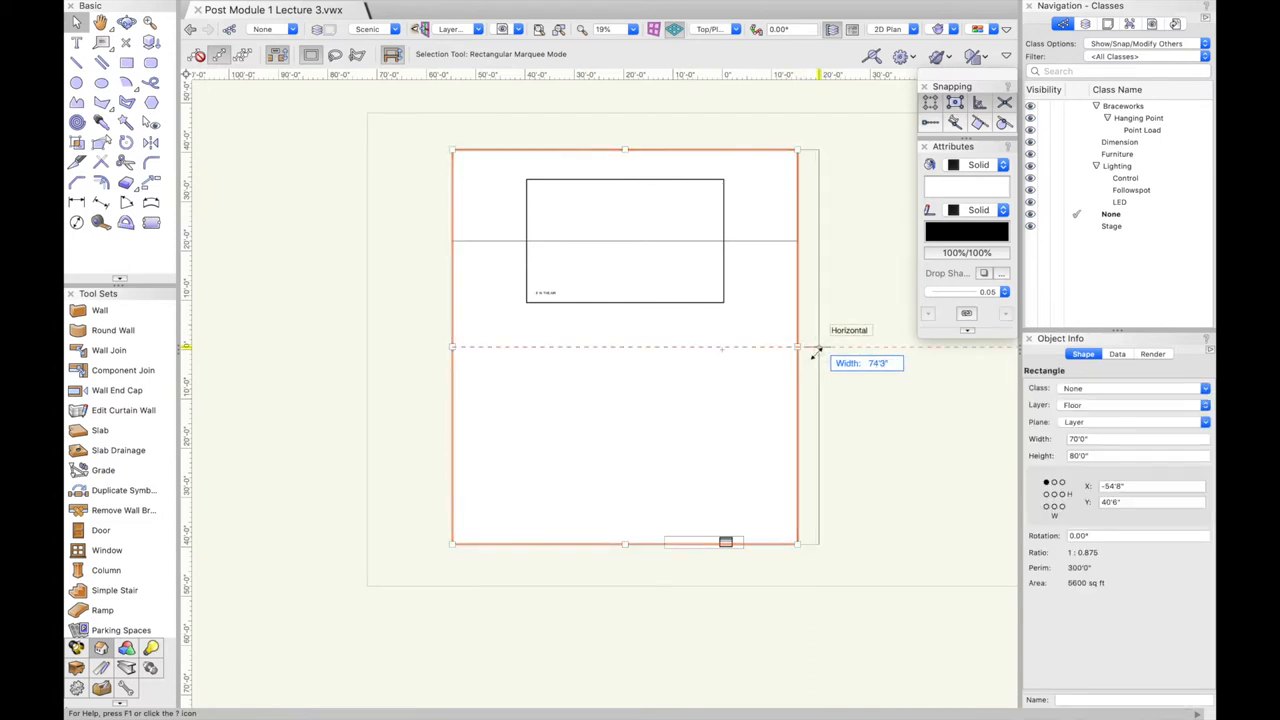
{"action": "type", "text": "80'"}
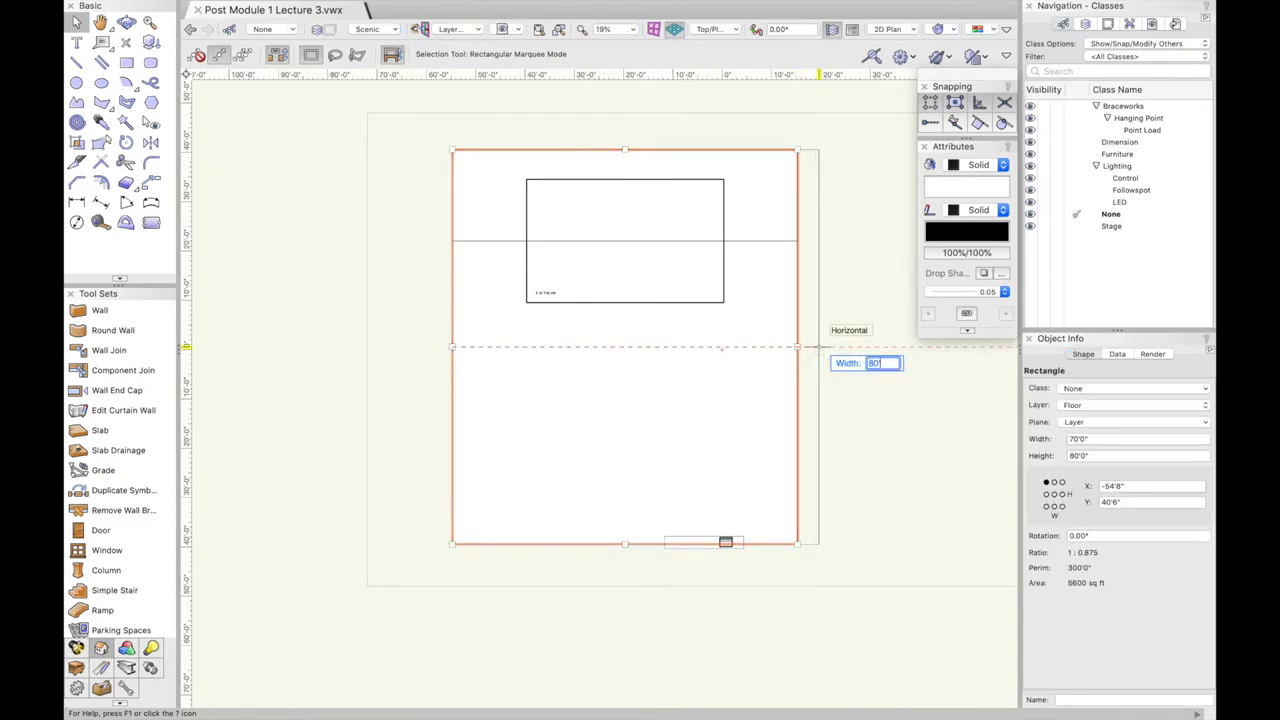
{"action": "key", "text": "Return"}
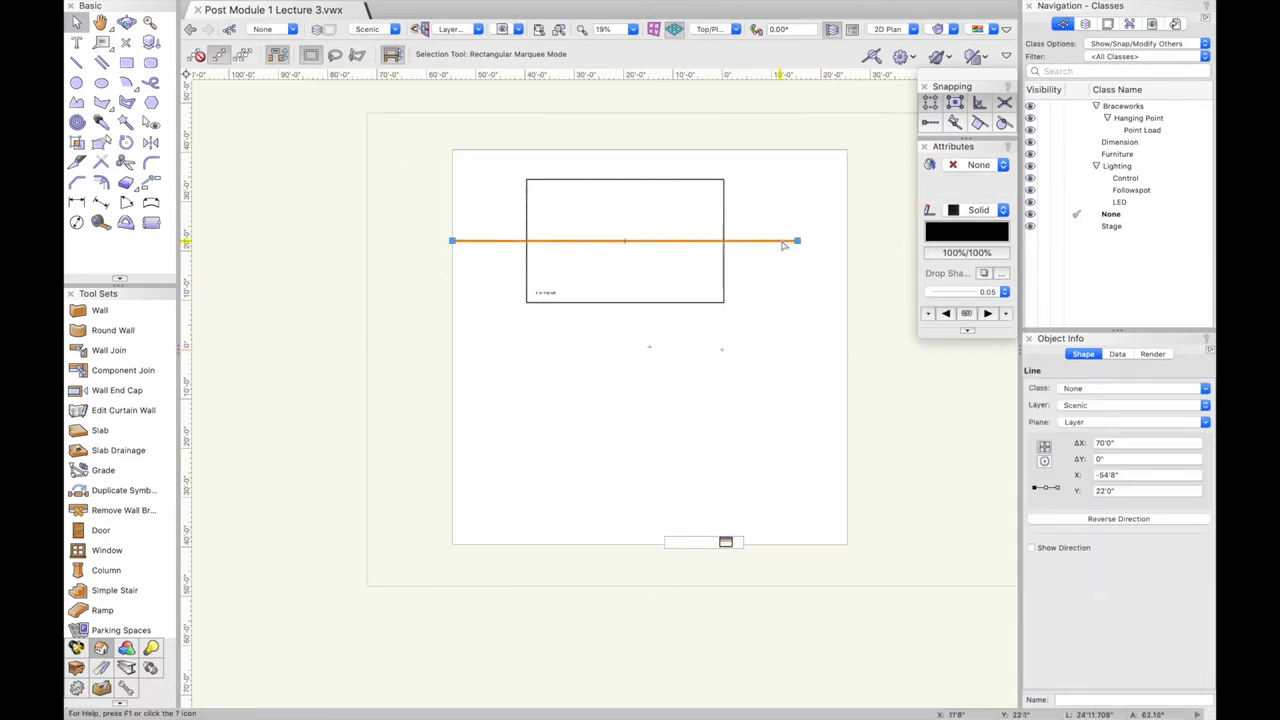
{"action": "left_click_drag", "start_coordinate": [790, 240], "coordinate": [847, 240]}
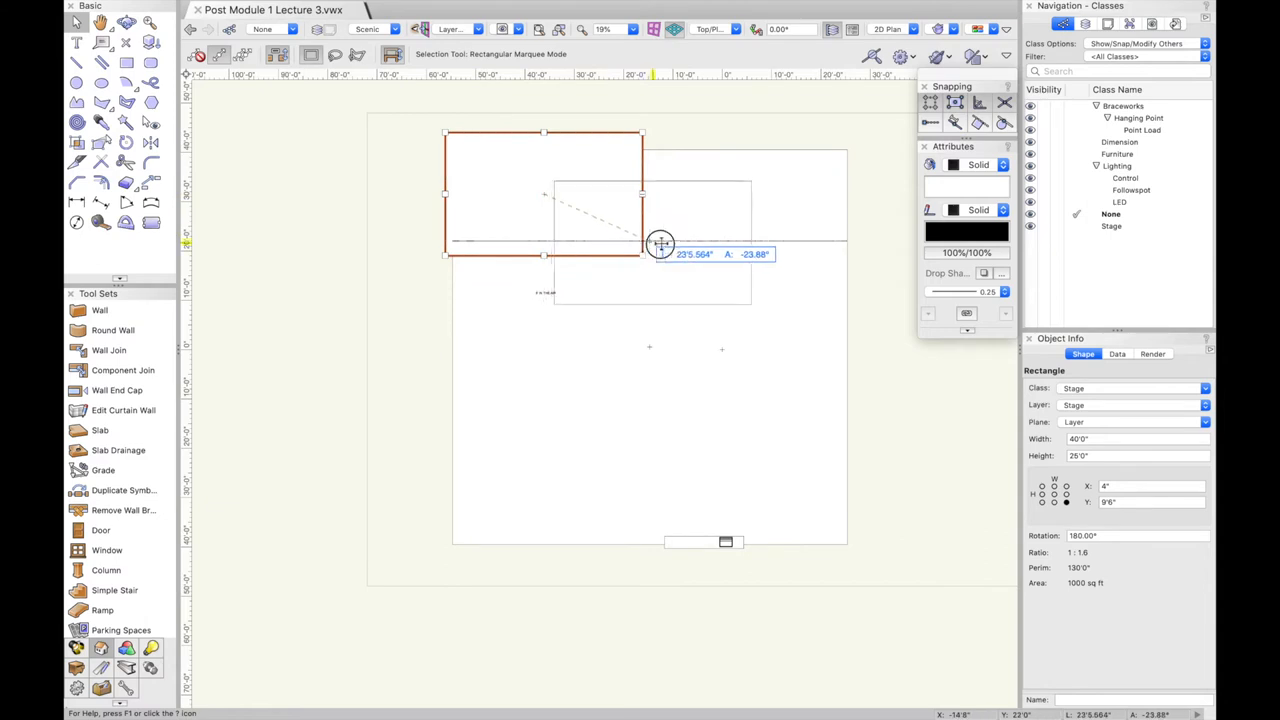
{"action": "left_click", "coordinate": [516, 230]}
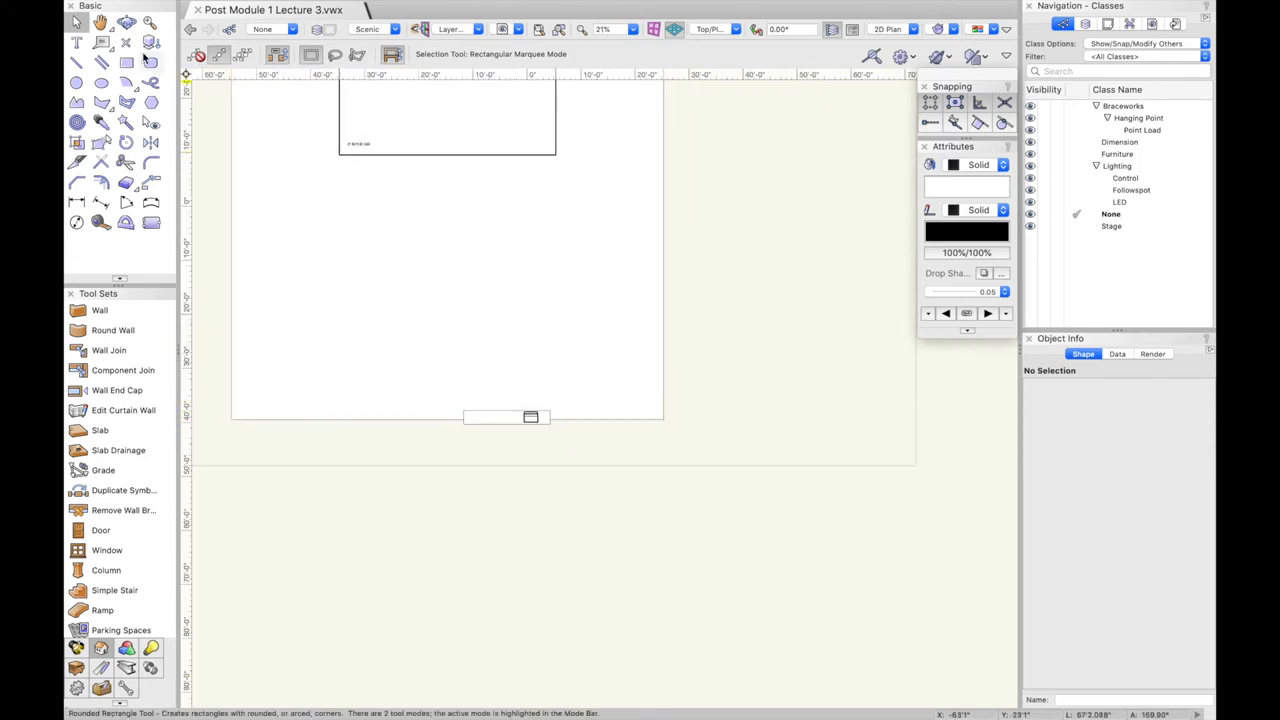
Add the 3' IN THE AIR text note inside the stage rectangle's lower-left corner
{"action": "left_click", "coordinate": [72, 63]}
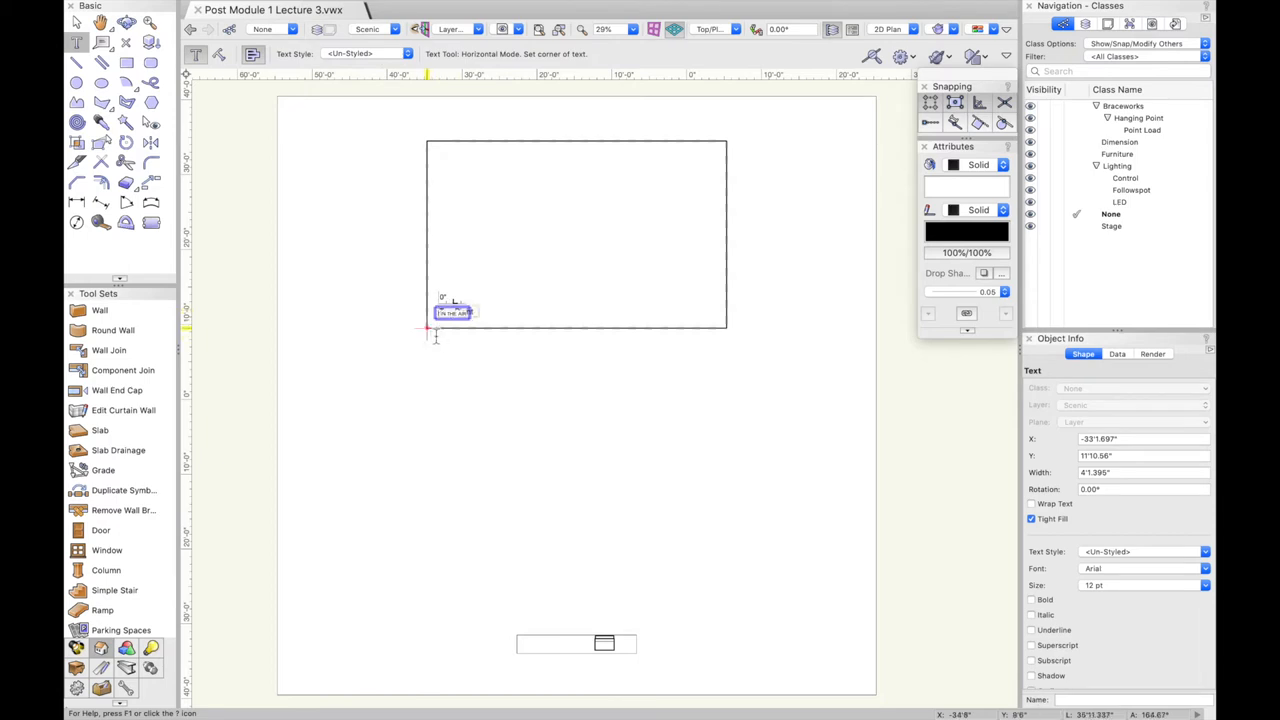
{"action": "left_click", "coordinate": [77, 22]}
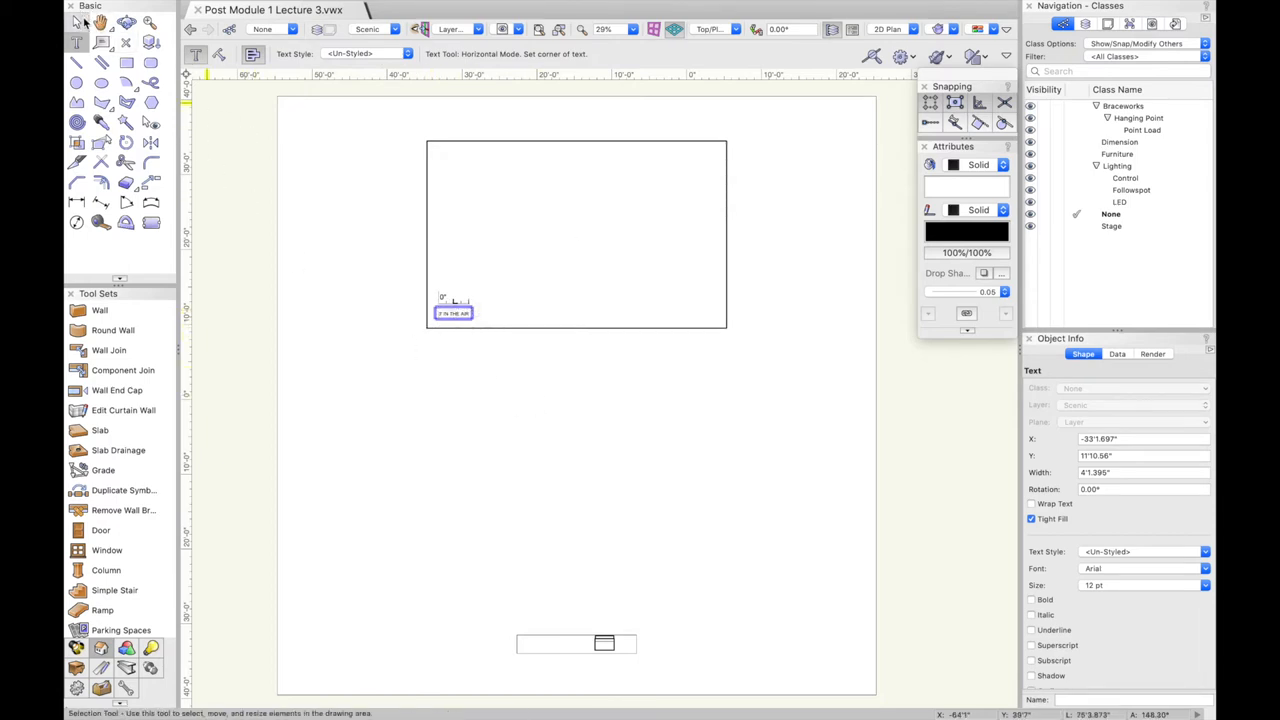
{"action": "left_click", "coordinate": [76, 20]}
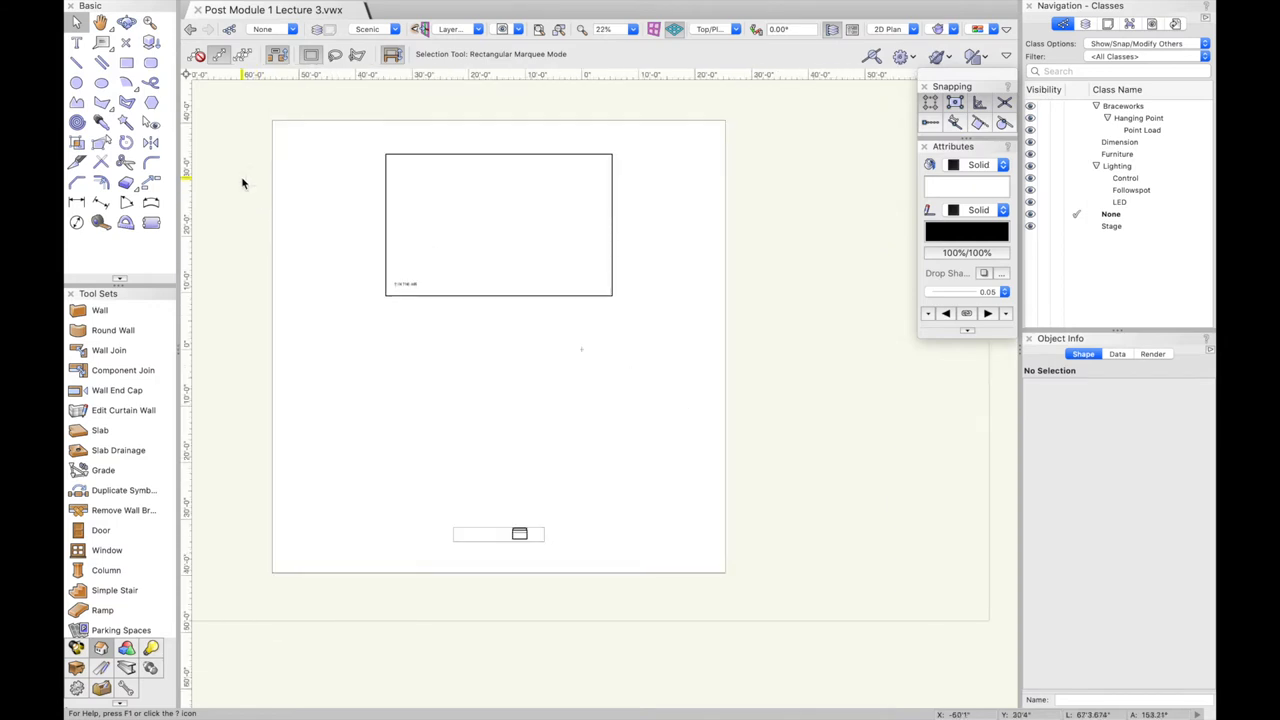
Draw a thin wall rectangle along the full left edge of the floor rectangle
{"action": "left_click", "coordinate": [127, 66]}
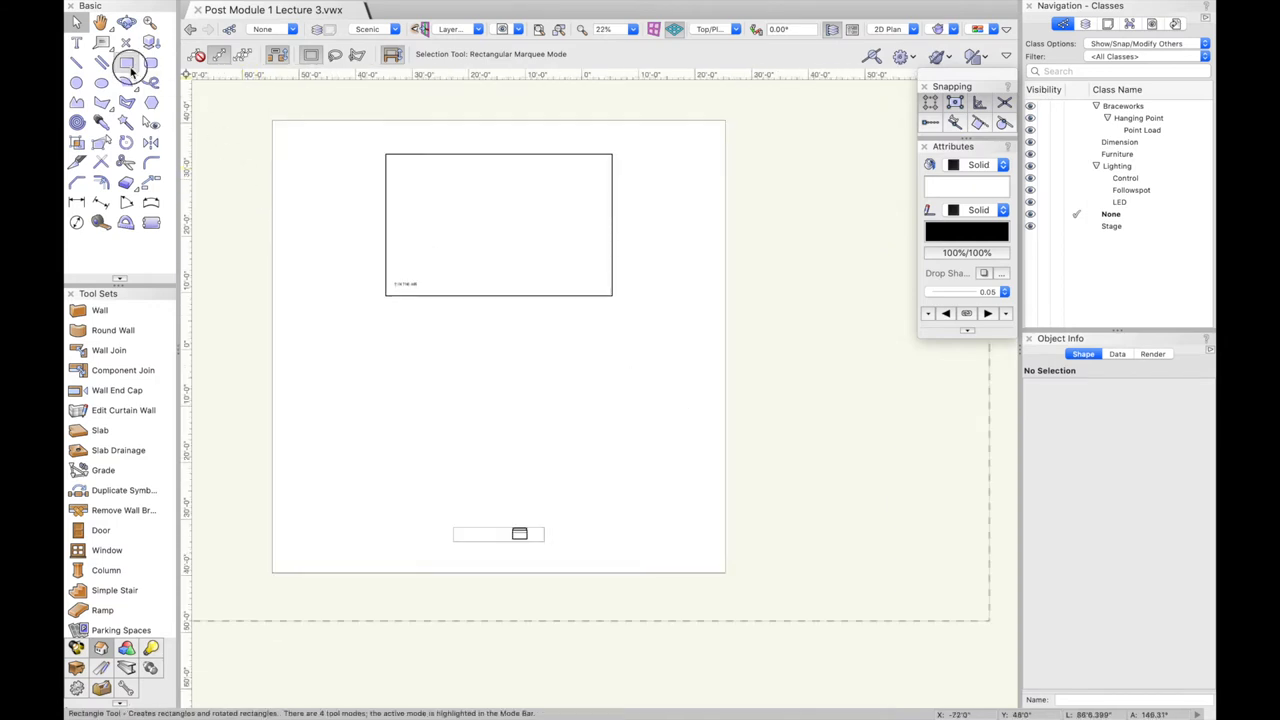
{"action": "left_click", "coordinate": [128, 64]}
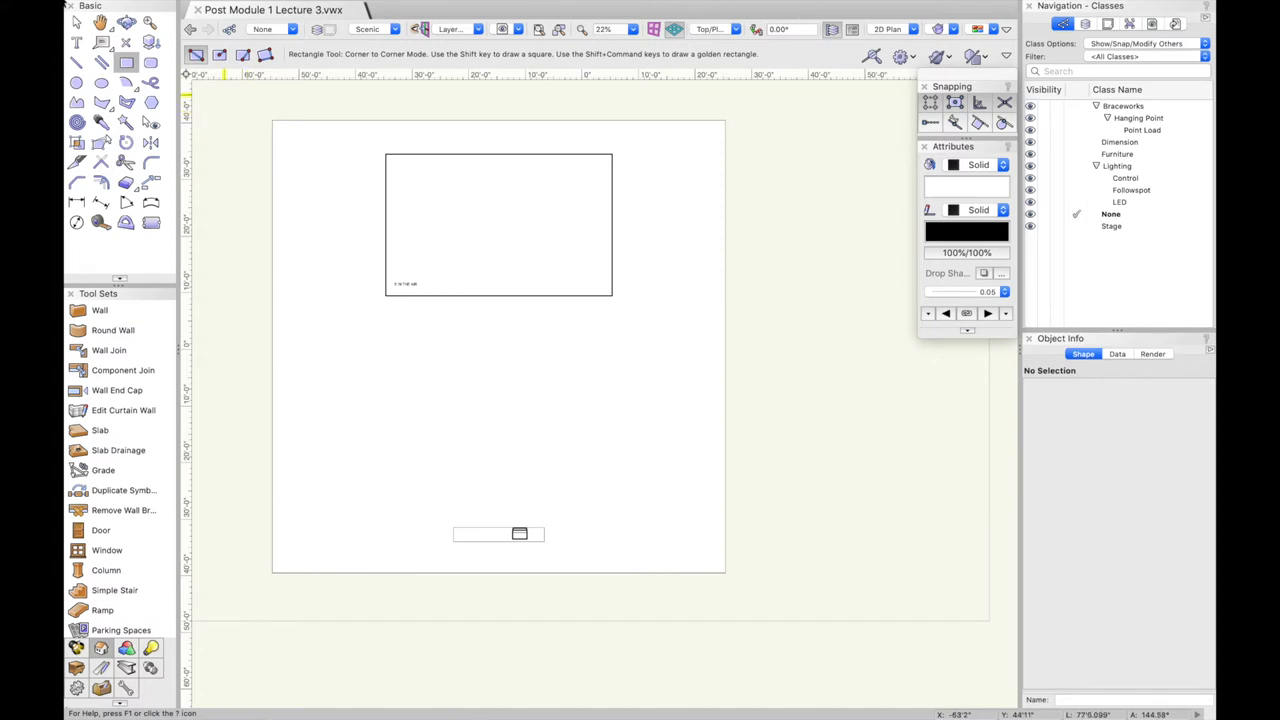
{"action": "left_click", "coordinate": [75, 22]}
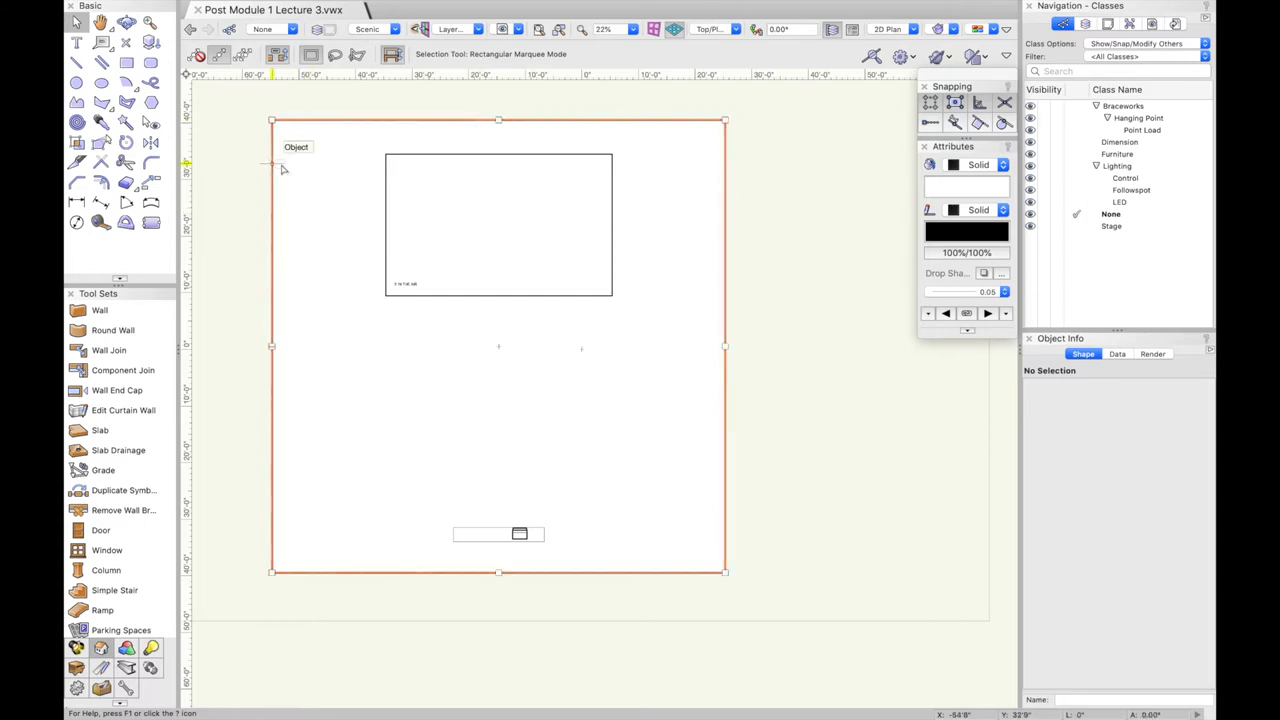
{"action": "left_click", "coordinate": [1003, 165]}
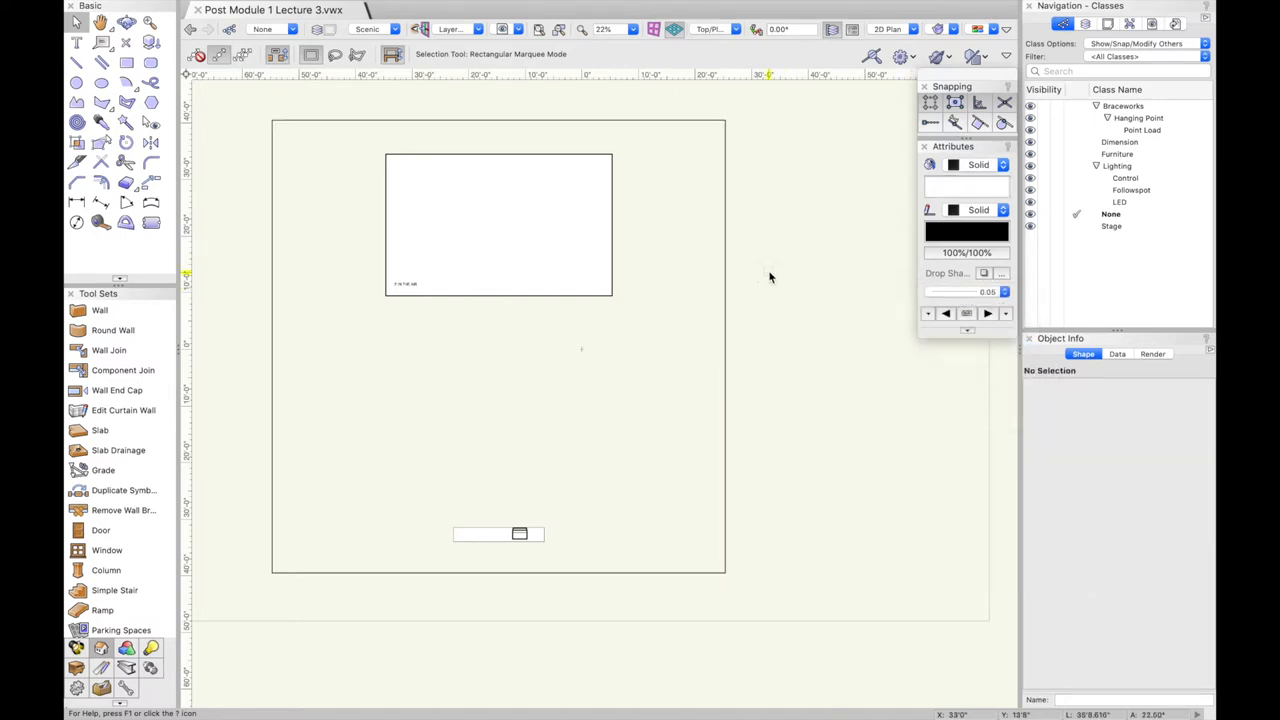
{"action": "mouse_move", "coordinate": [278, 168]}
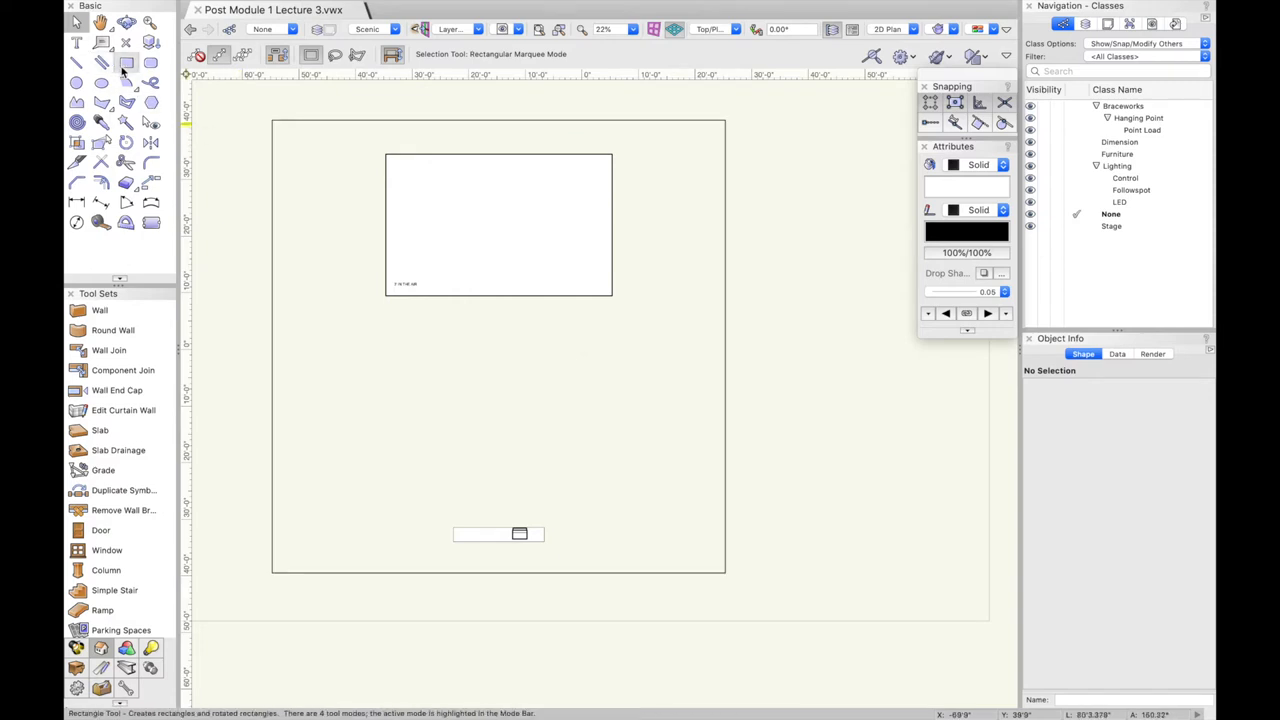
{"action": "left_click", "coordinate": [123, 66]}
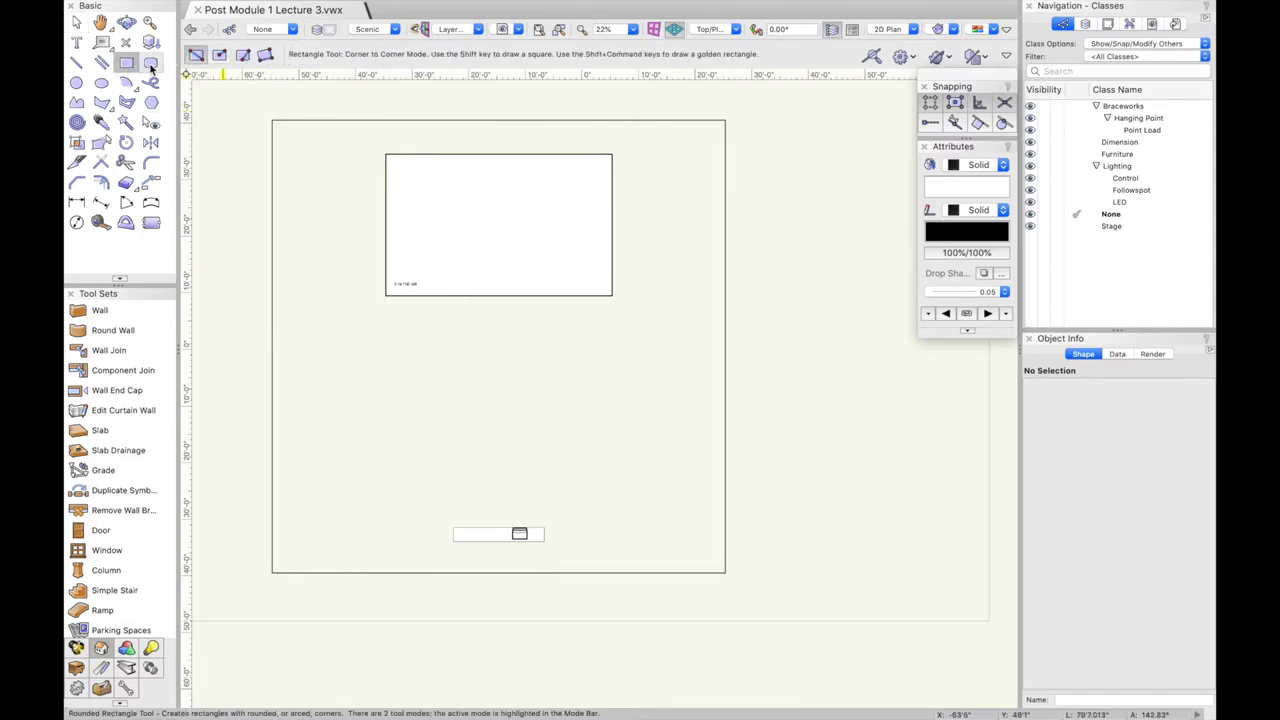
{"action": "mouse_move", "coordinate": [272, 120]}
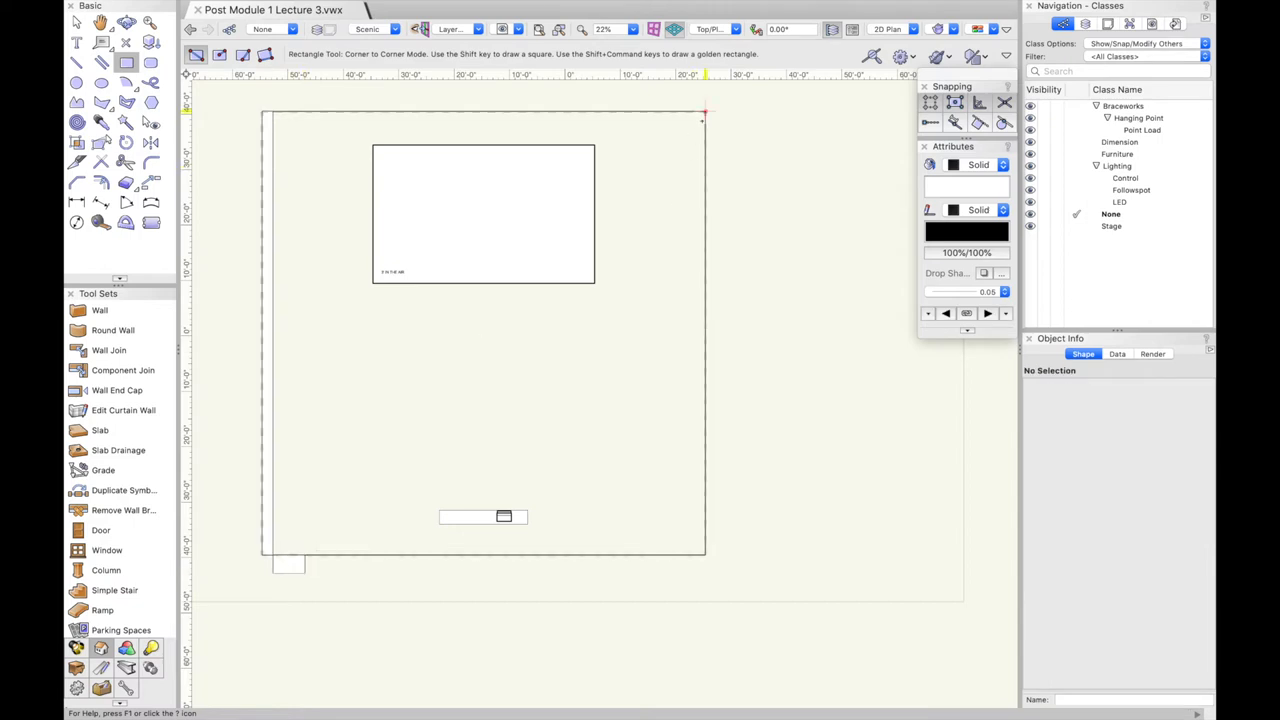
{"action": "left_click", "coordinate": [78, 23]}
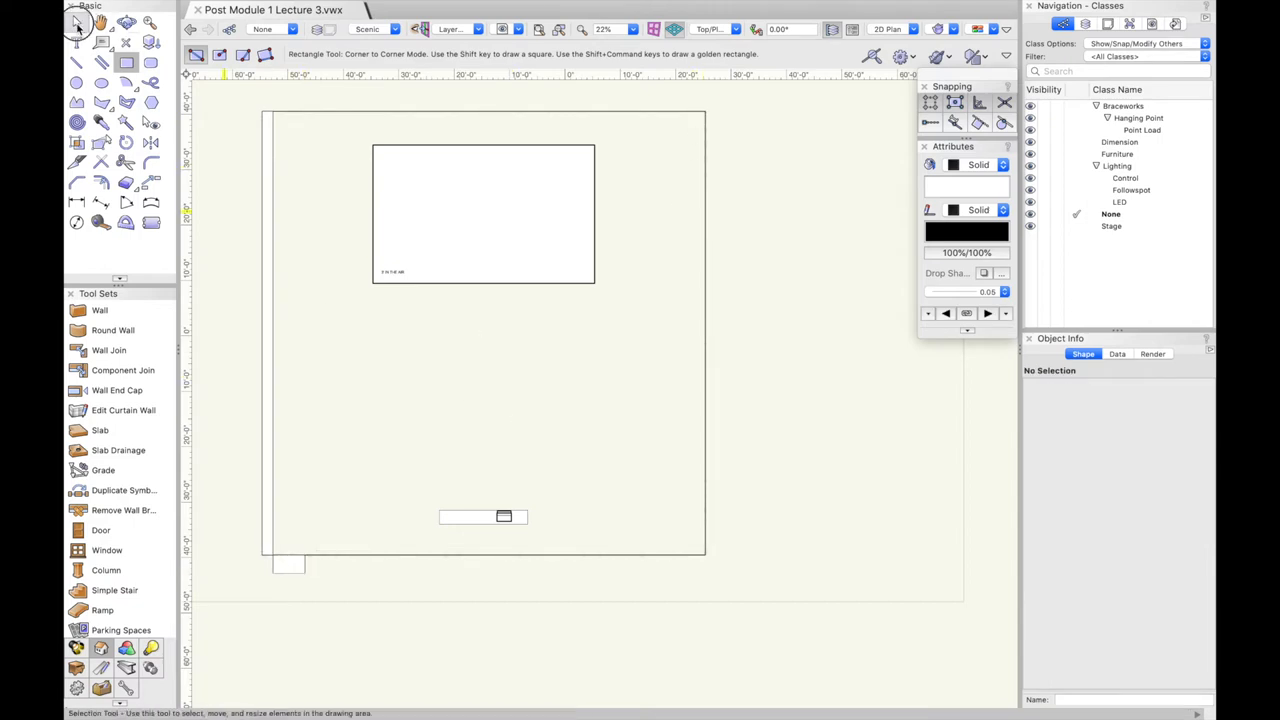
{"action": "left_click", "coordinate": [77, 22]}
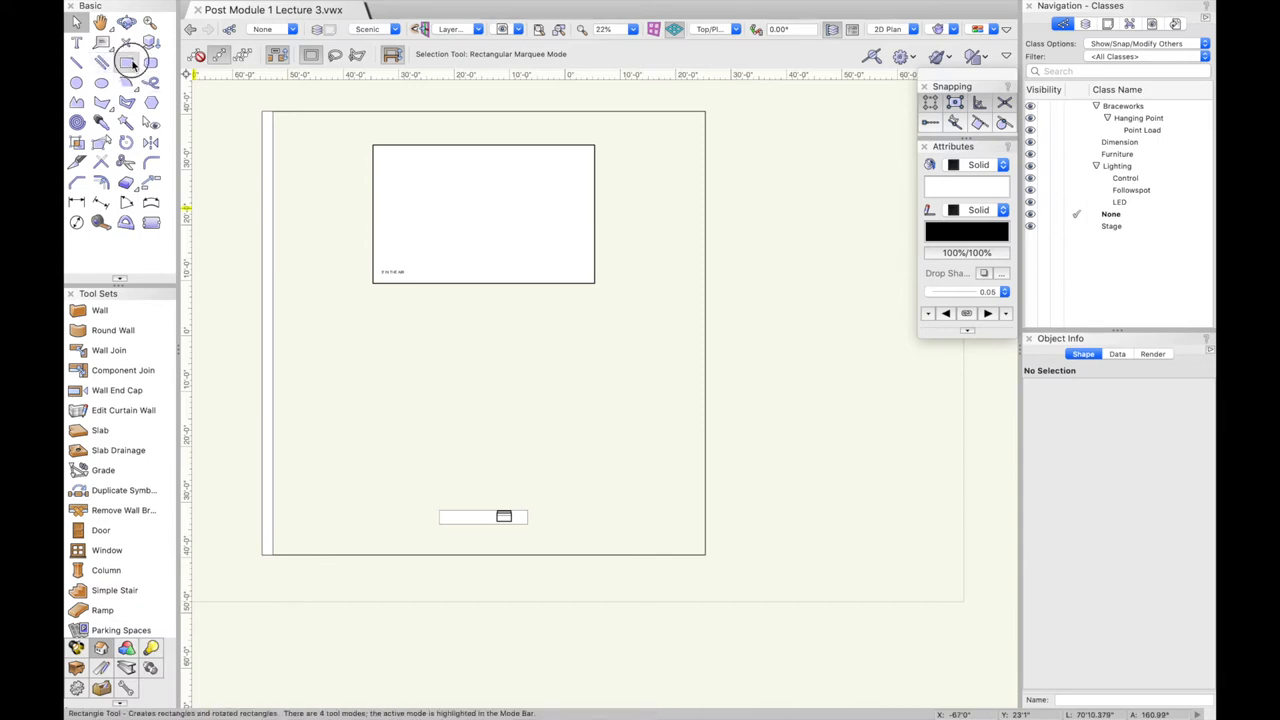
Draw the thin wall strip along the top edge, starting from the stage rectangle's top edge
{"action": "left_click", "coordinate": [130, 65]}
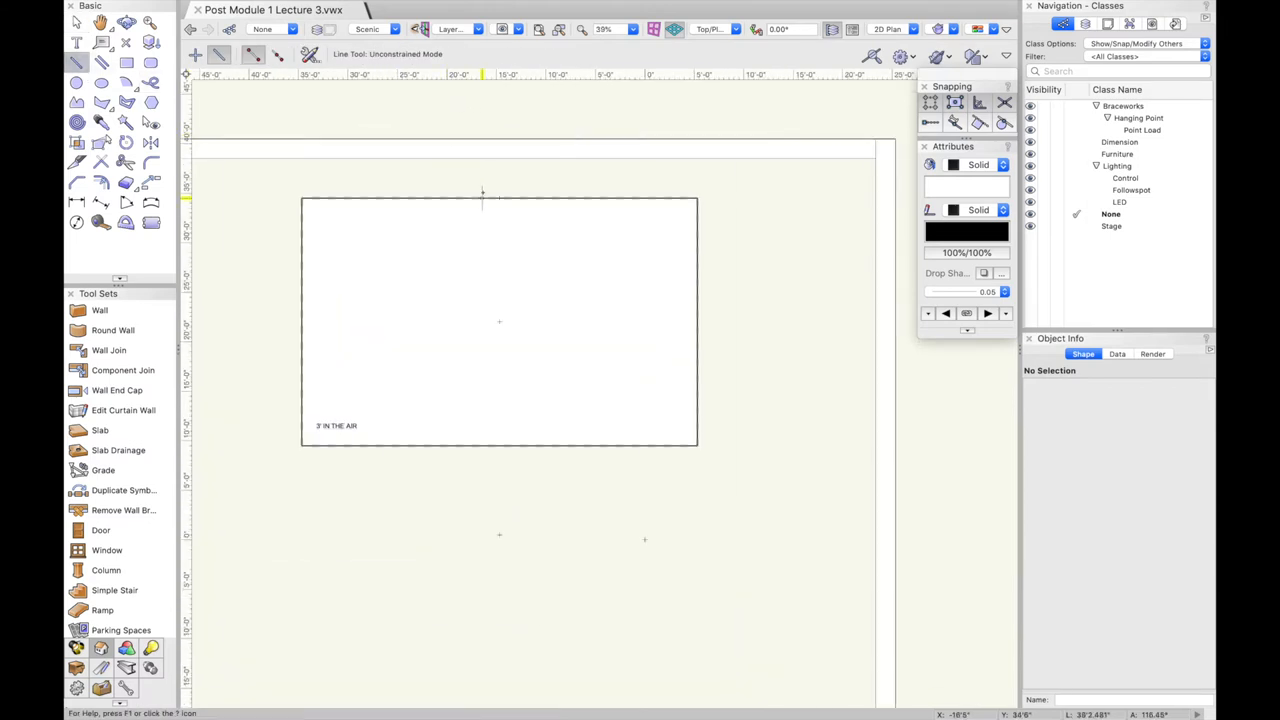
{"action": "left_click_drag", "start_coordinate": [483, 193], "coordinate": [483, 157]}
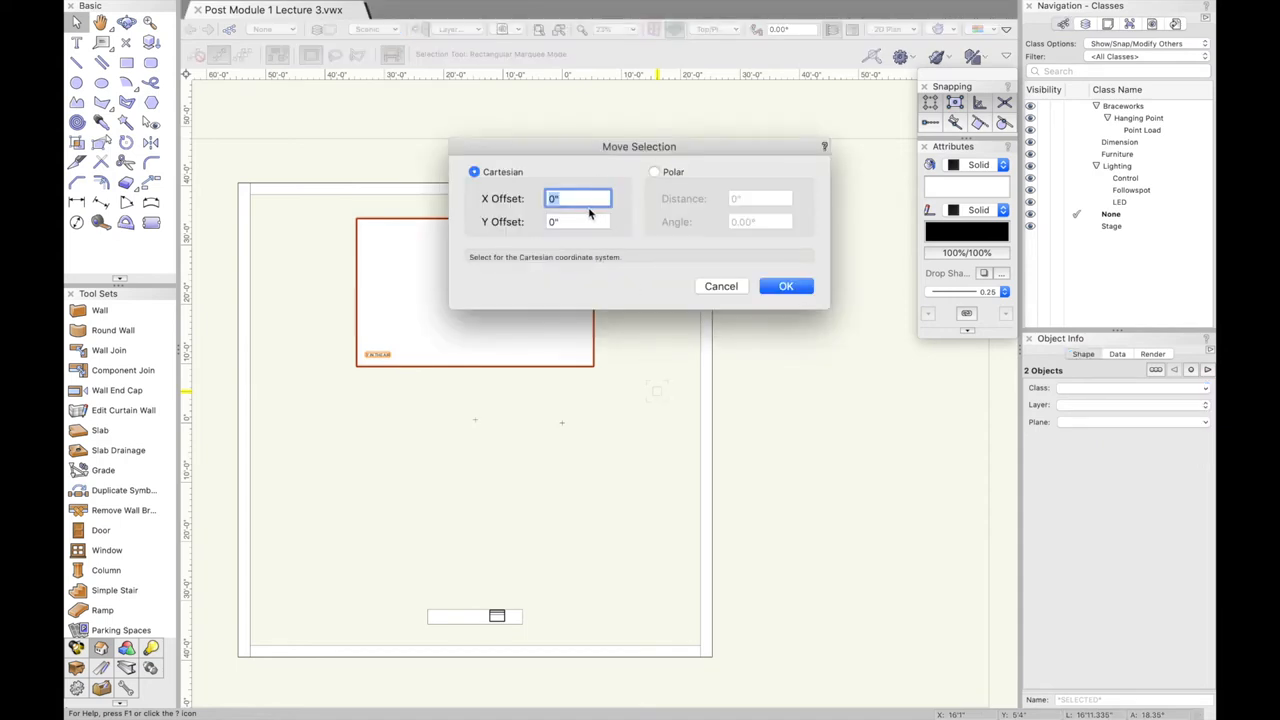
Leave the Move Selection X and Y offsets at 0 and dismiss the dialog
{"action": "left_click", "coordinate": [578, 198]}
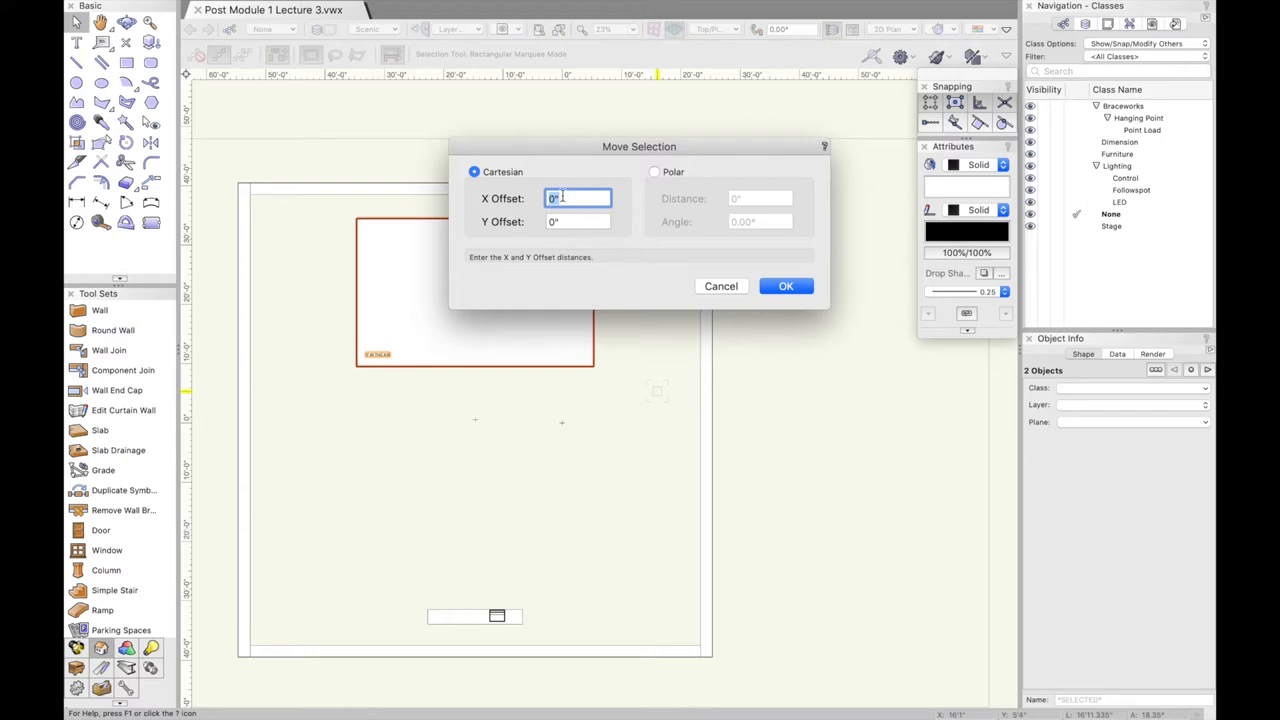
{"action": "mouse_move", "coordinate": [570, 218]}
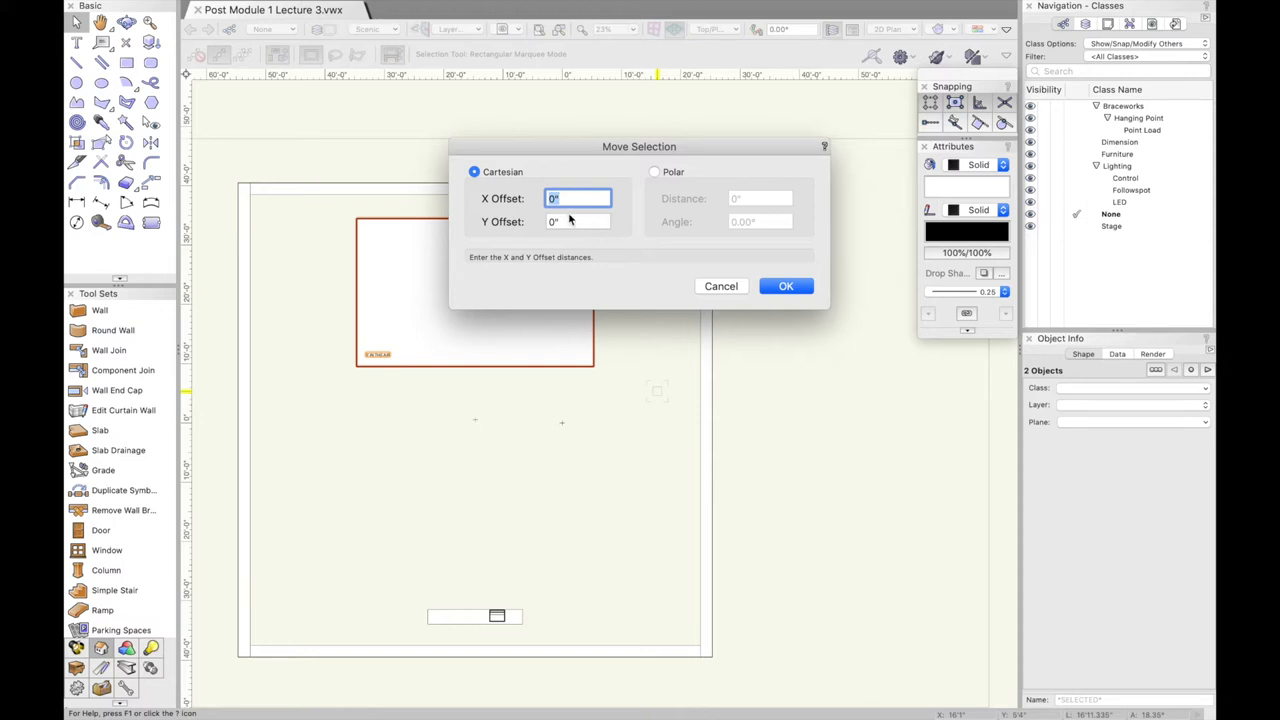
{"action": "left_click", "coordinate": [577, 221]}
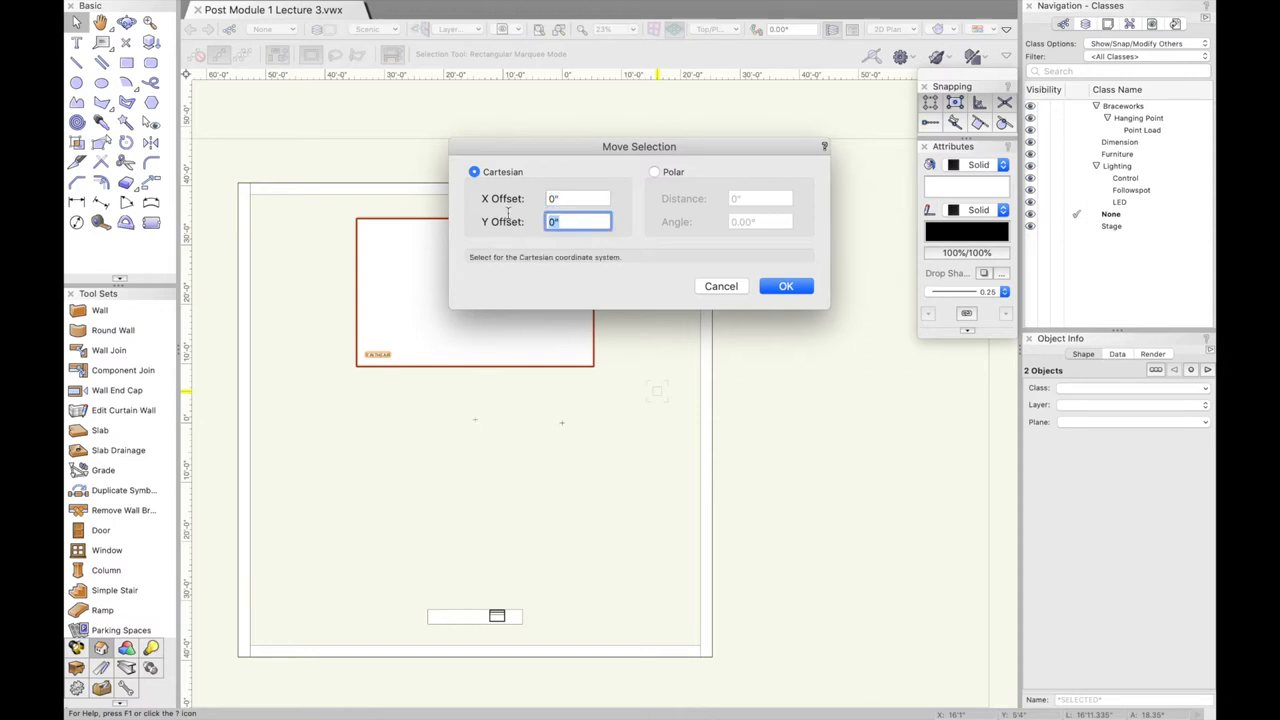
{"action": "left_click", "coordinate": [785, 286]}
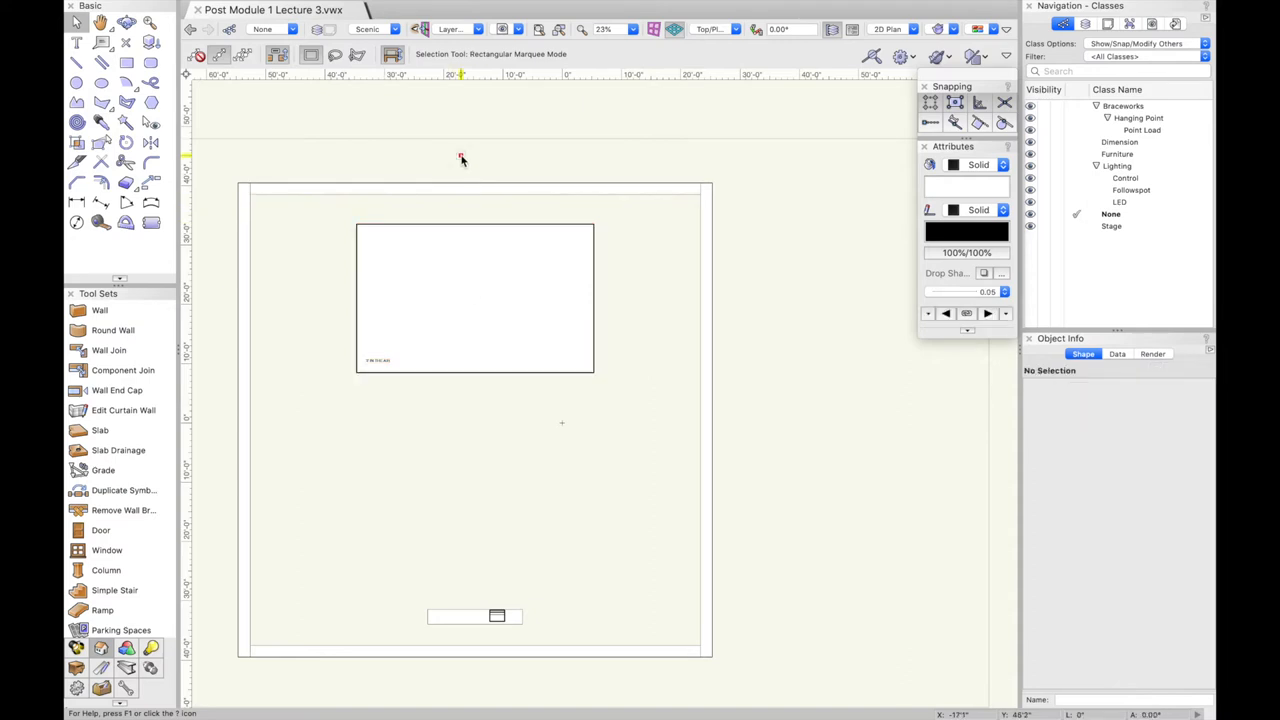
{"action": "mouse_move", "coordinate": [646, 200]}
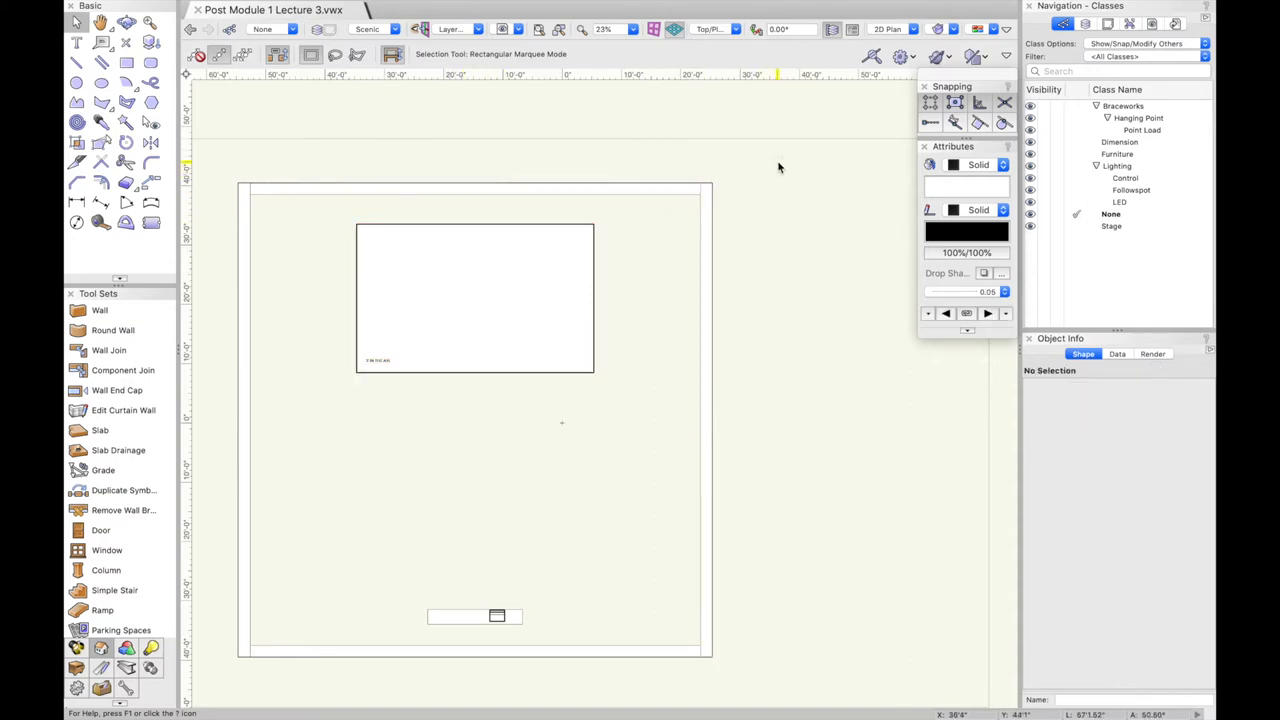
Set the wall rectangles' fill to the Brick HF hatch and confirm its settings
{"action": "left_click", "coordinate": [474, 298]}
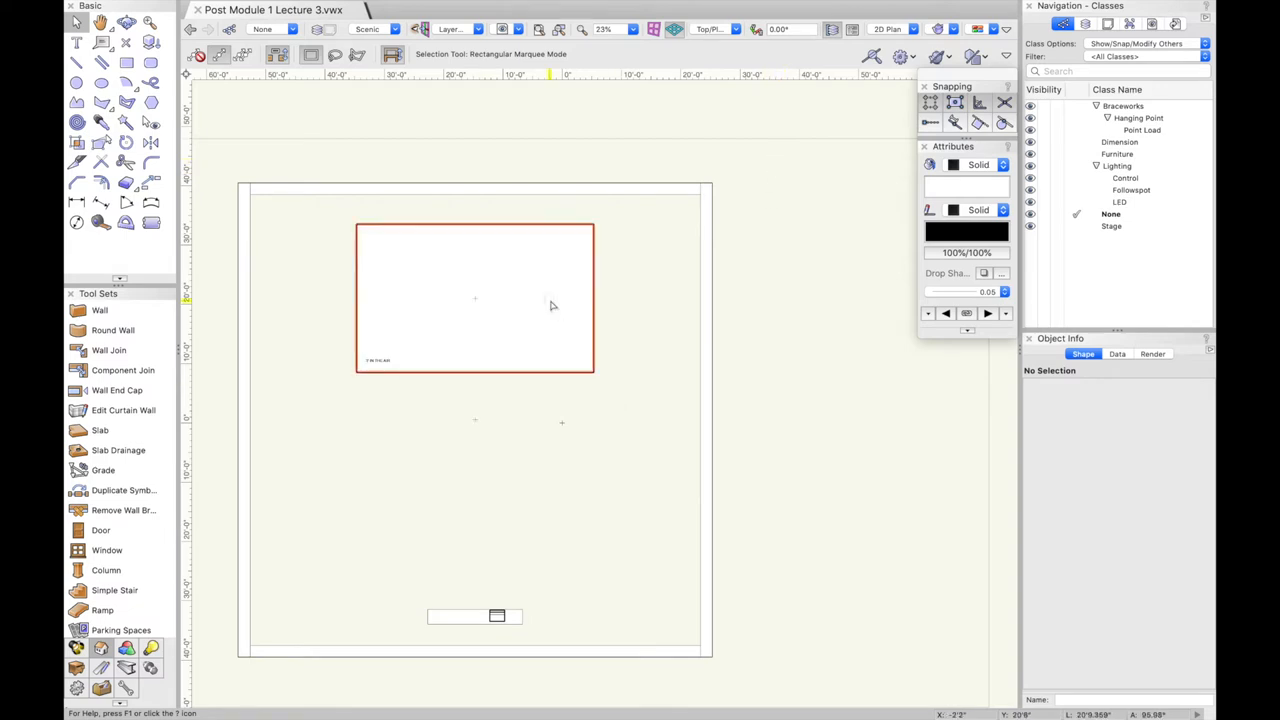
{"action": "mouse_move", "coordinate": [426, 284]}
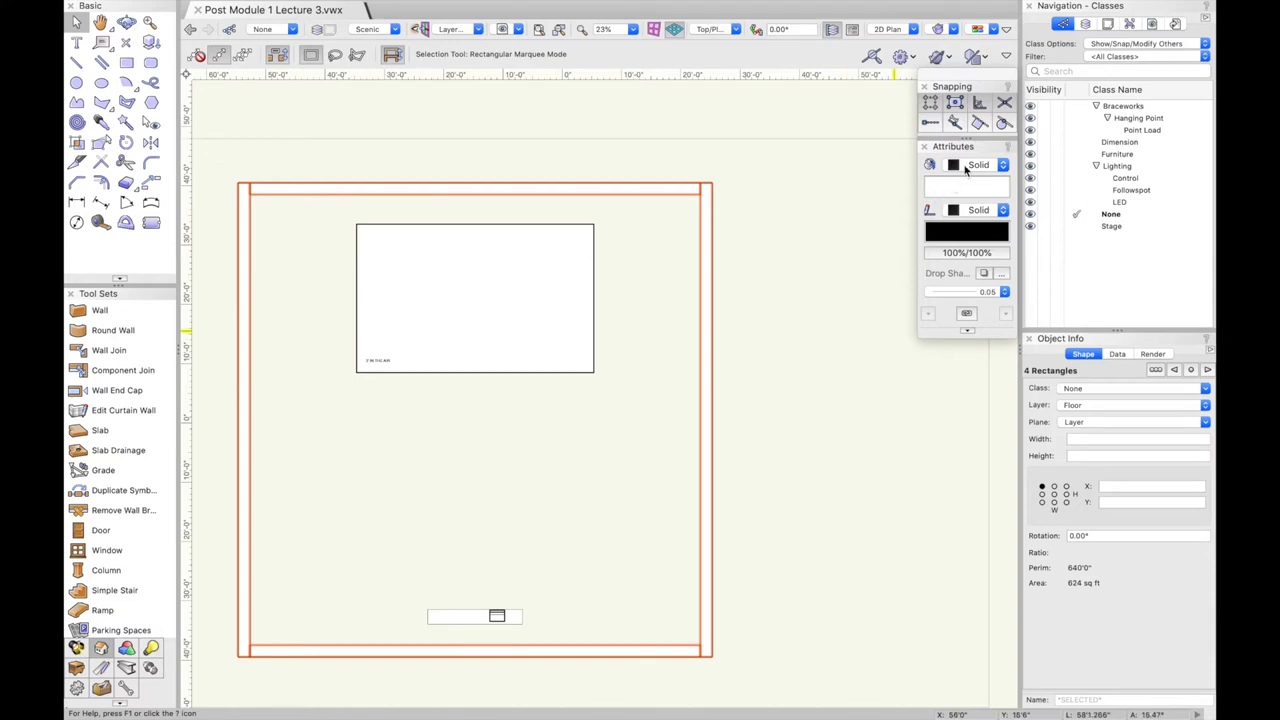
{"action": "left_click", "coordinate": [1001, 165]}
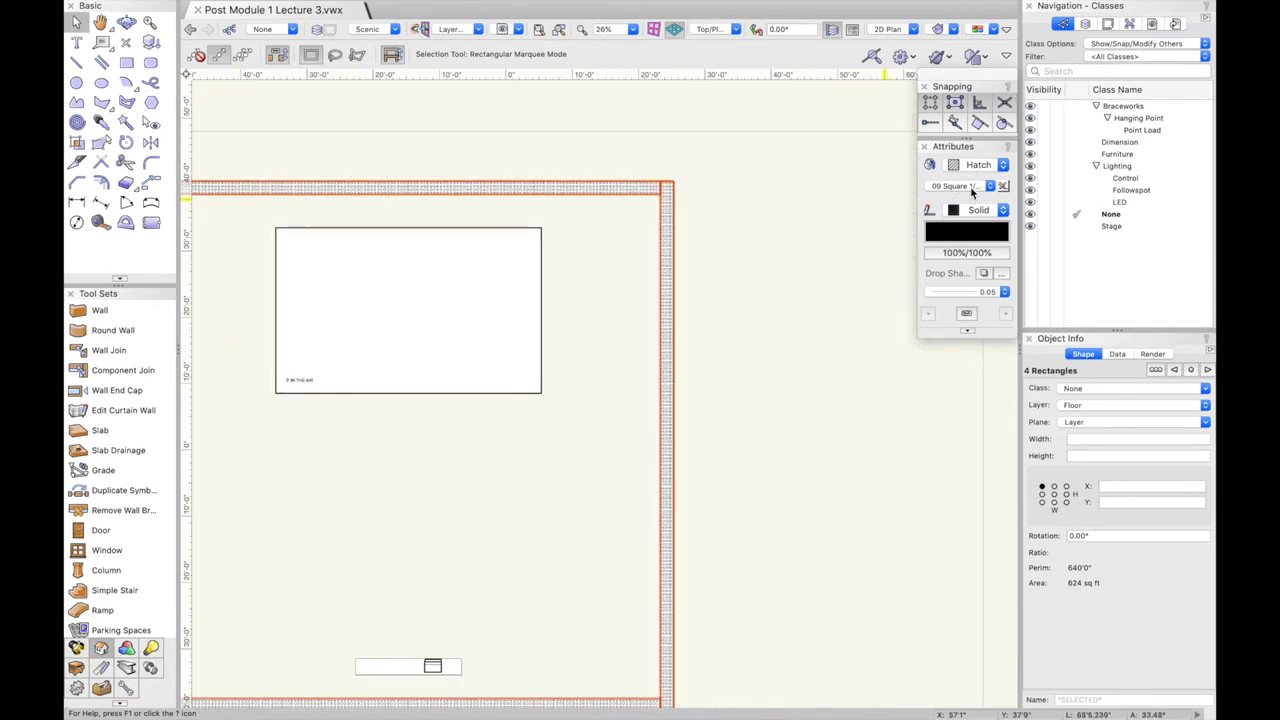
{"action": "left_click", "coordinate": [1001, 186]}
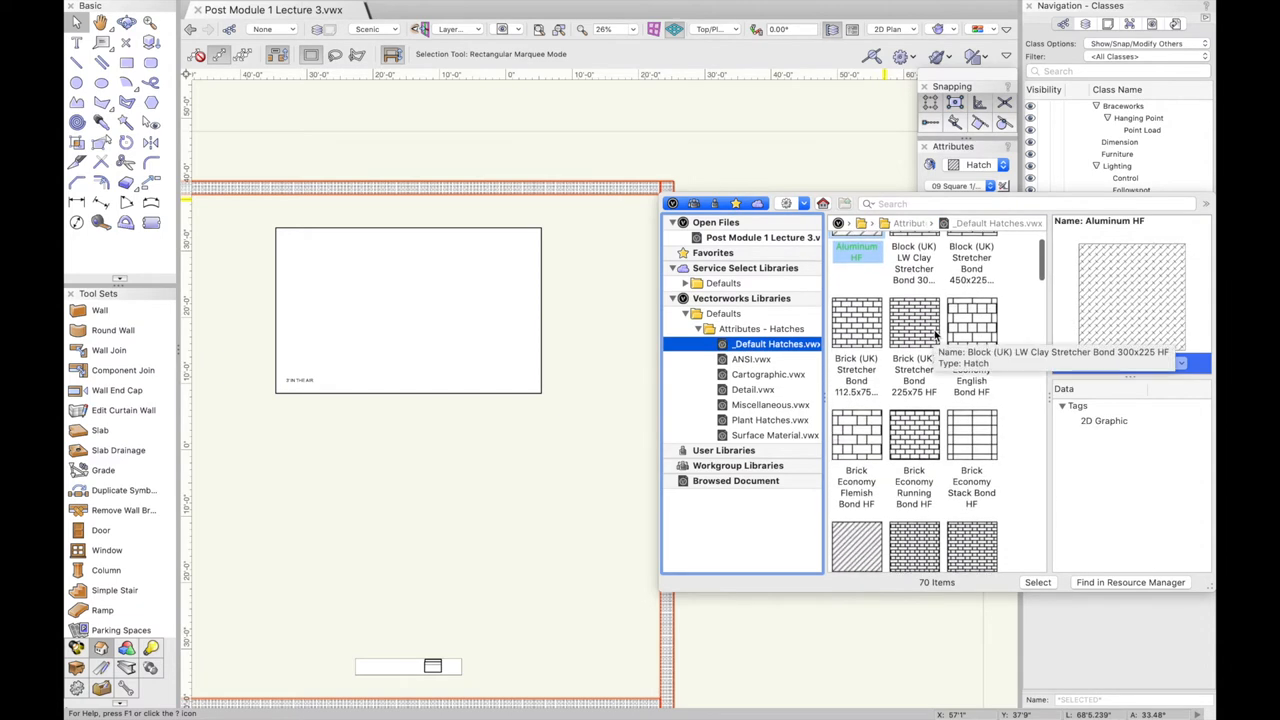
{"action": "scroll", "scroll_direction": "down", "scroll_amount": 3}
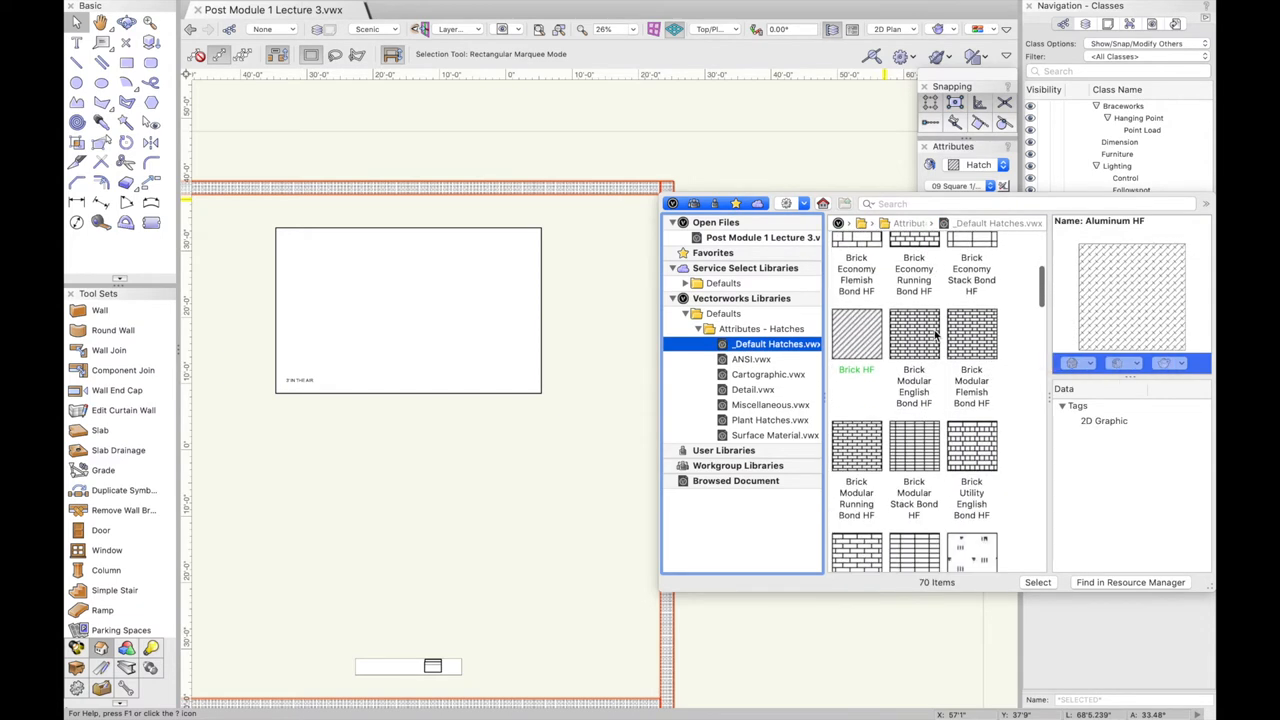
{"action": "left_click", "coordinate": [856, 310]}
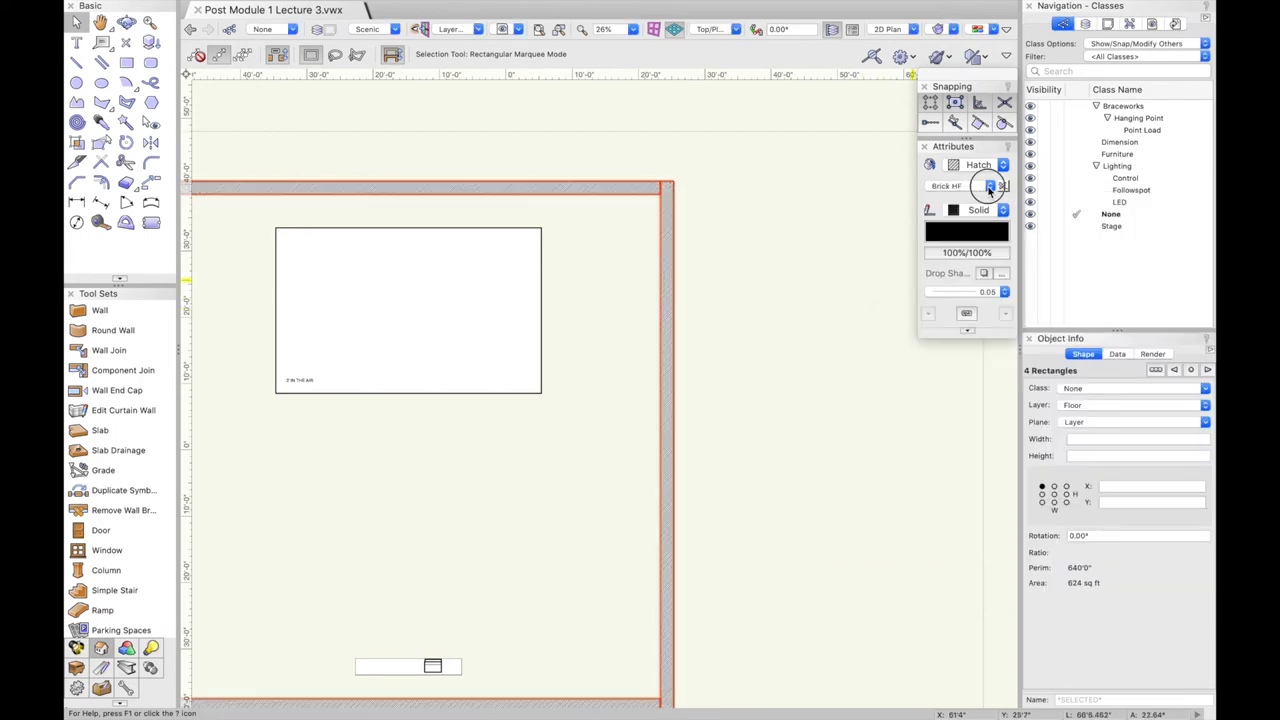
{"action": "left_click", "coordinate": [989, 186]}
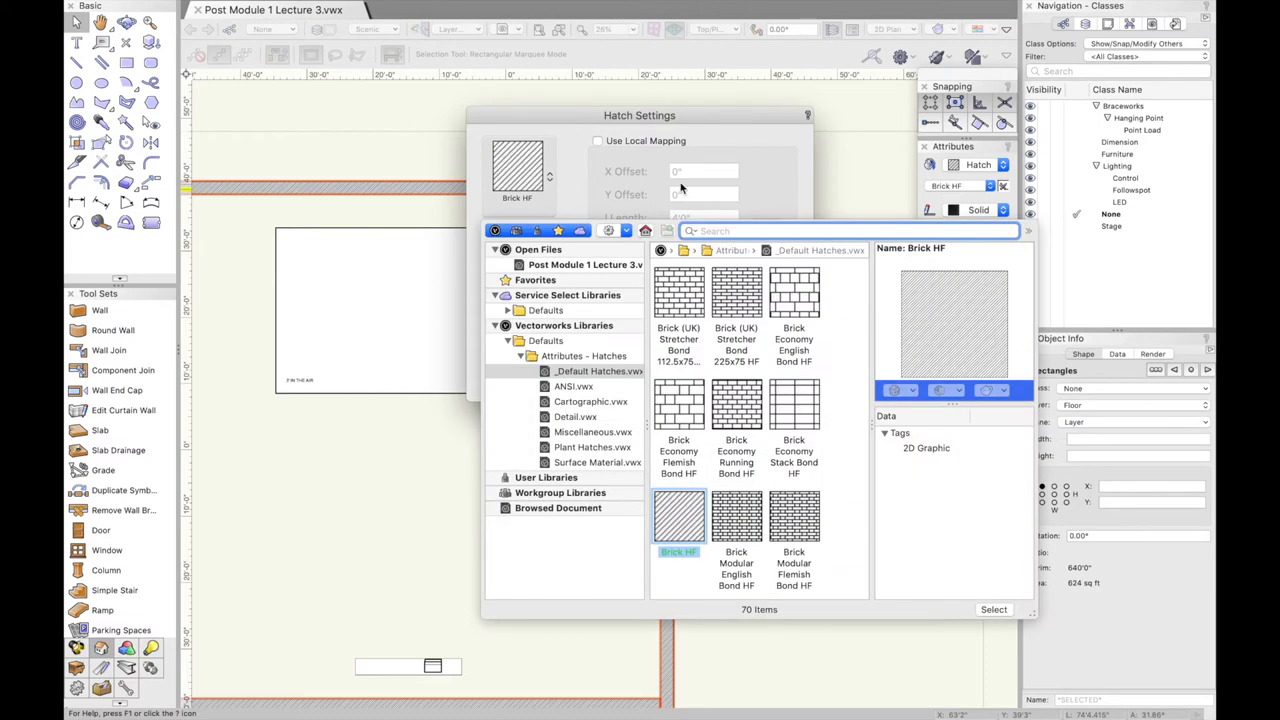
{"action": "left_click", "coordinate": [993, 609]}
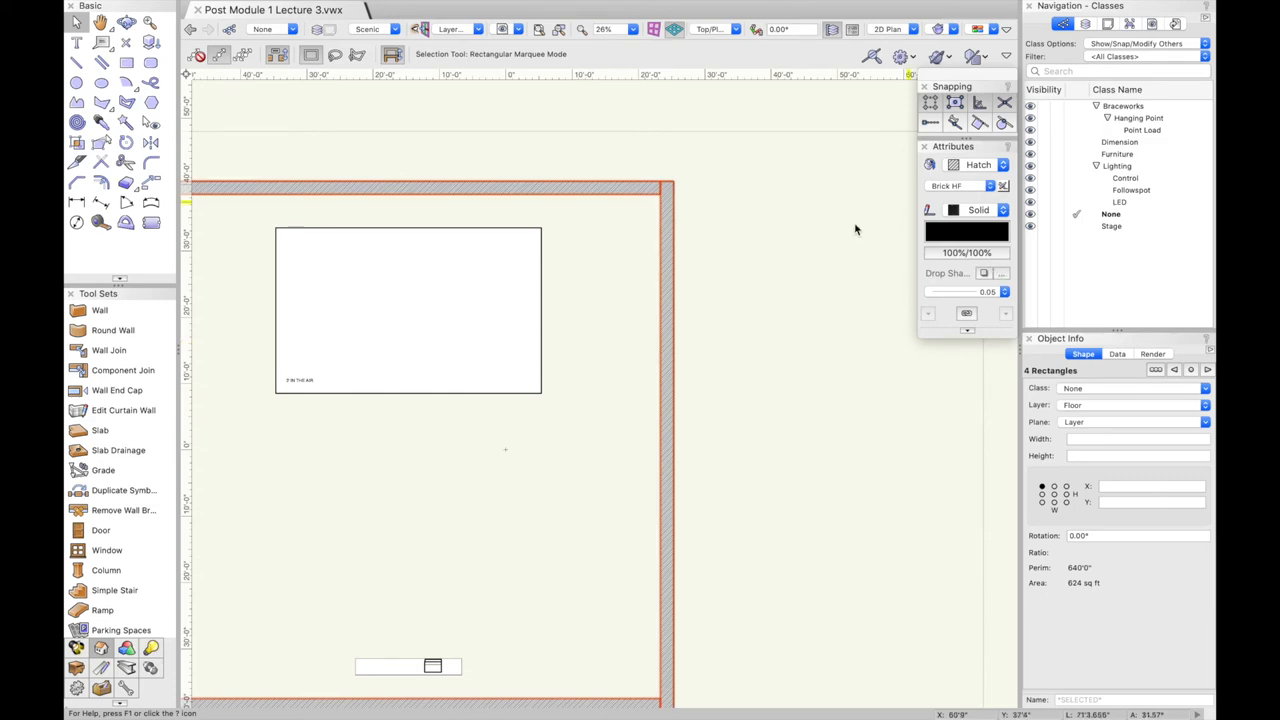
Reopen the hatch library and browse the Default Hatches for a diagonal pattern
{"action": "scroll", "scroll_direction": "down", "scroll_amount": 3}
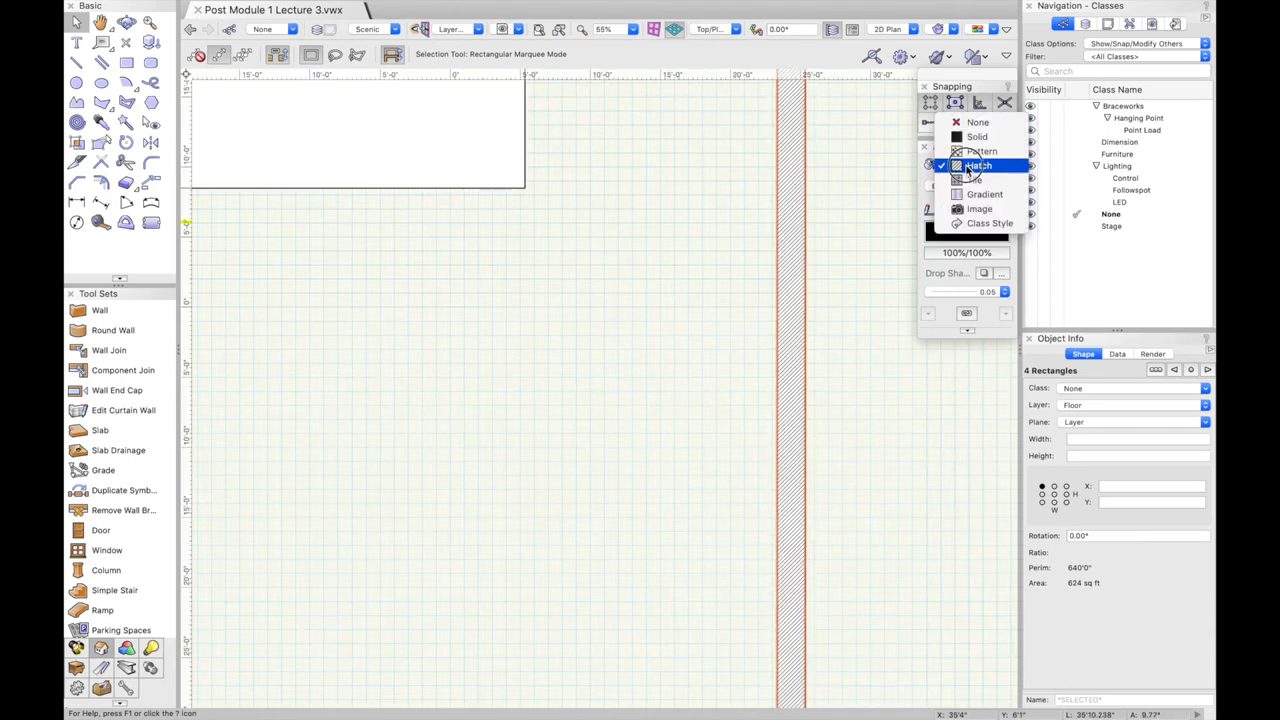
{"action": "left_click", "coordinate": [978, 165]}
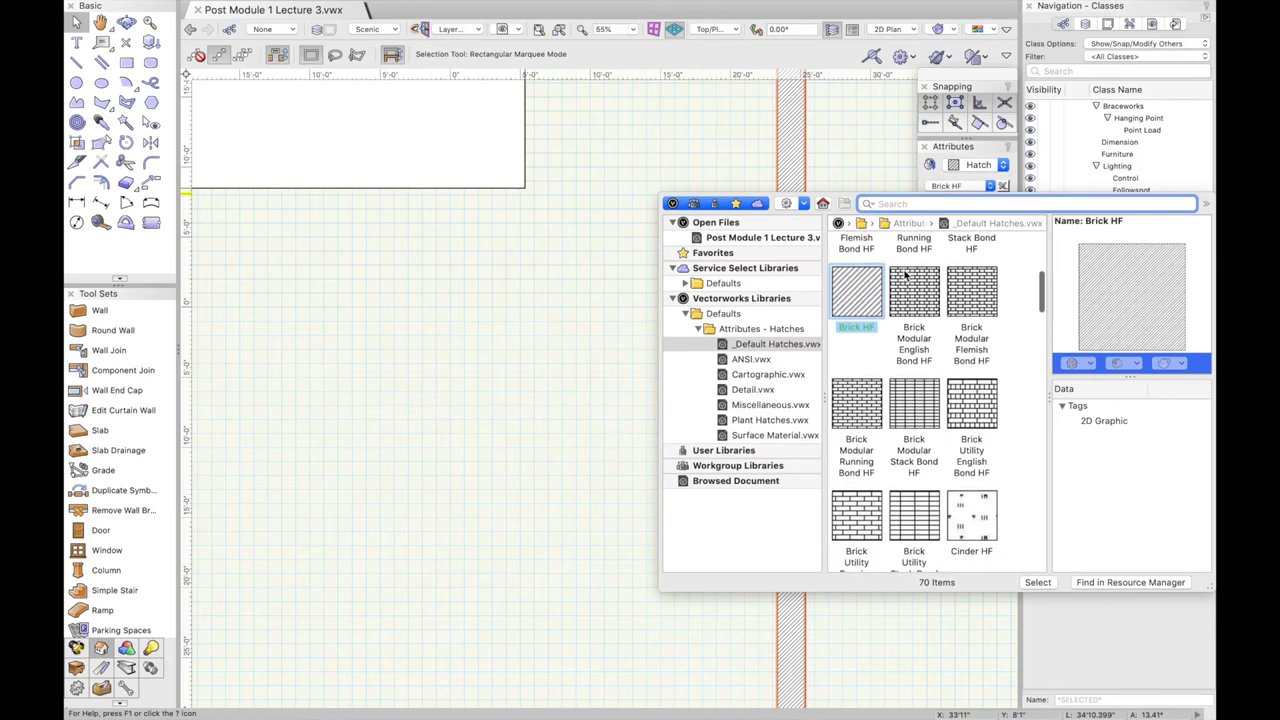
{"action": "scroll", "scroll_direction": "down", "scroll_amount": 3}
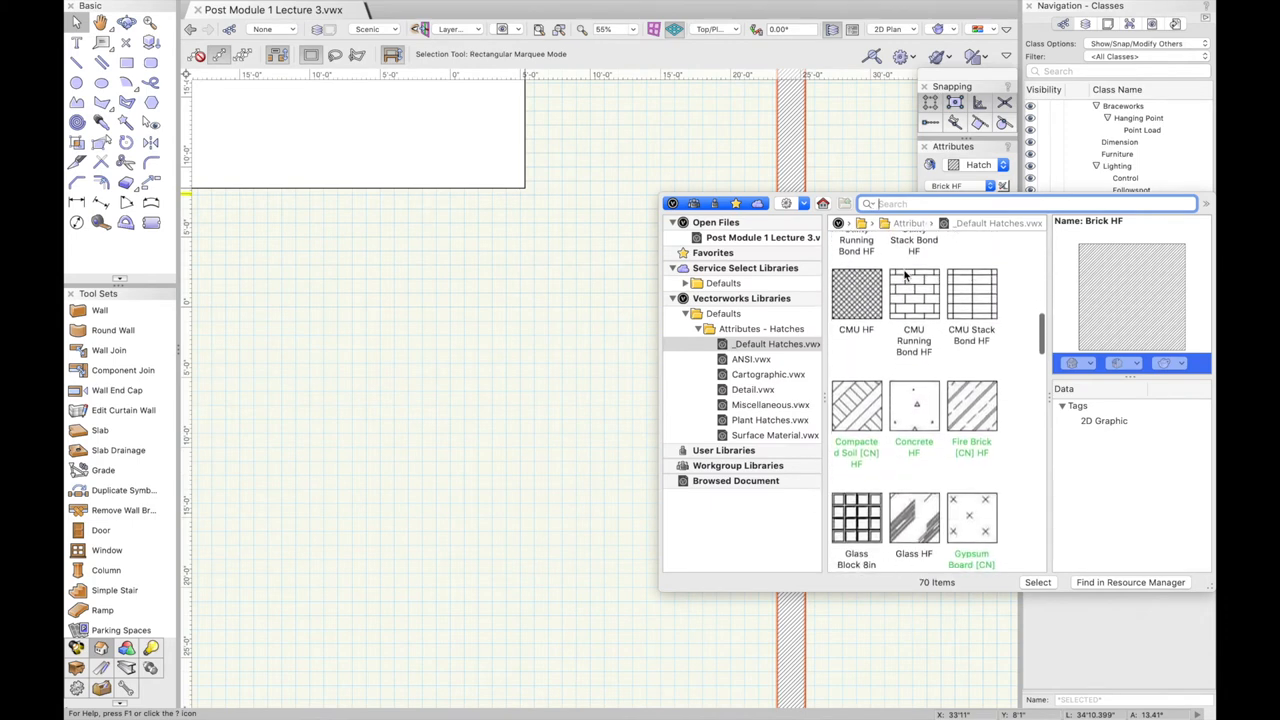
{"action": "scroll", "scroll_direction": "down", "scroll_amount": 3}
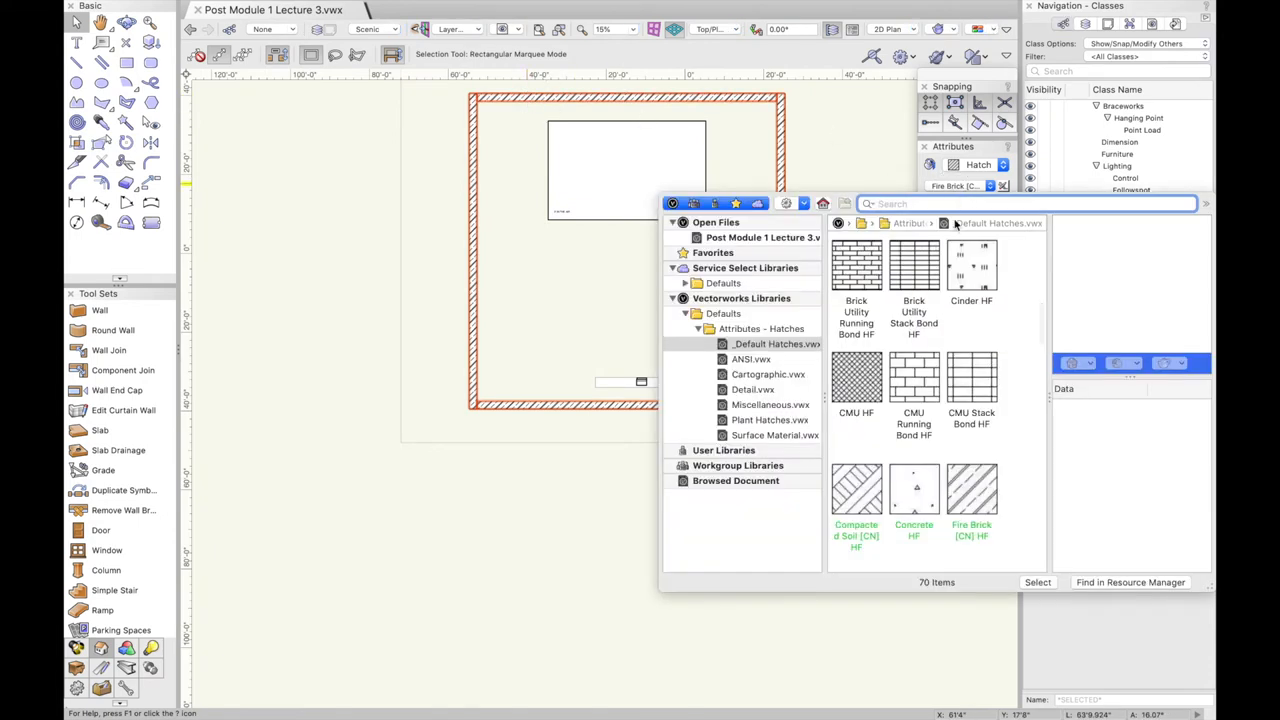
{"action": "scroll", "scroll_direction": "down", "scroll_amount": 3}
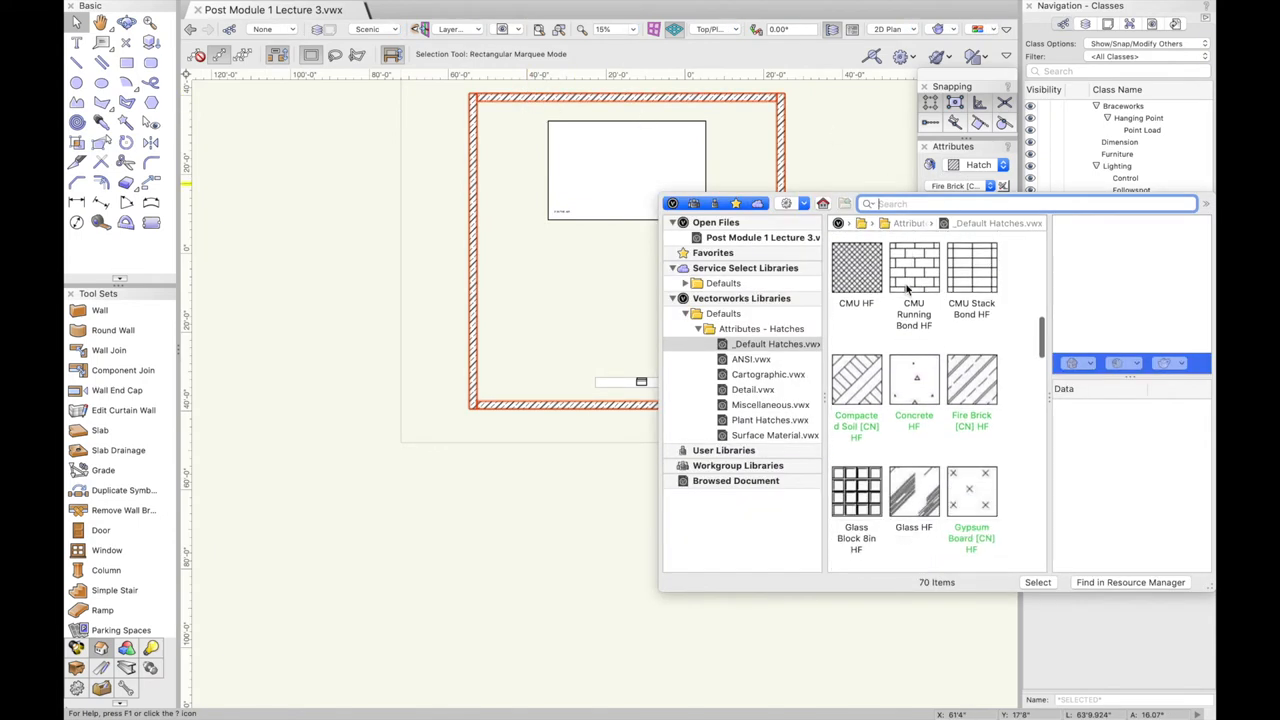
{"action": "scroll", "scroll_direction": "down", "scroll_amount": 3}
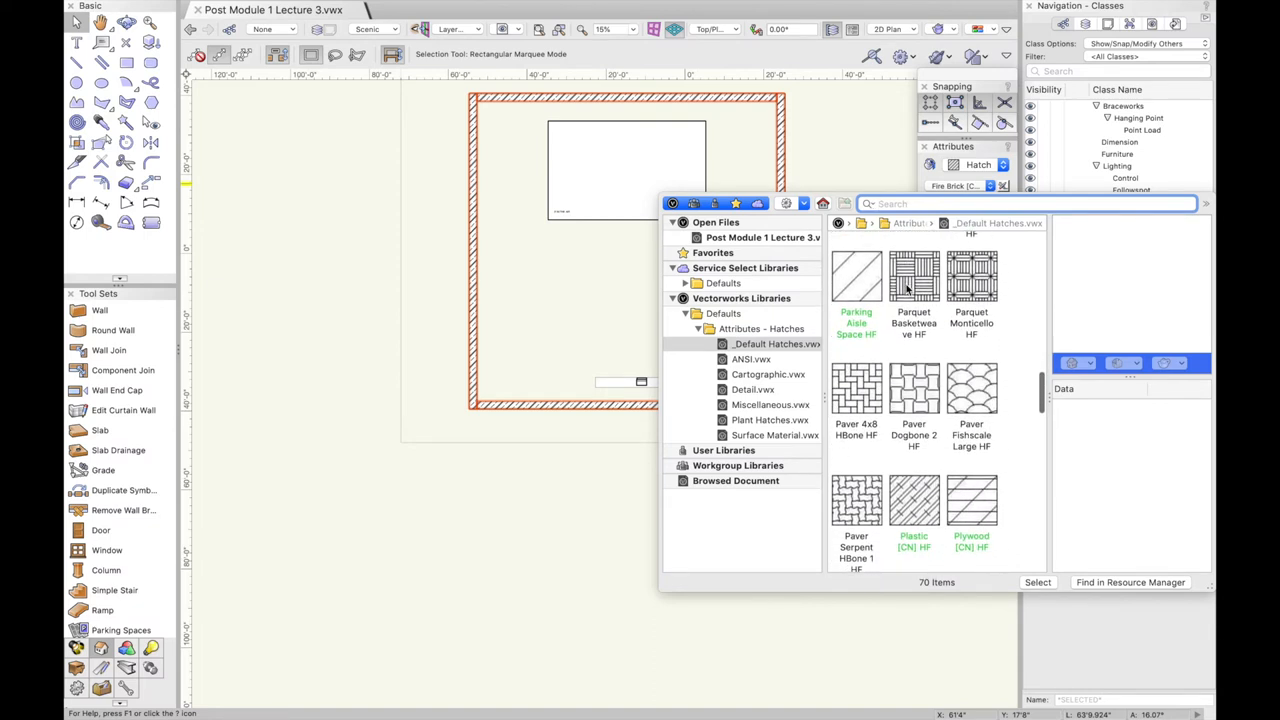
{"action": "scroll", "scroll_direction": "down", "scroll_amount": 3}
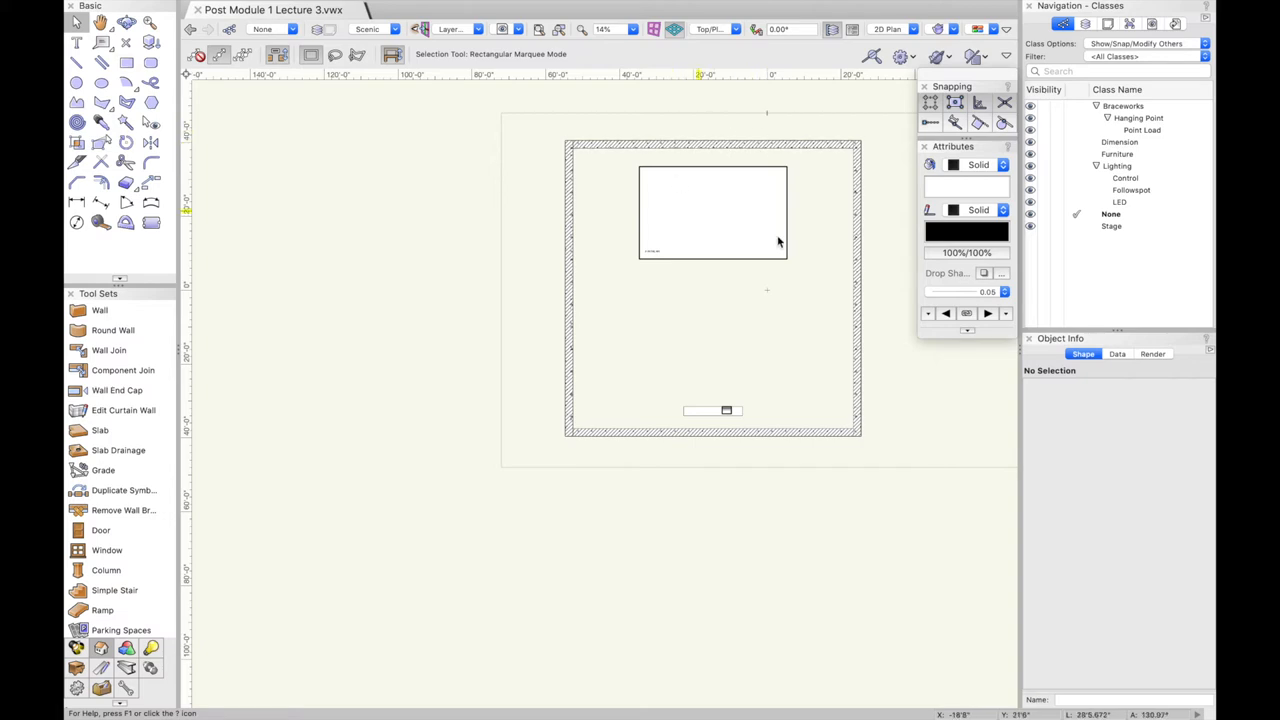
{"action": "mouse_move", "coordinate": [597, 289]}
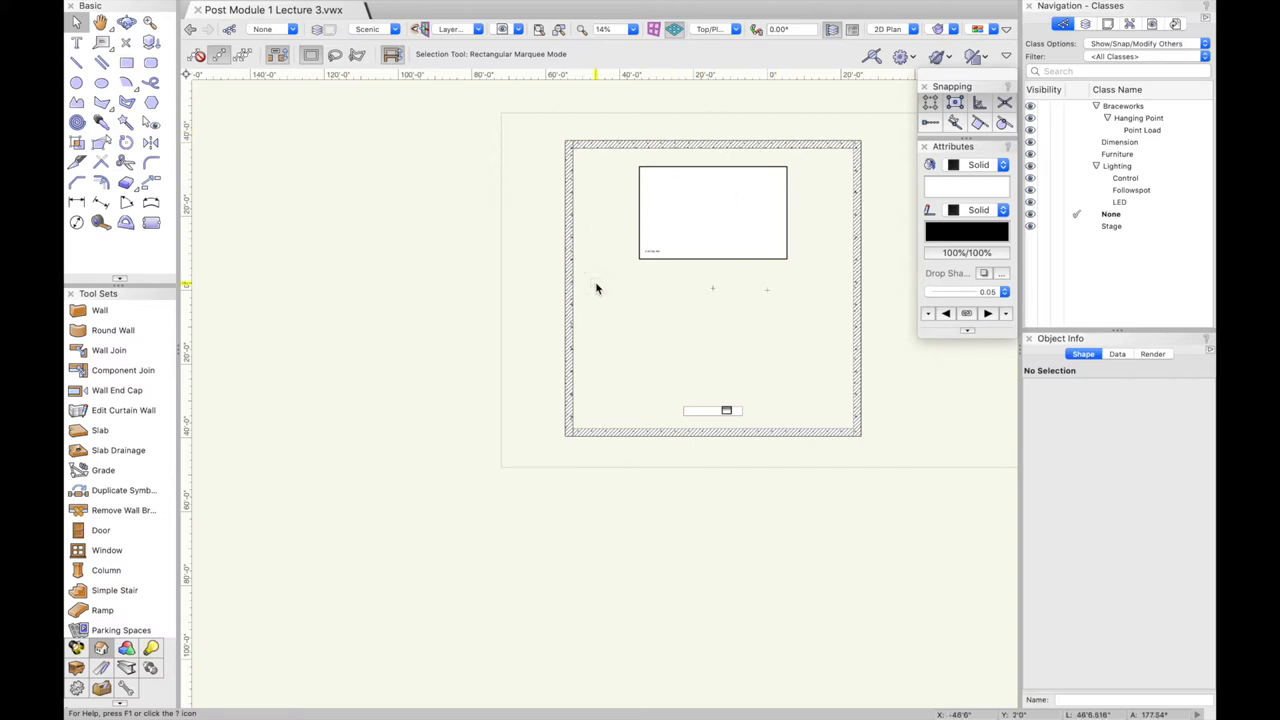
{"action": "mouse_move", "coordinate": [668, 373]}
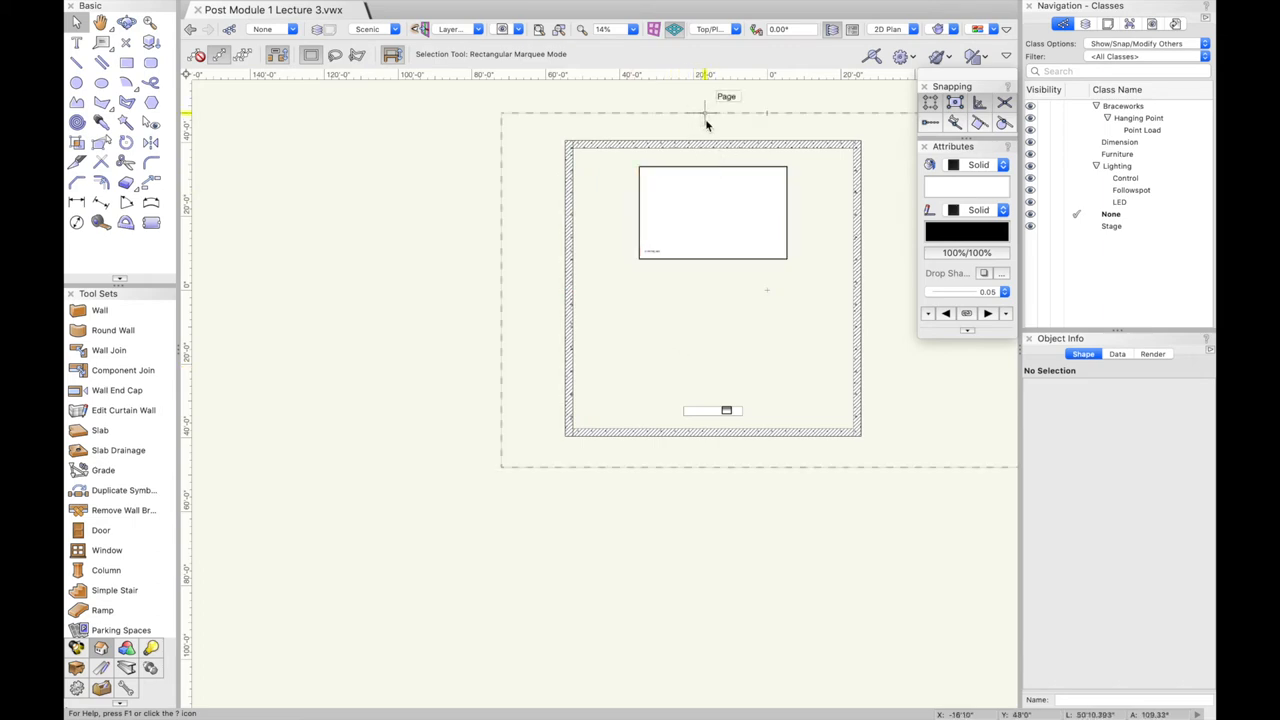
Place two 2D locus reference points on the stage area
{"action": "left_click", "coordinate": [75, 66]}
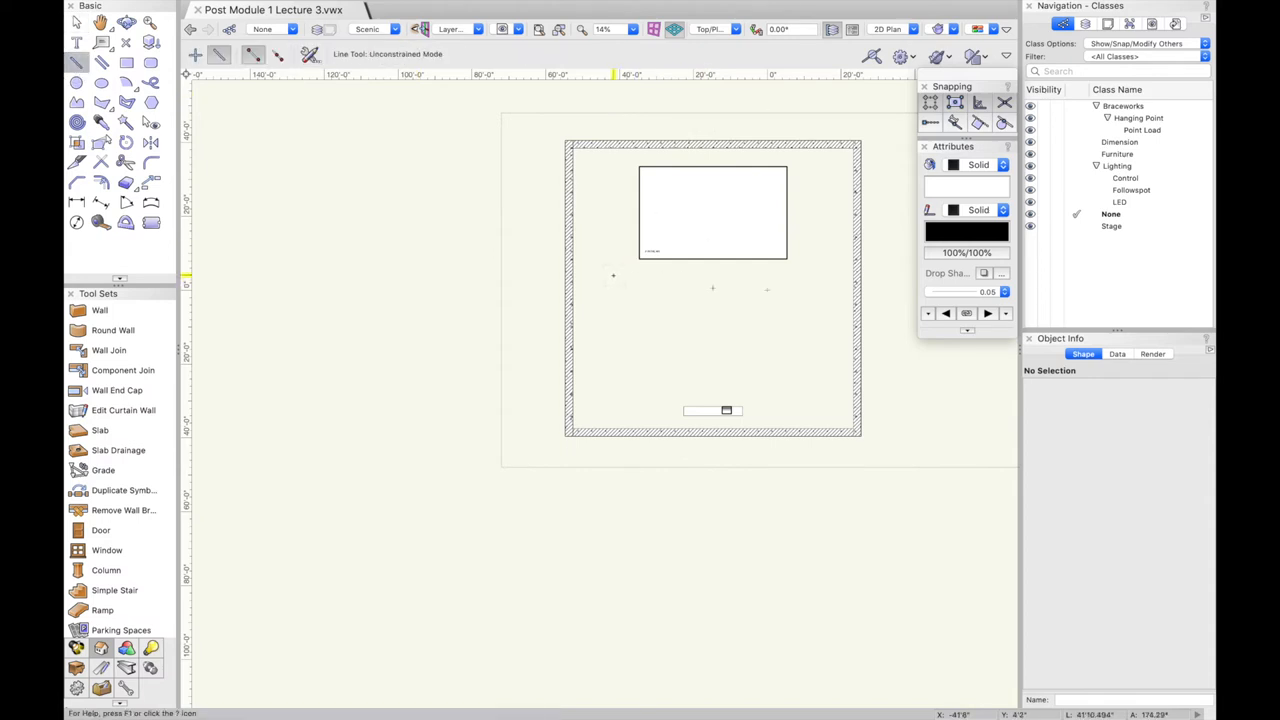
{"action": "left_click", "coordinate": [98, 55]}
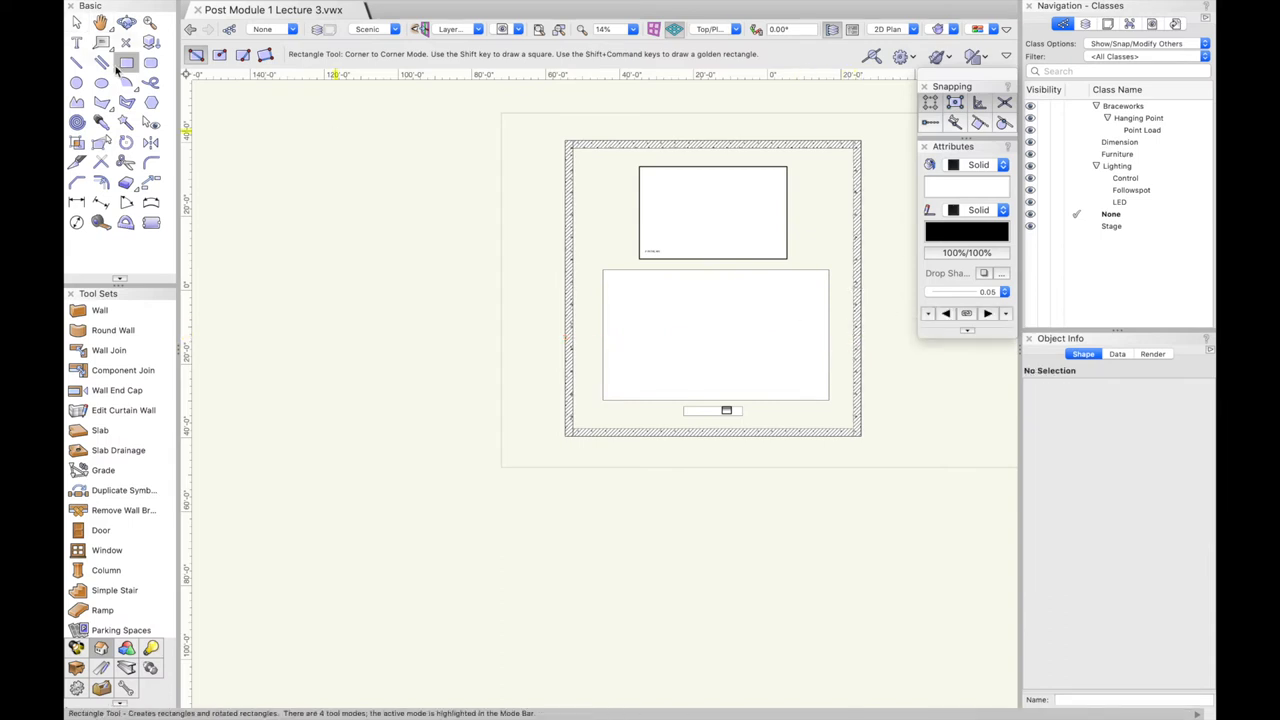
{"action": "left_click", "coordinate": [77, 63]}
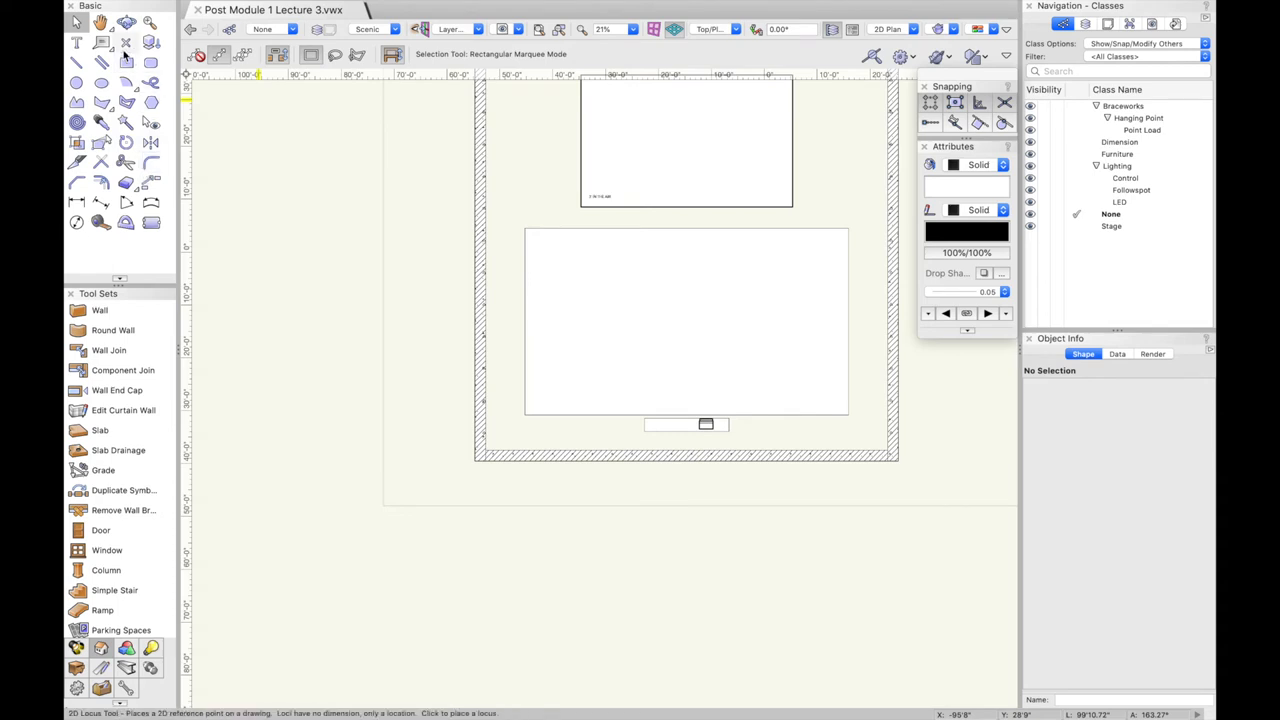
{"action": "left_click", "coordinate": [128, 42]}
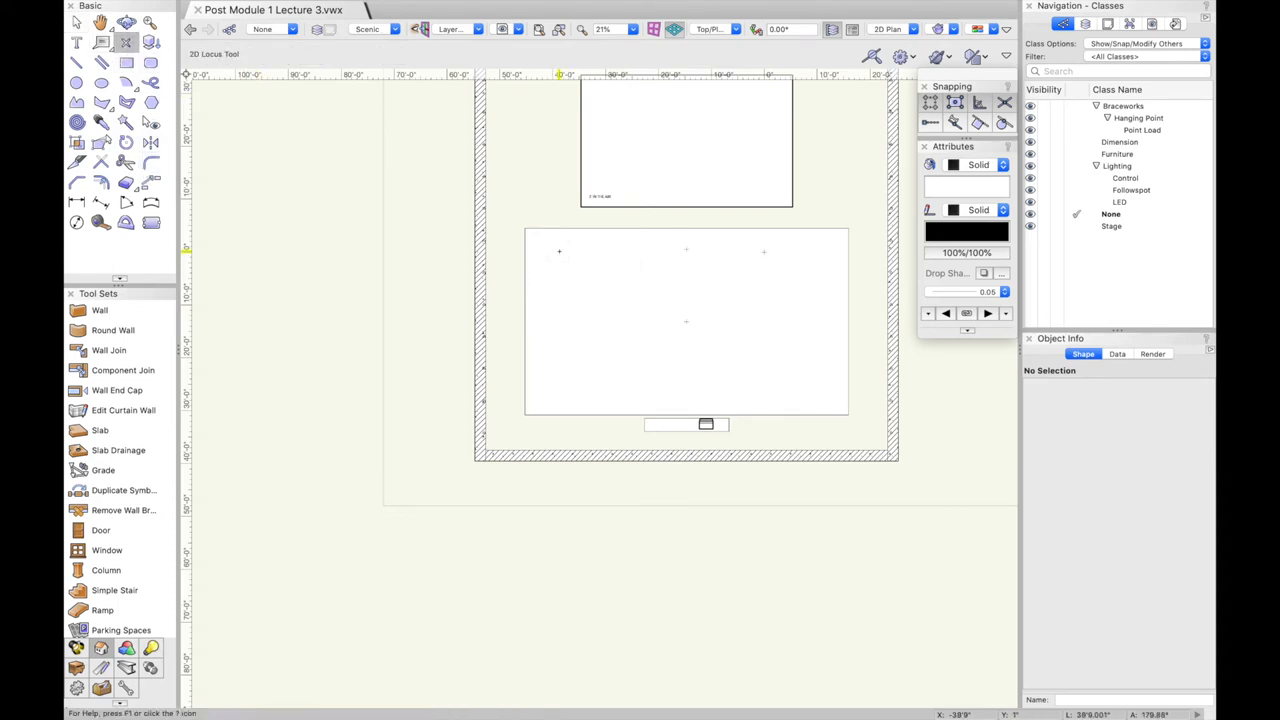
{"action": "left_click", "coordinate": [545, 248]}
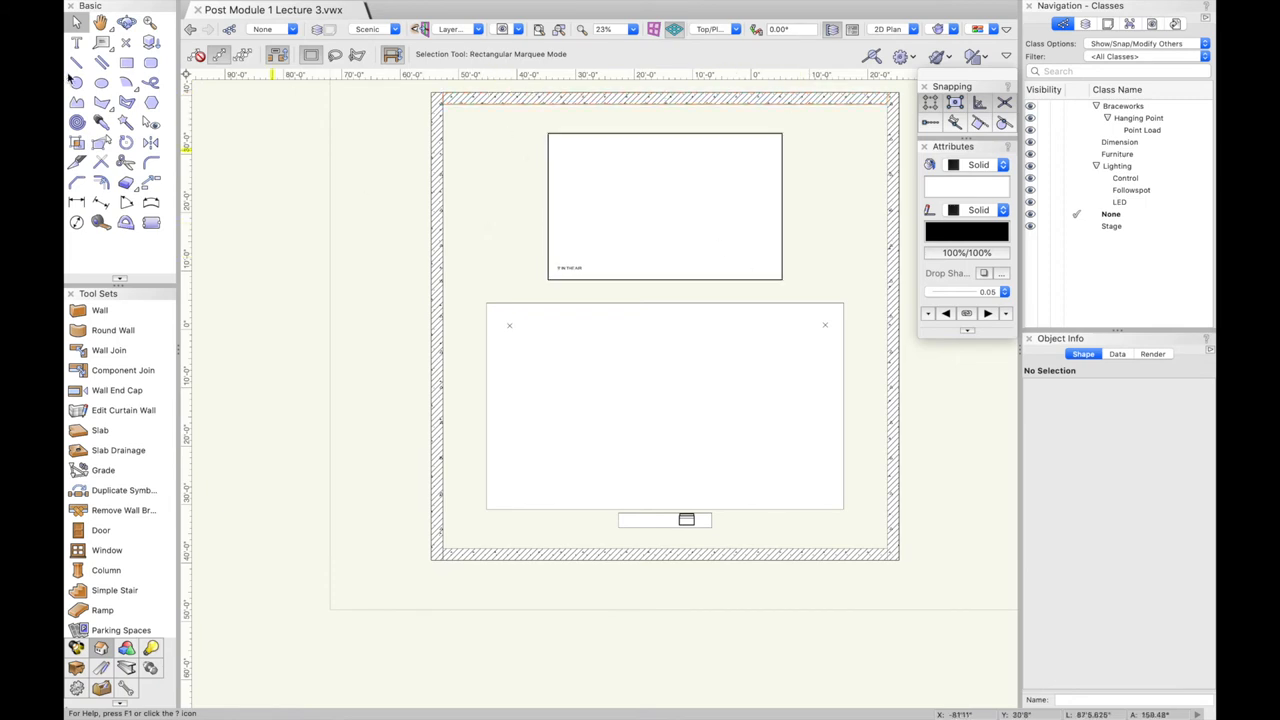
Draw a 13'0" × 1'0" masking leg rectangle between the left wall and the stage
{"action": "left_click", "coordinate": [101, 63]}
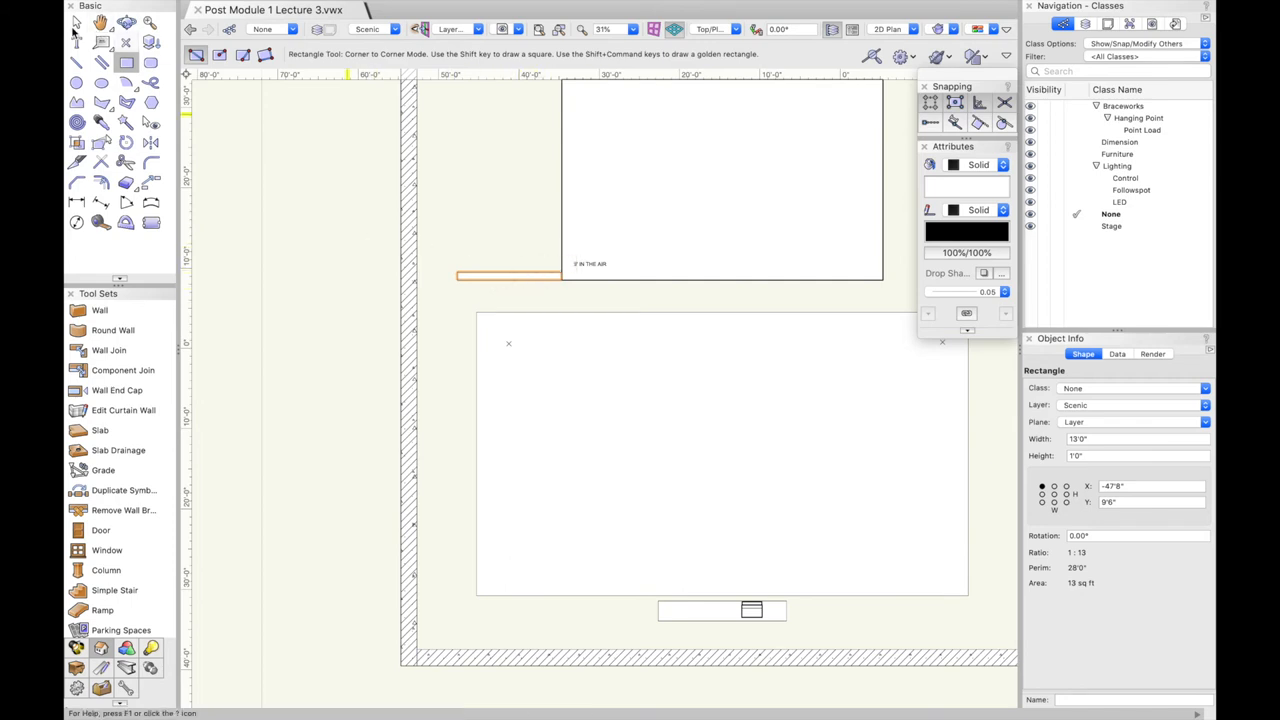
{"action": "left_click", "coordinate": [75, 22]}
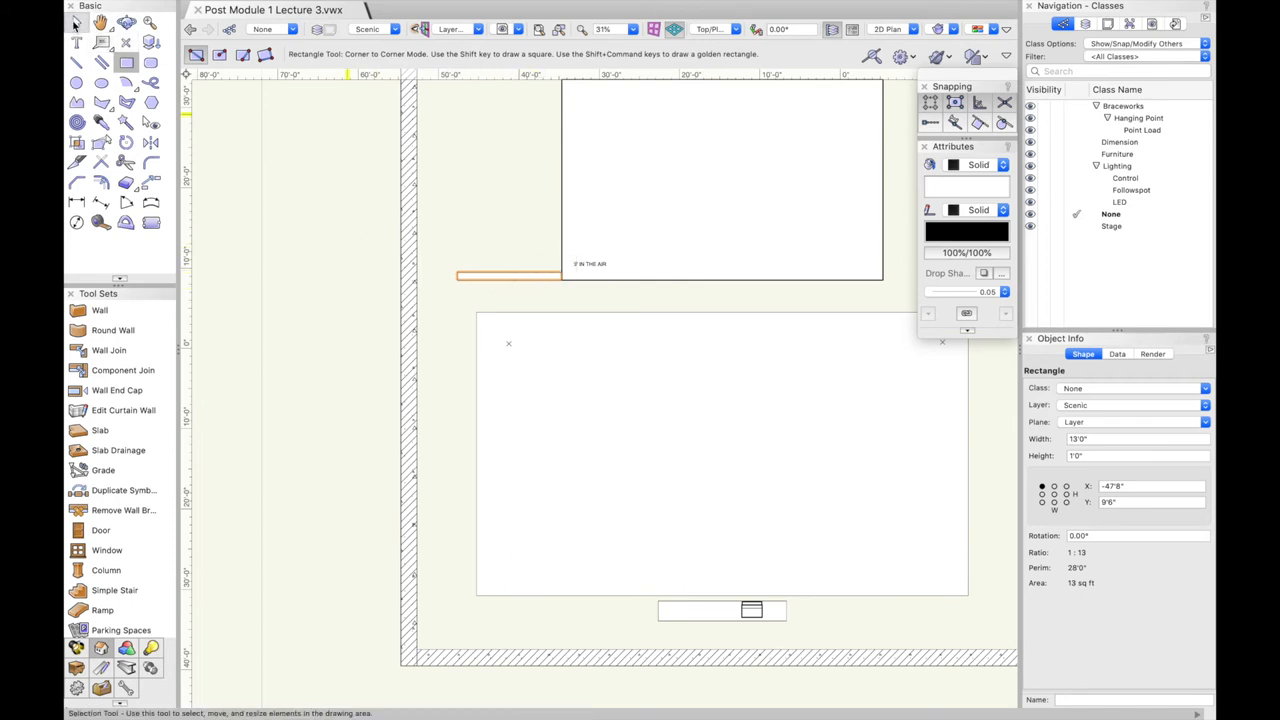
{"action": "mouse_move", "coordinate": [77, 22]}
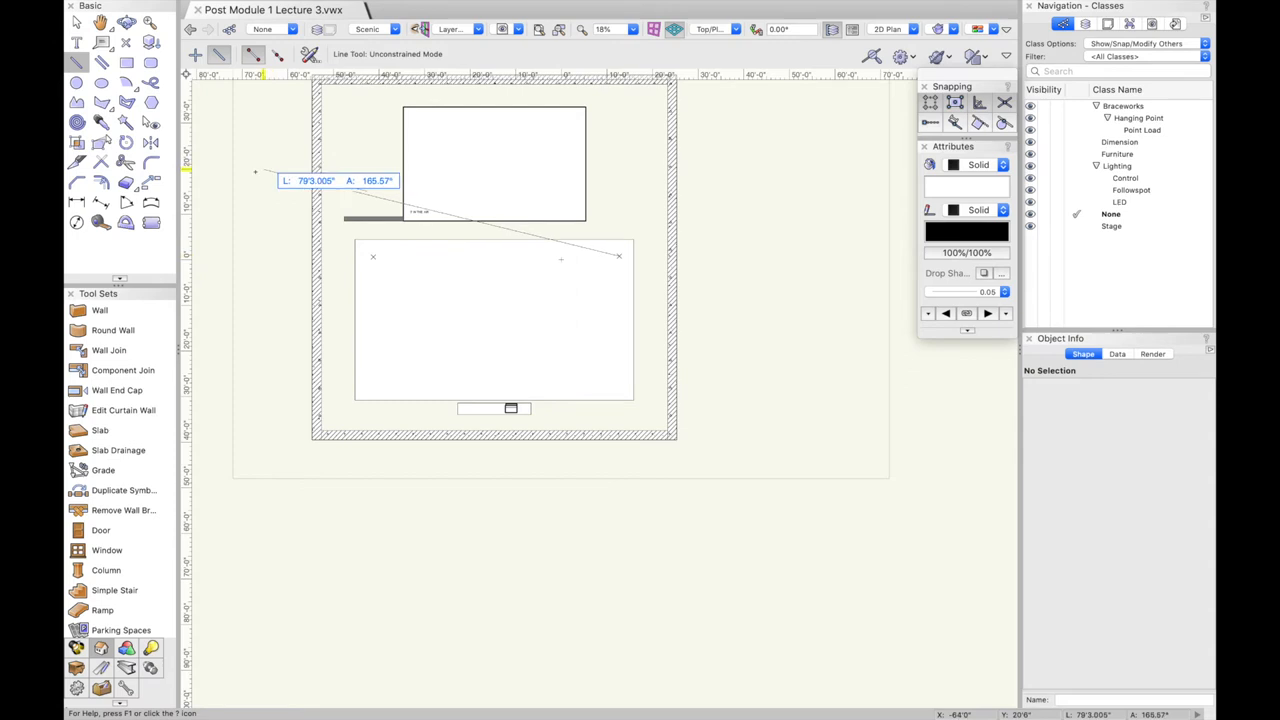
{"action": "mouse_move", "coordinate": [213, 181]}
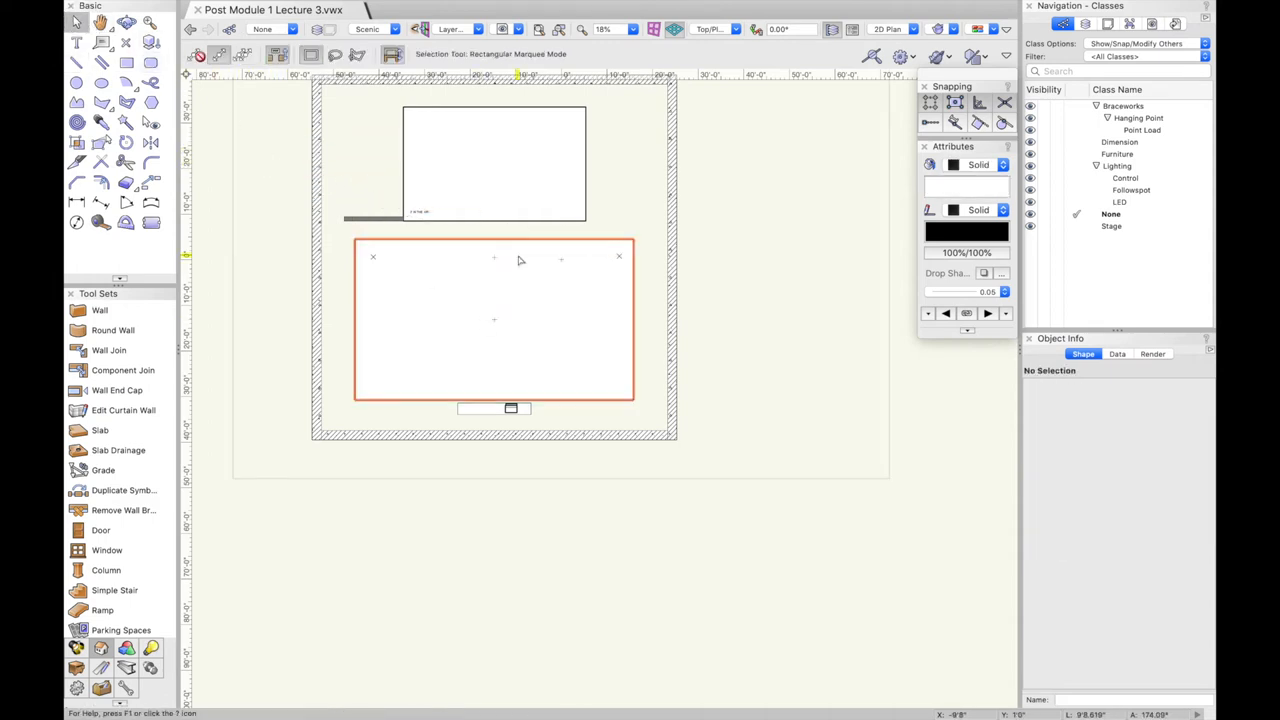
Delete the large lower rectangle and draw a vertical sightline toward the stage corner locus
{"action": "left_click", "coordinate": [518, 320]}
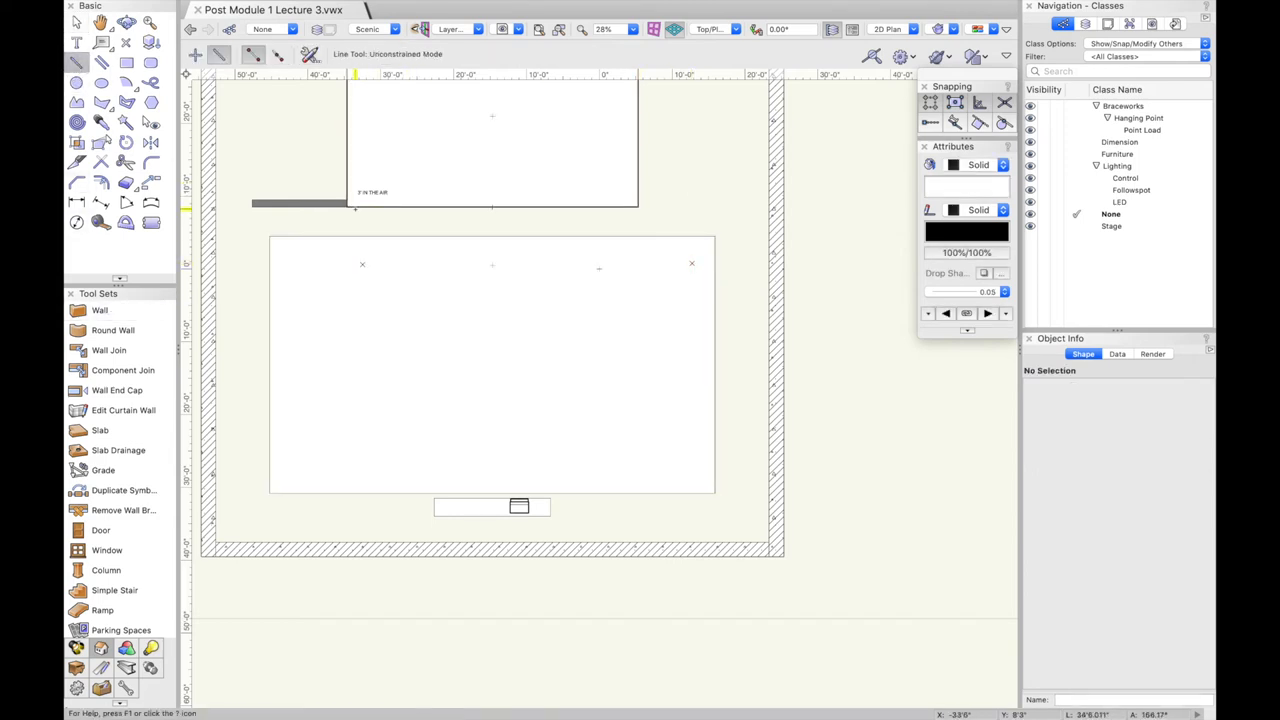
{"action": "left_click_drag", "start_coordinate": [347, 205], "coordinate": [347, 377]}
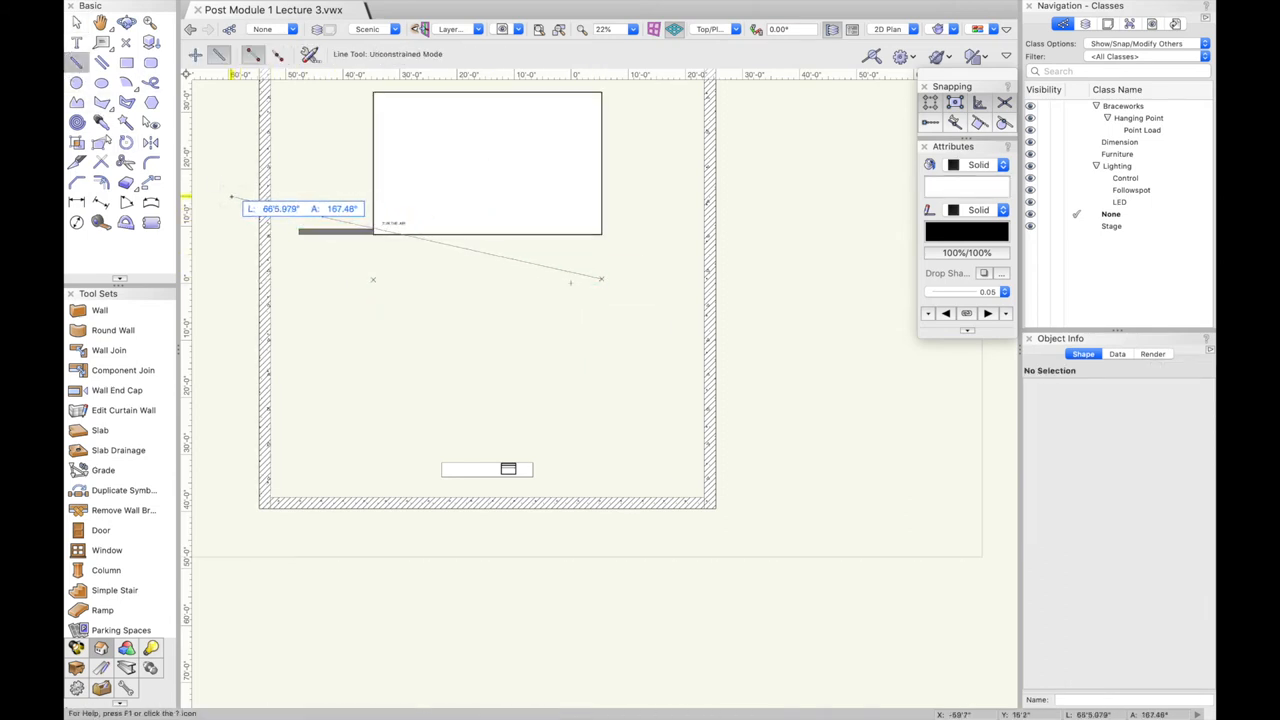
{"action": "mouse_move", "coordinate": [212, 192]}
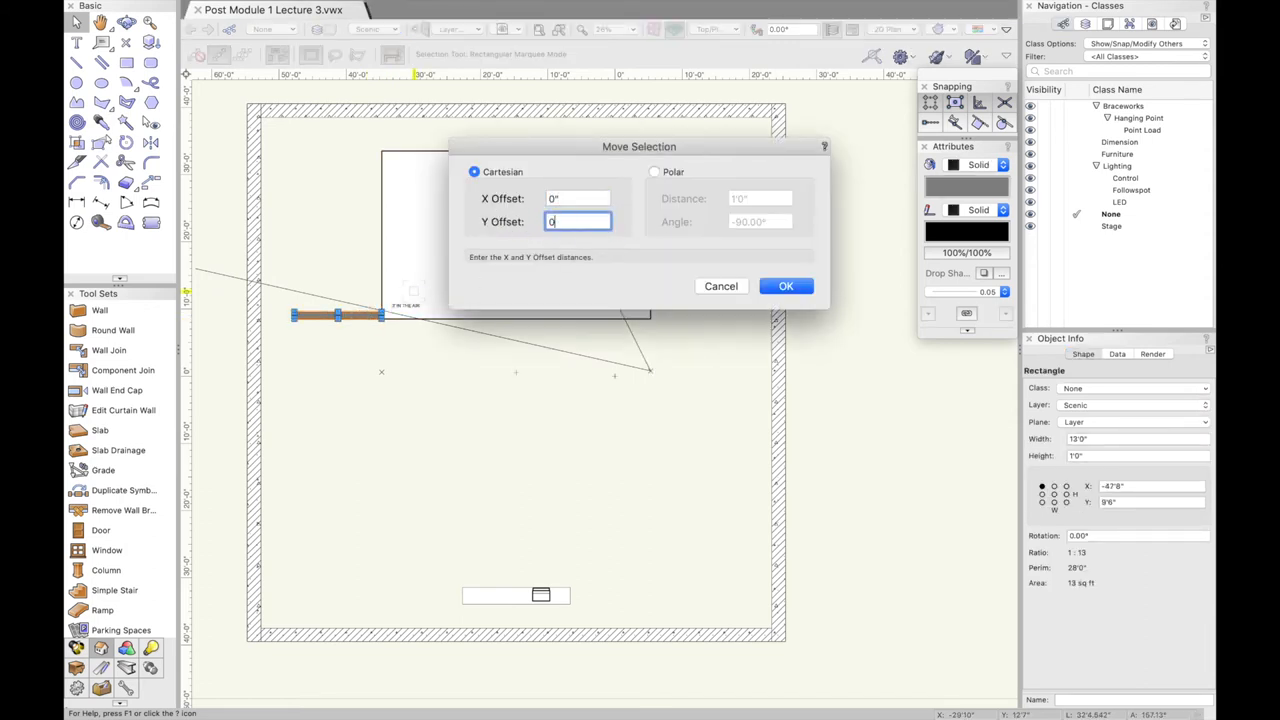
Move the first masking leg 4 feet upstage using two 2-foot Y offsets, then deselect it
{"action": "type", "text": "2"}
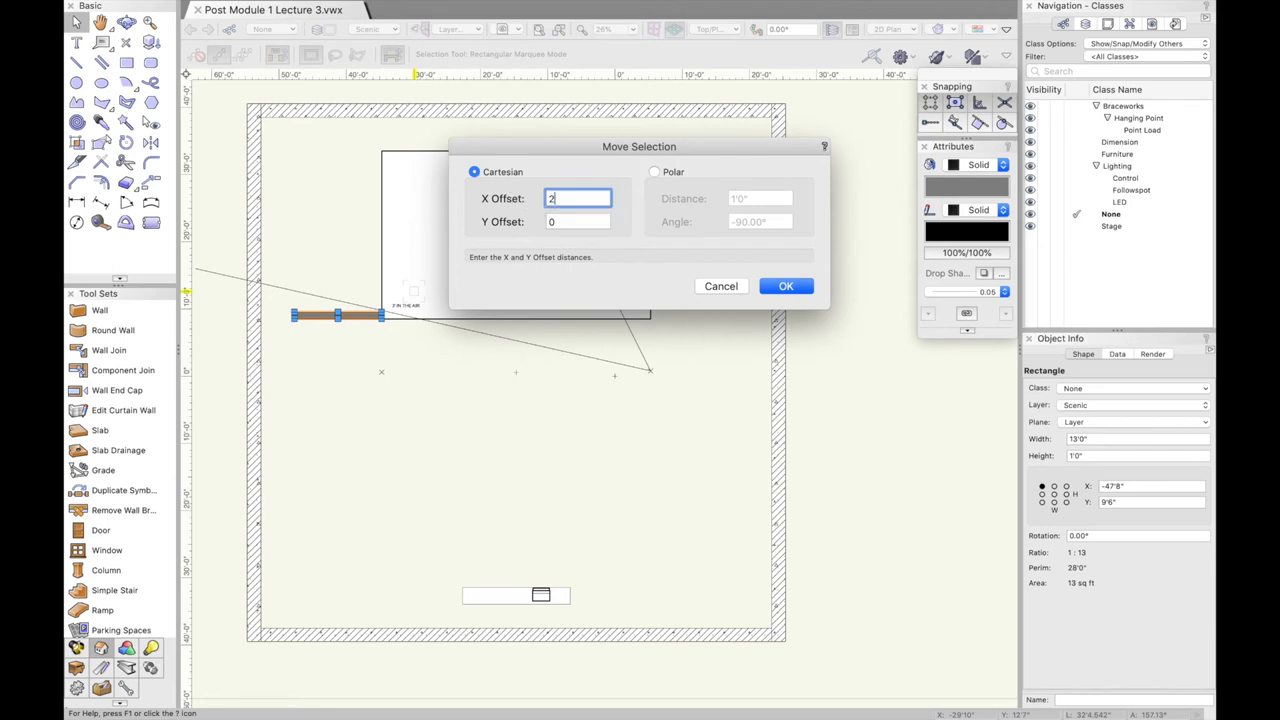
{"action": "left_click", "coordinate": [785, 286]}
{"action": "type", "text": "2'"}
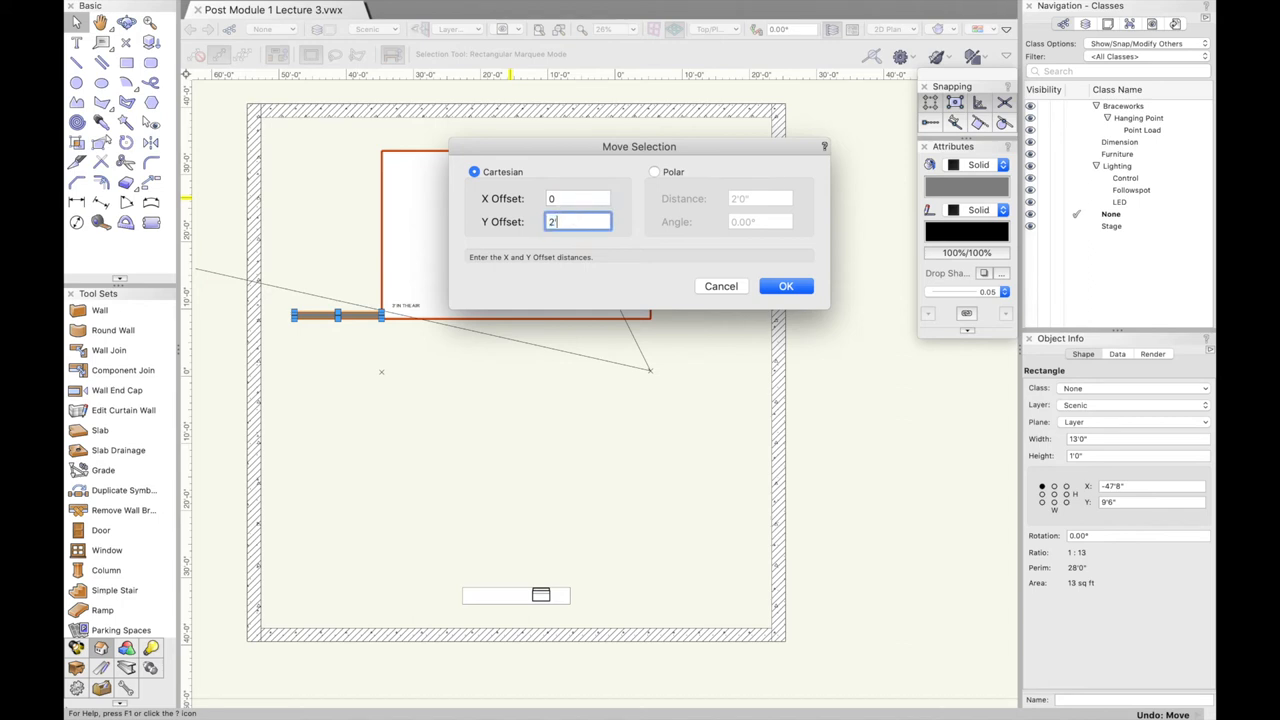
{"action": "left_click", "coordinate": [786, 286]}
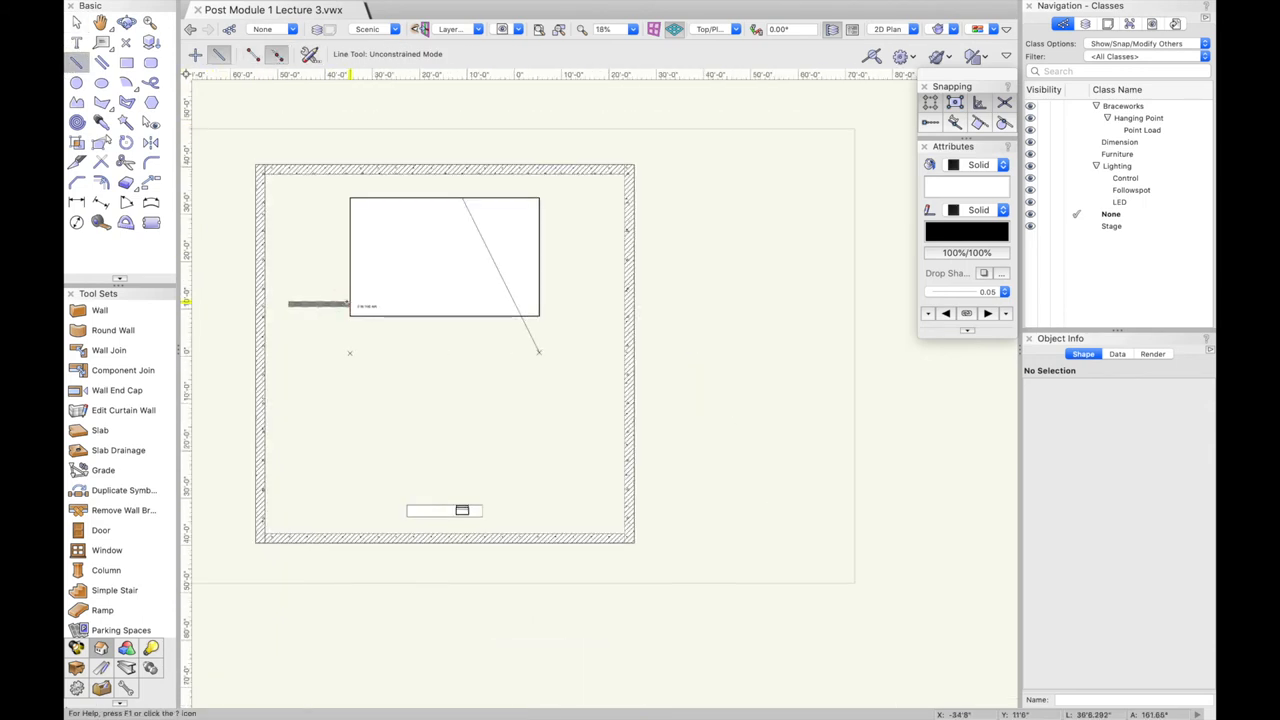
{"action": "mouse_move", "coordinate": [522, 354]}
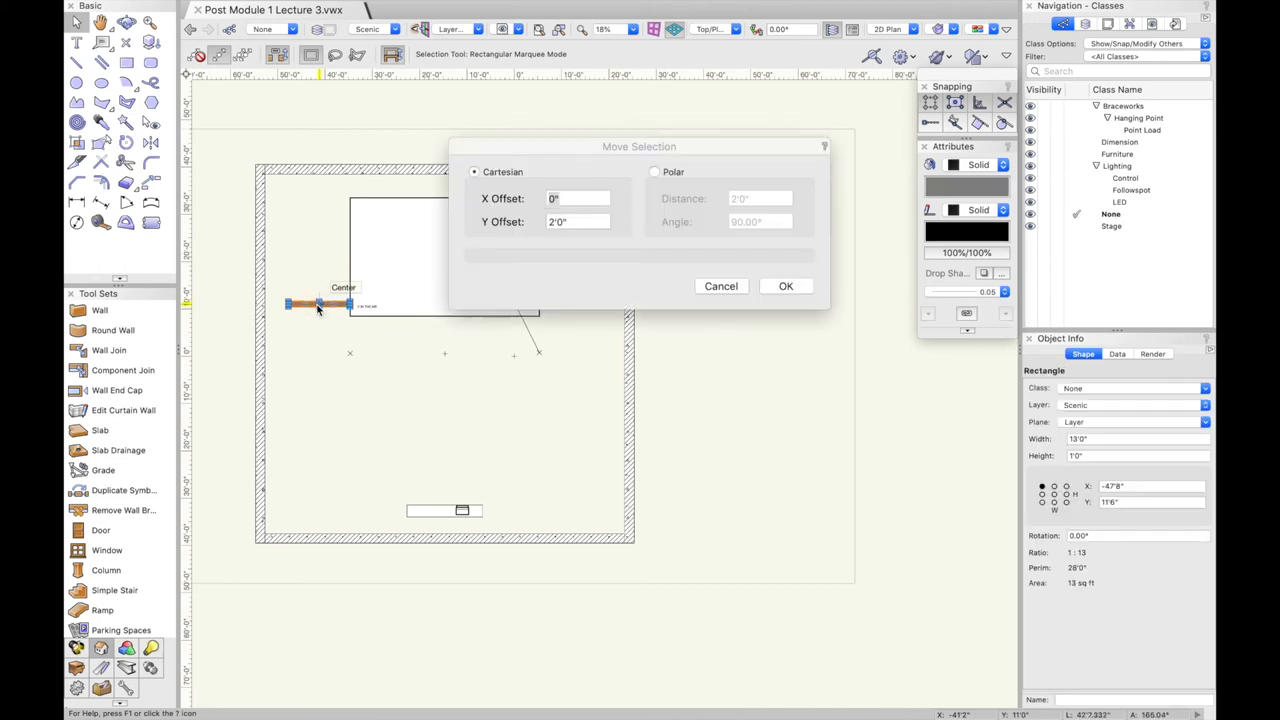
{"action": "left_click", "coordinate": [785, 286]}
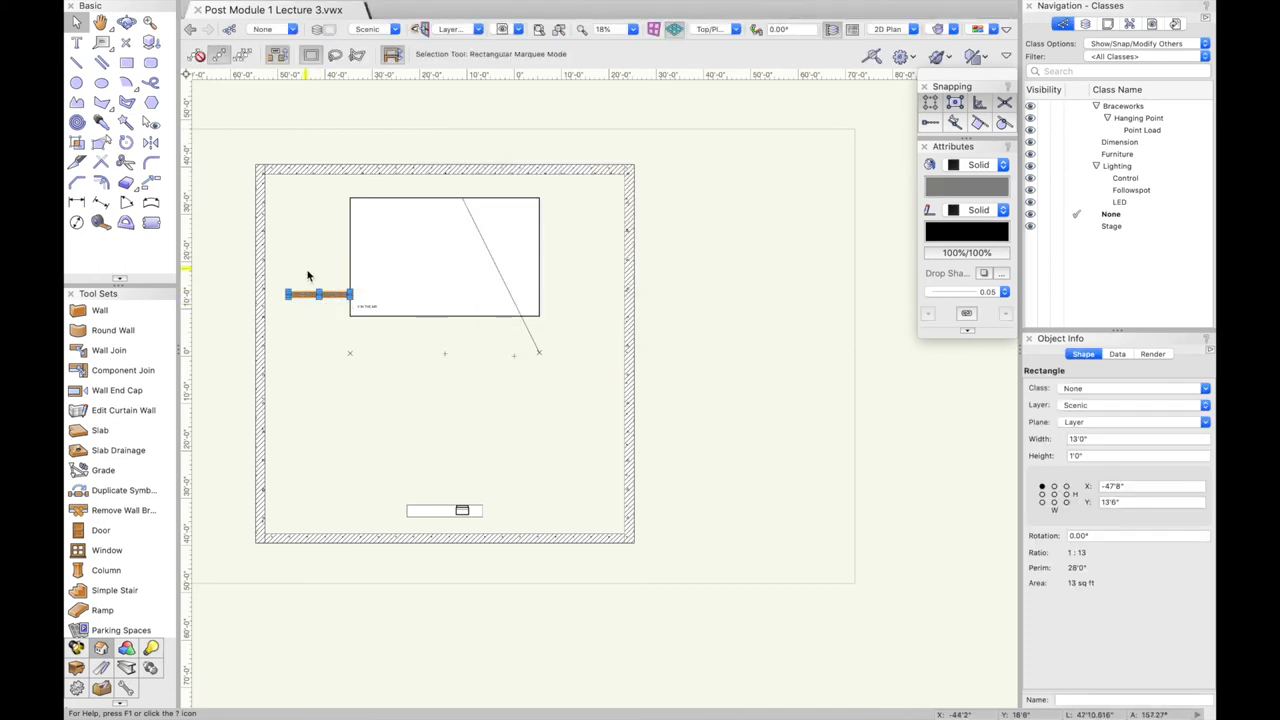
{"action": "left_click", "coordinate": [73, 64]}
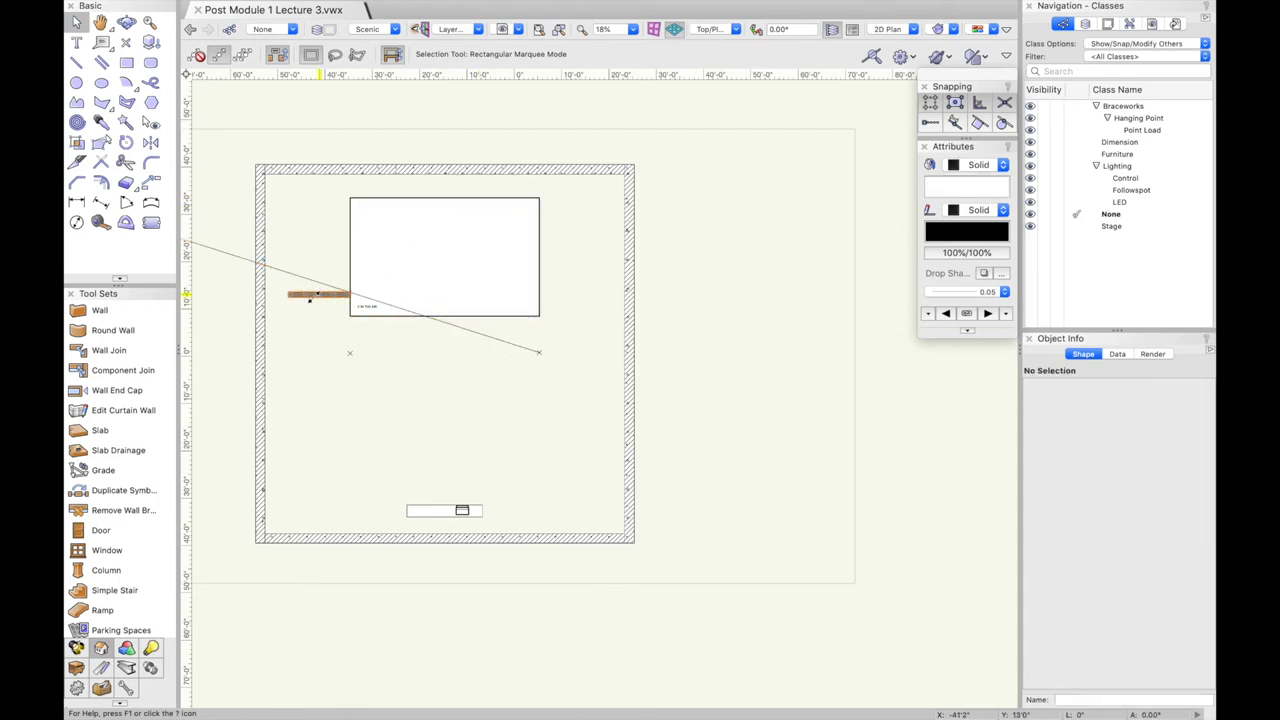
Duplicate the leg upstage into four staggered legs and remove the sightlines
{"action": "left_click", "coordinate": [318, 295]}
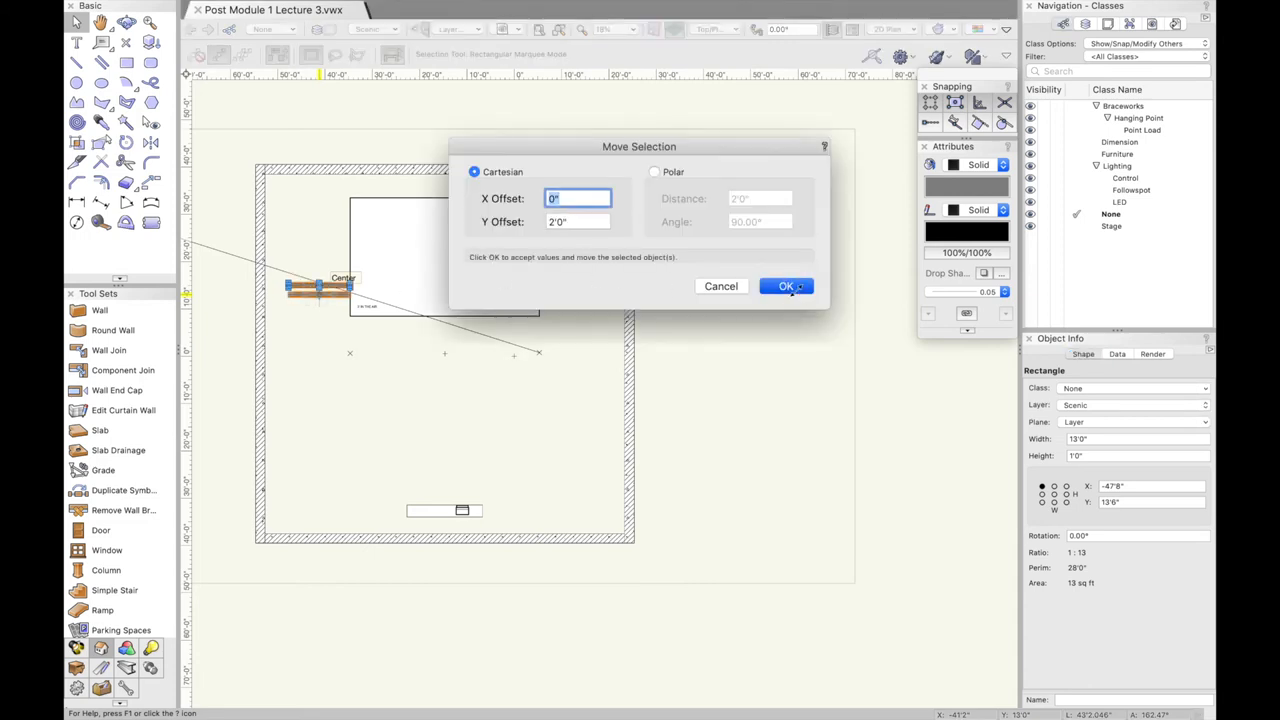
{"action": "left_click", "coordinate": [786, 286]}
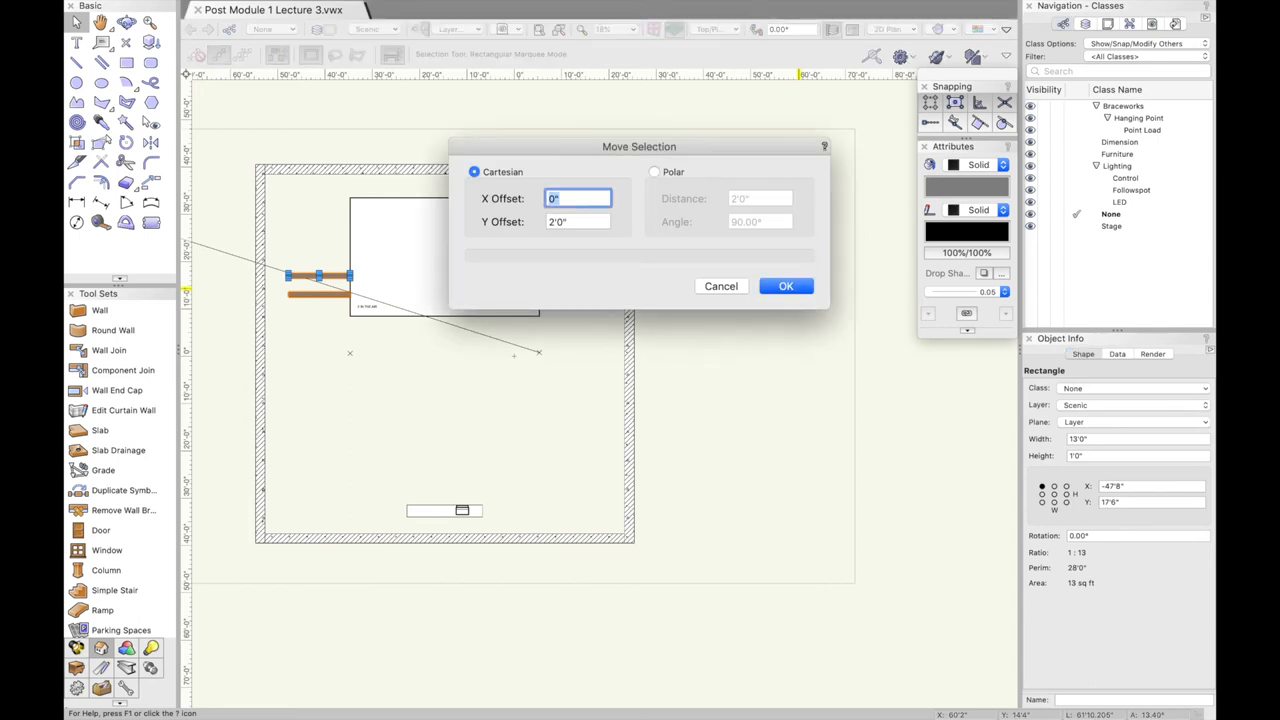
{"action": "left_click", "coordinate": [785, 286]}
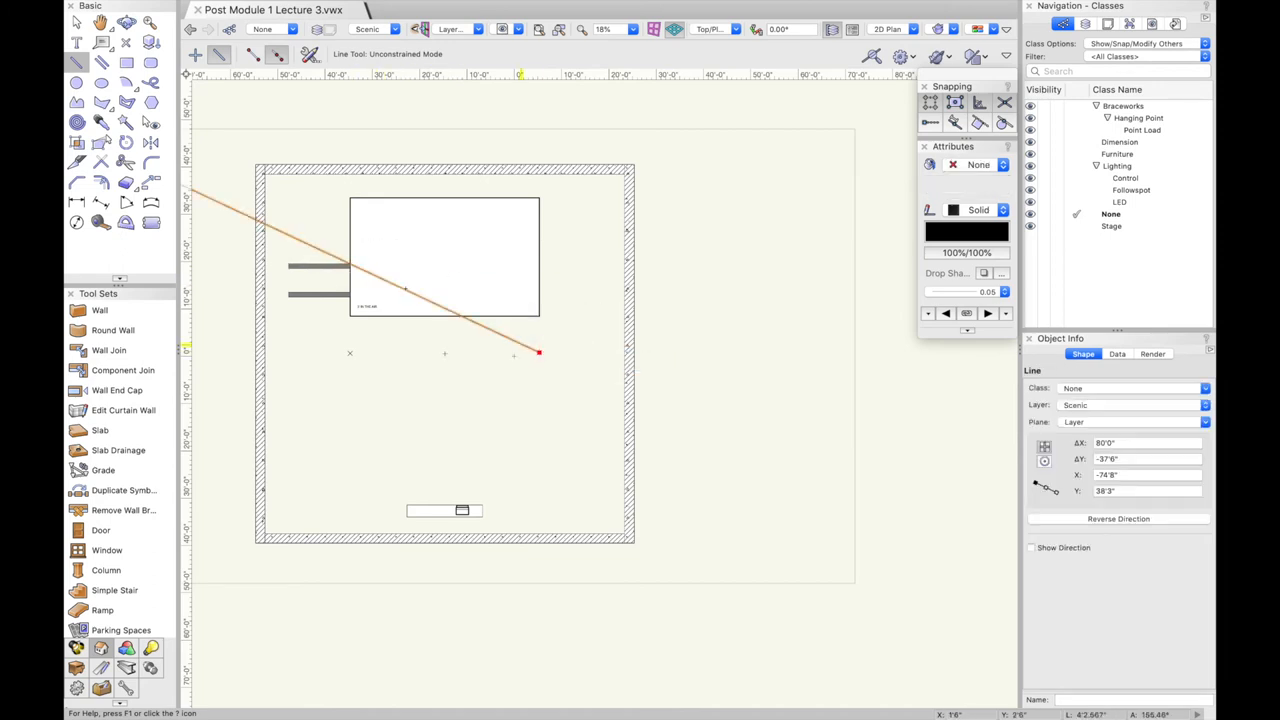
{"action": "left_click", "coordinate": [72, 22]}
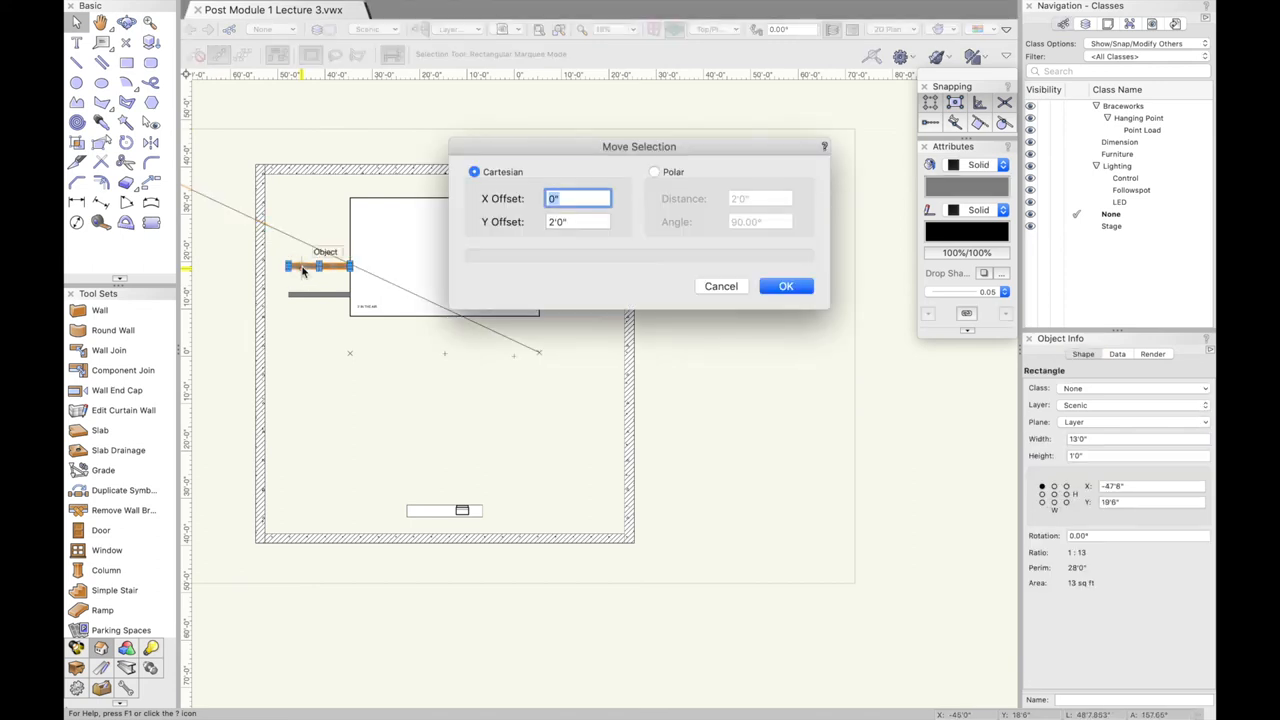
{"action": "left_click", "coordinate": [786, 286]}
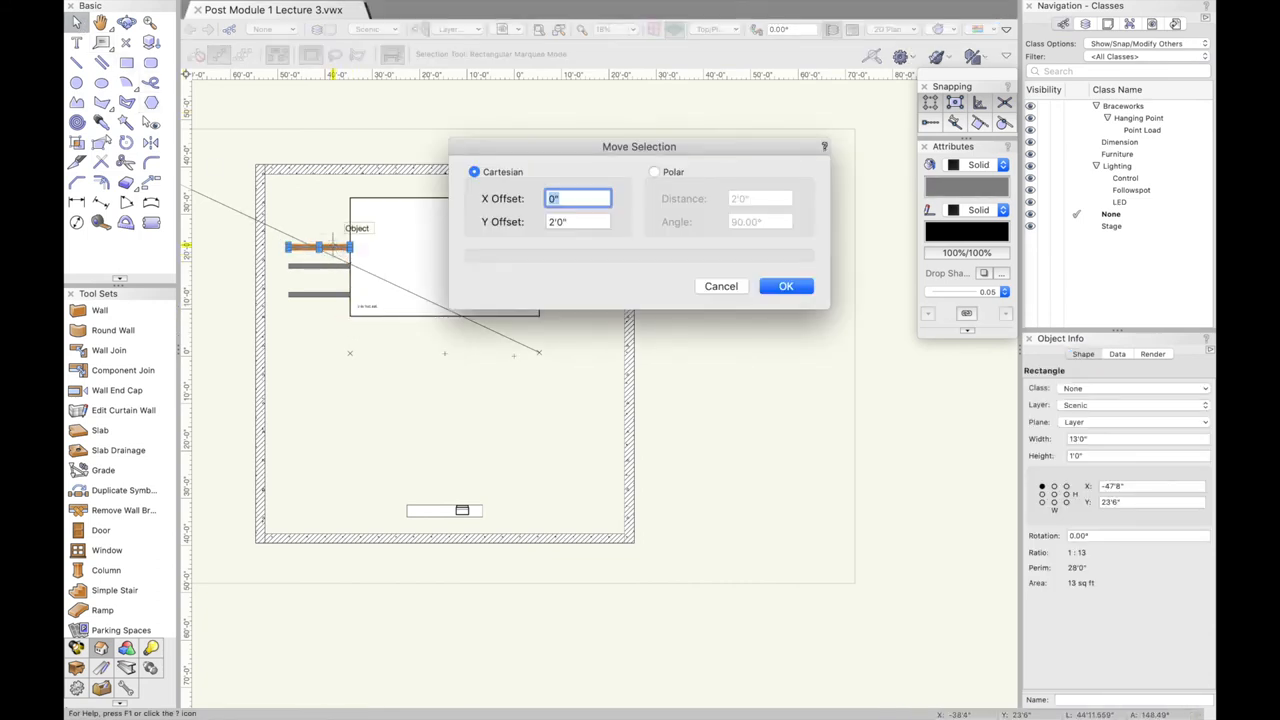
{"action": "left_click", "coordinate": [786, 286]}
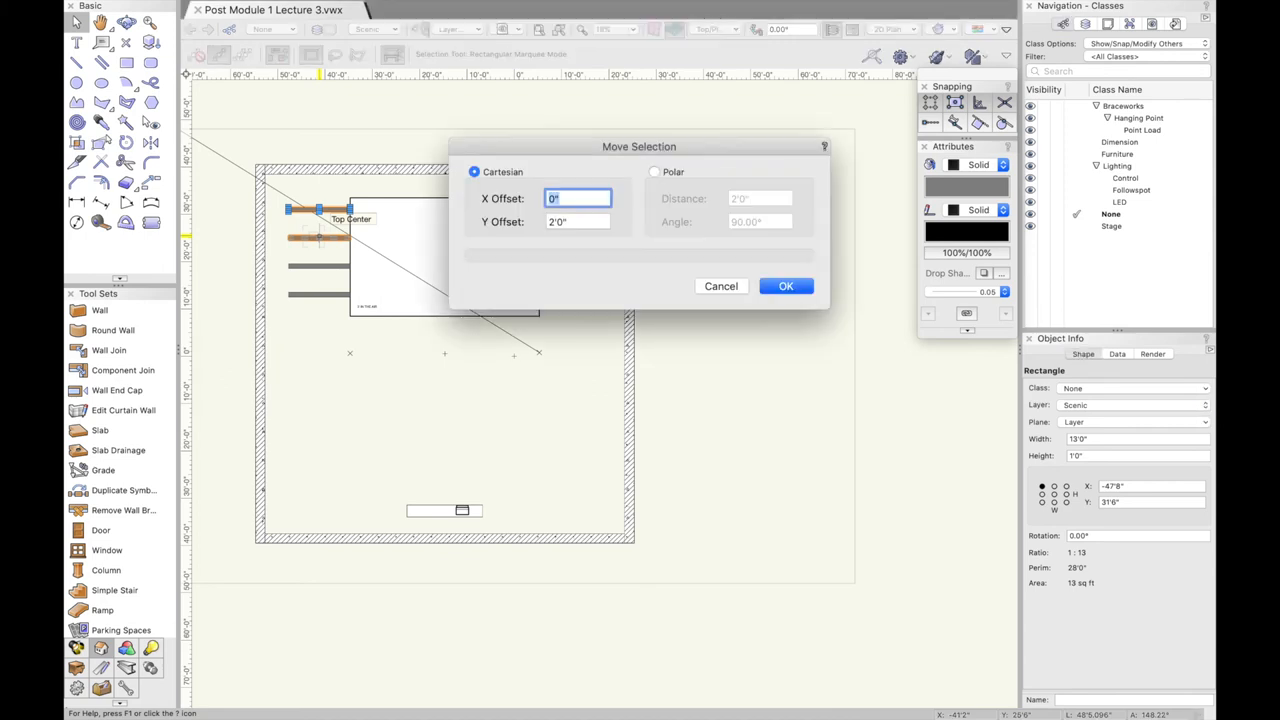
{"action": "left_click", "coordinate": [786, 286]}
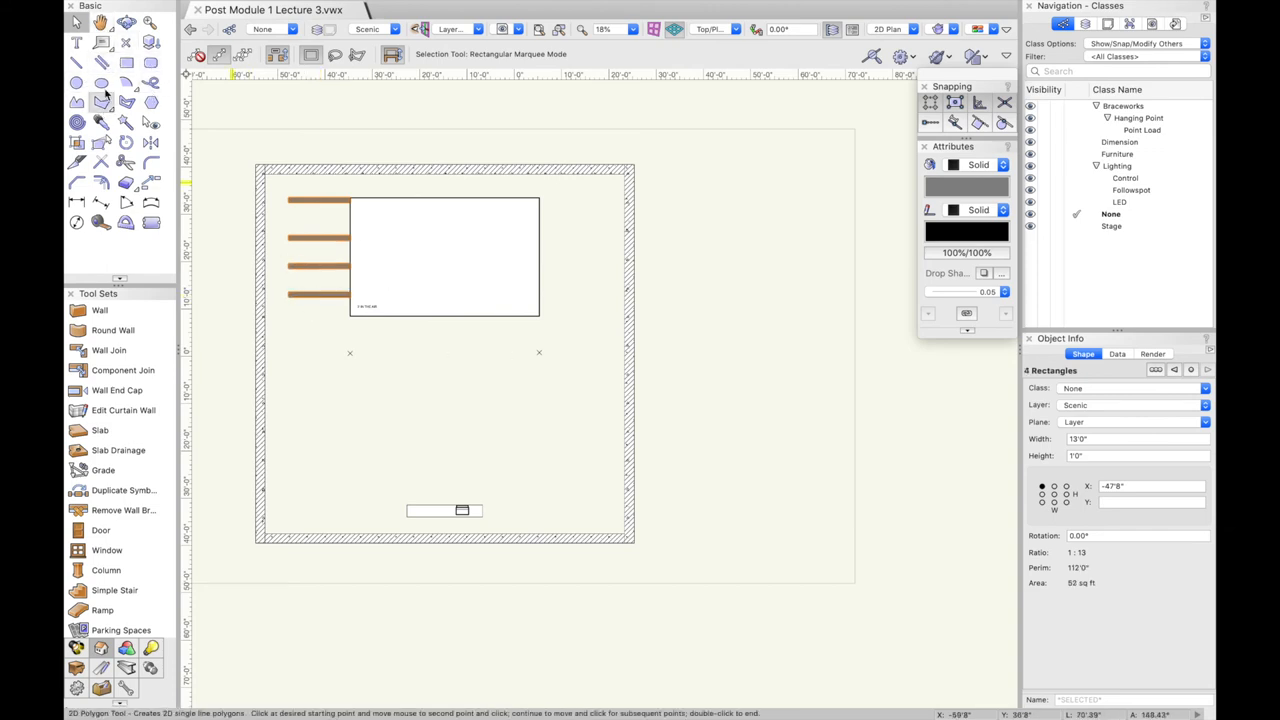
Mirror the four left legs across the stage centreline
{"action": "left_click", "coordinate": [151, 141]}
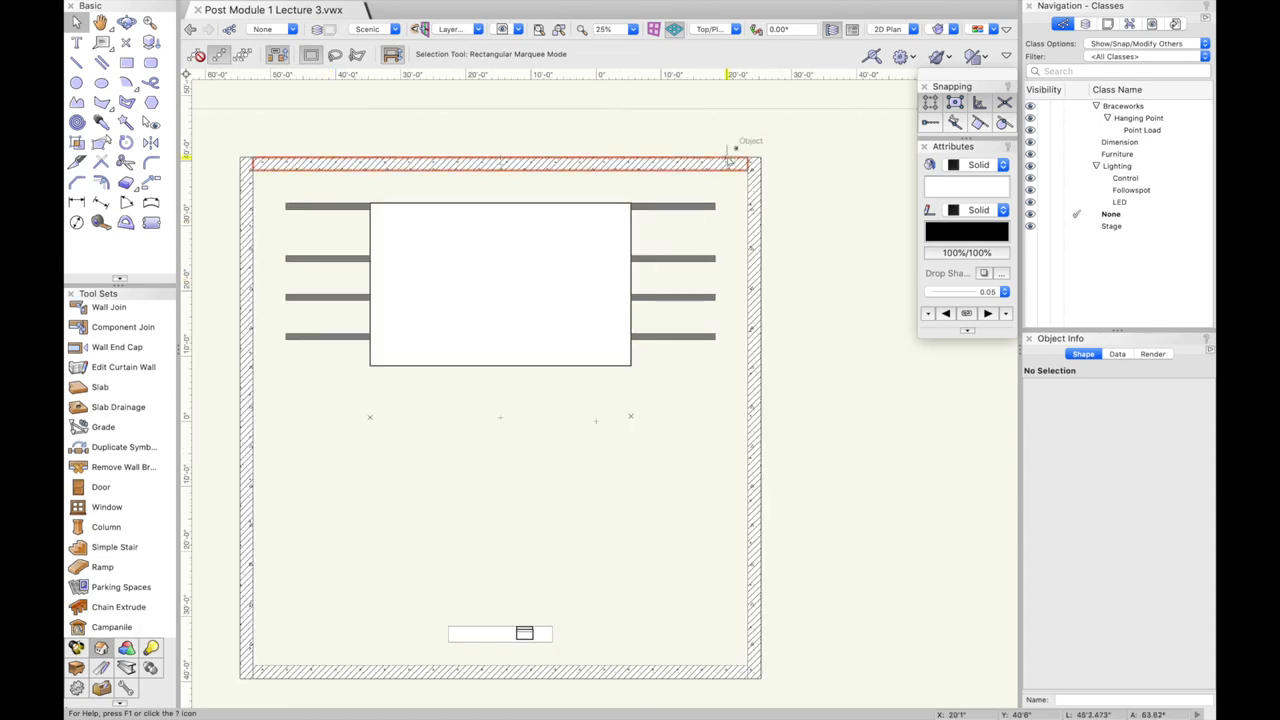
{"action": "left_click", "coordinate": [845, 285]}
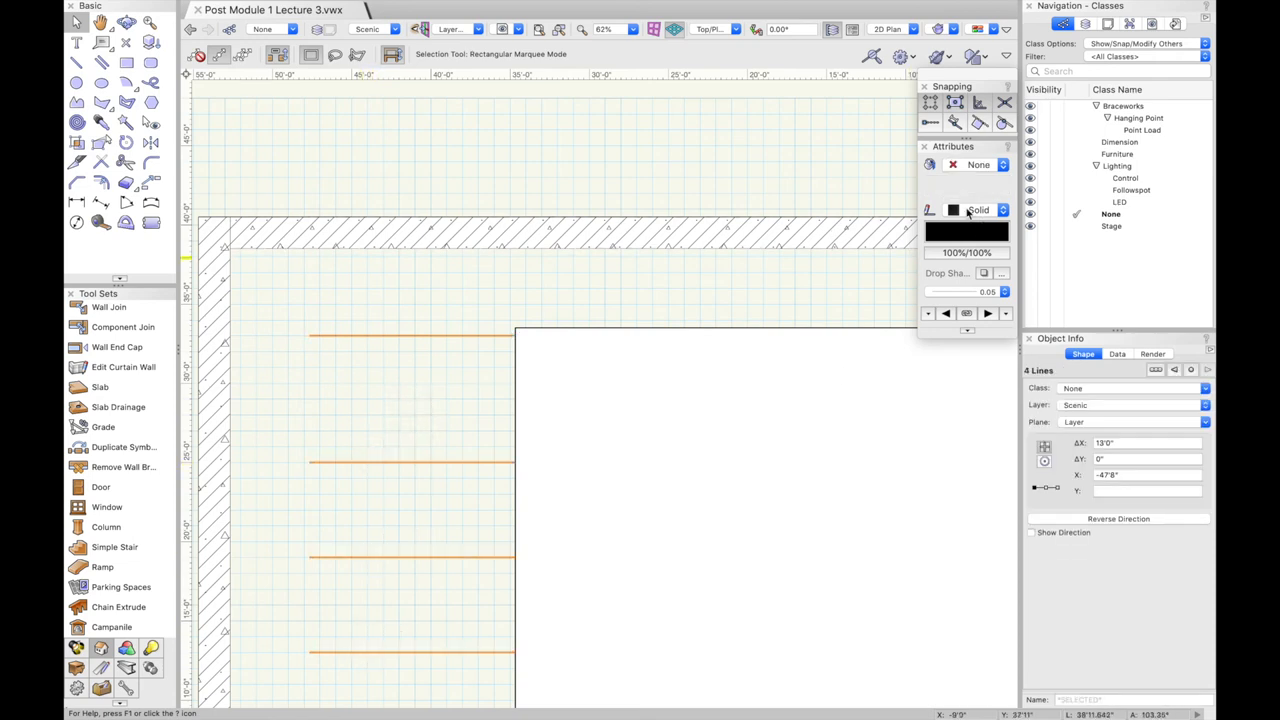
Give the four left legs the Sine Wave line type and mirror-duplicate them to the right
{"action": "left_click", "coordinate": [1003, 210]}
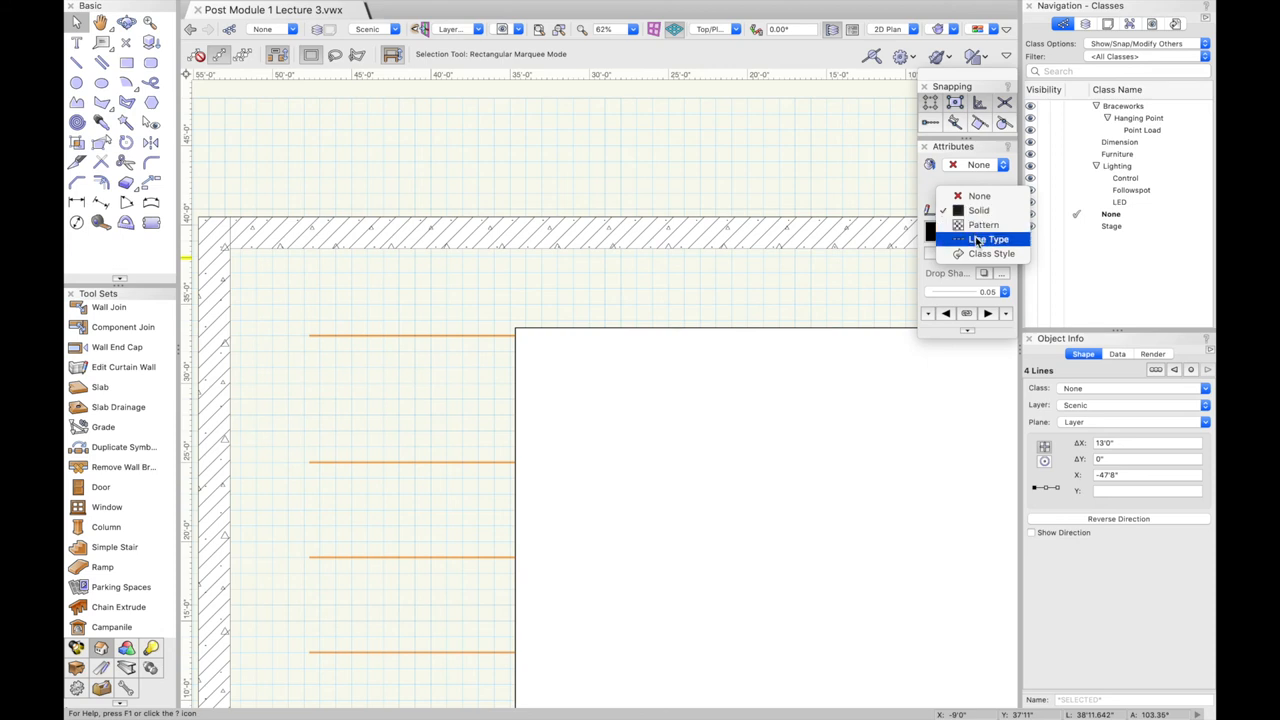
{"action": "left_click", "coordinate": [987, 239]}
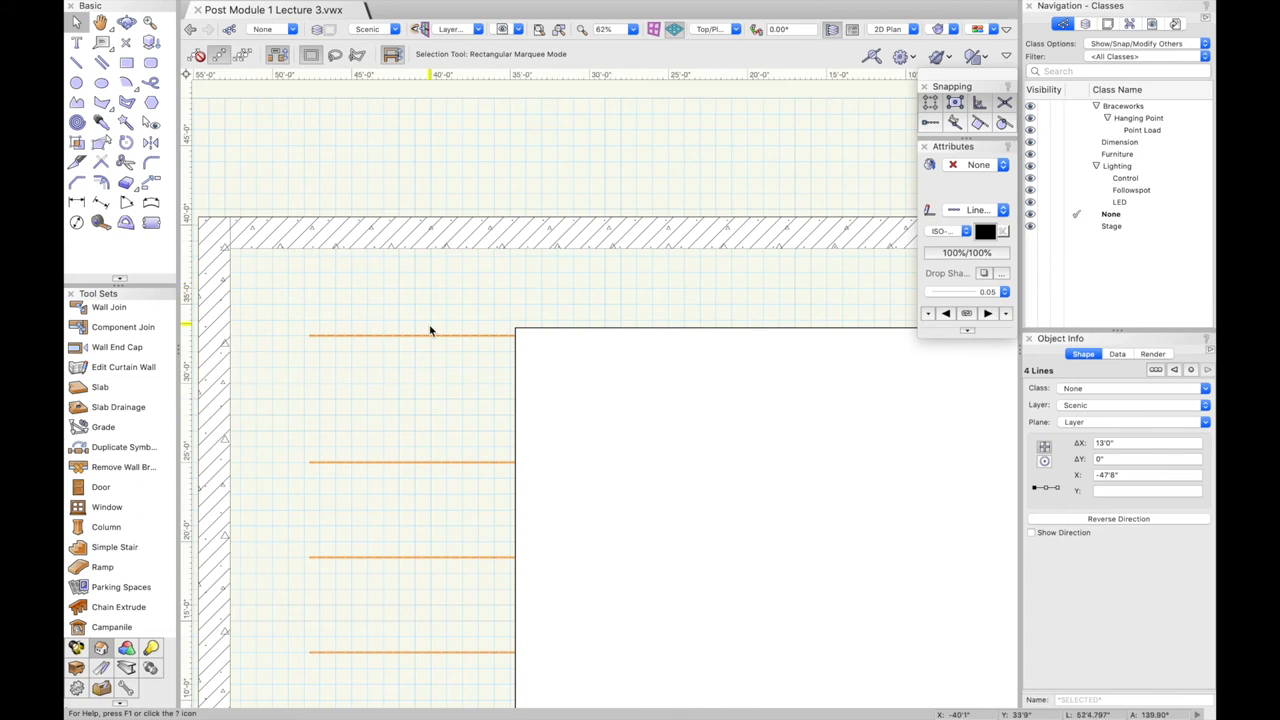
{"action": "mouse_move", "coordinate": [965, 231]}
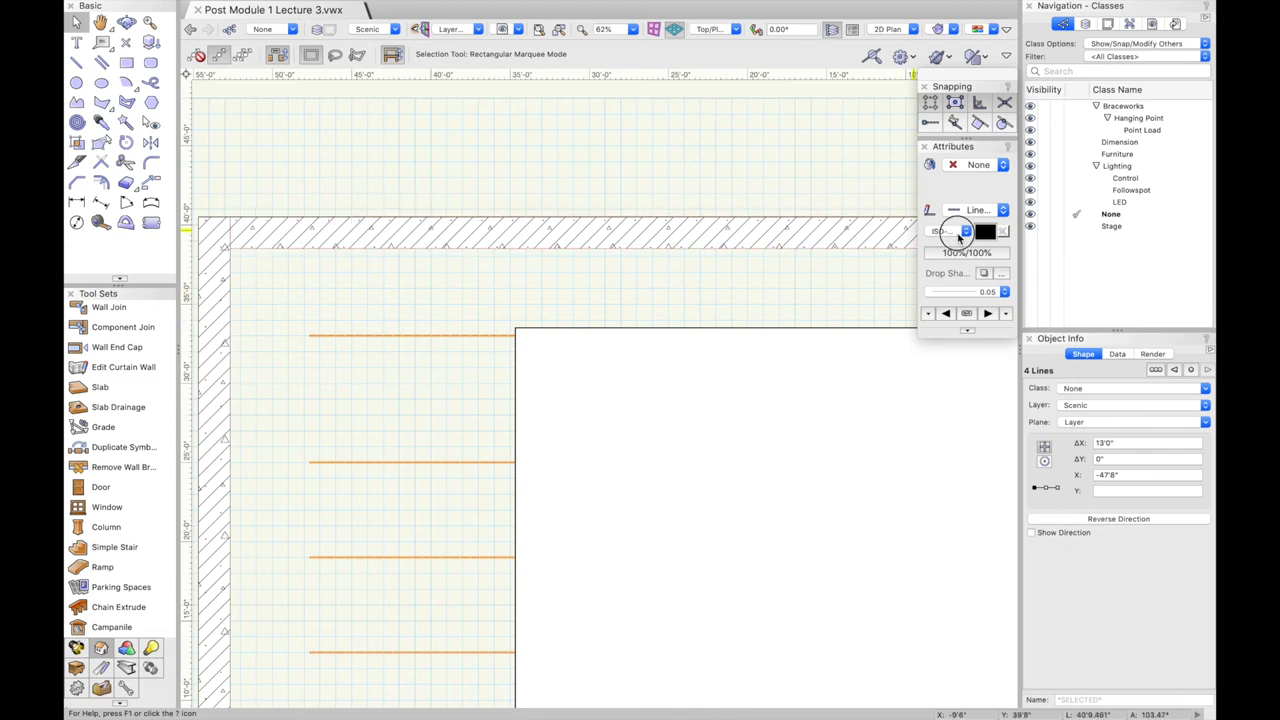
{"action": "left_click", "coordinate": [962, 231]}
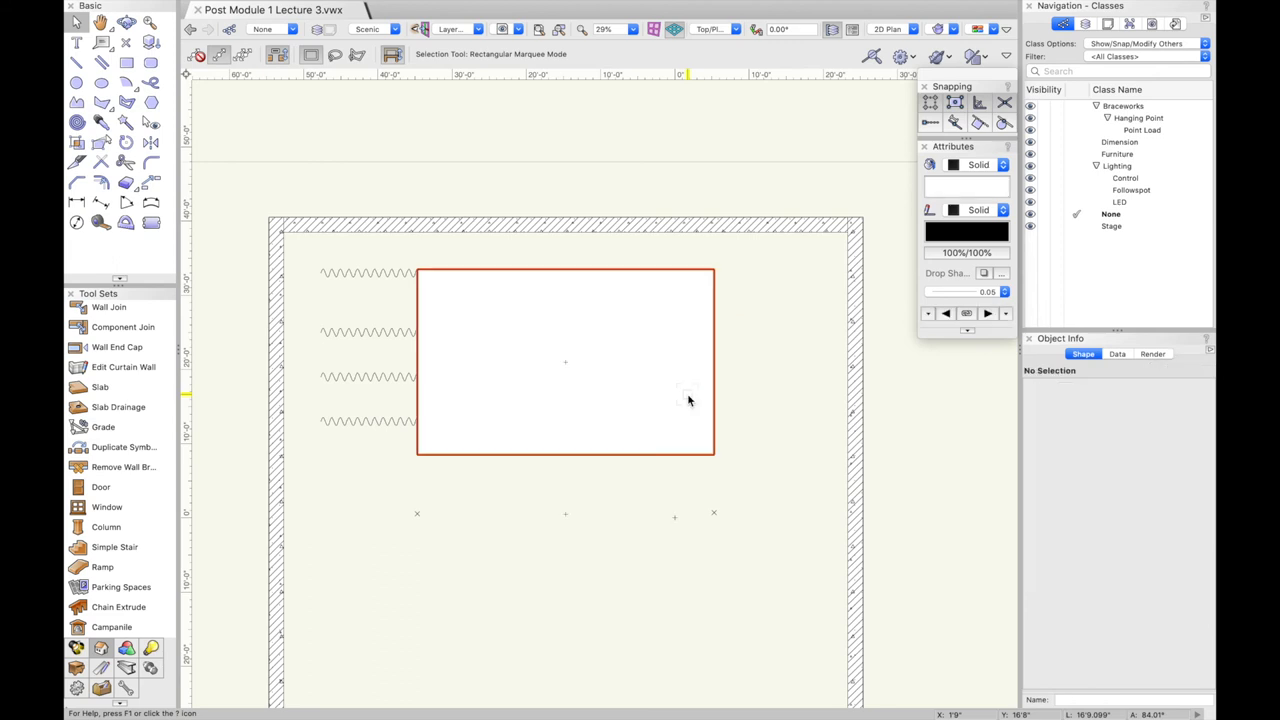
{"action": "left_click", "coordinate": [365, 332]}
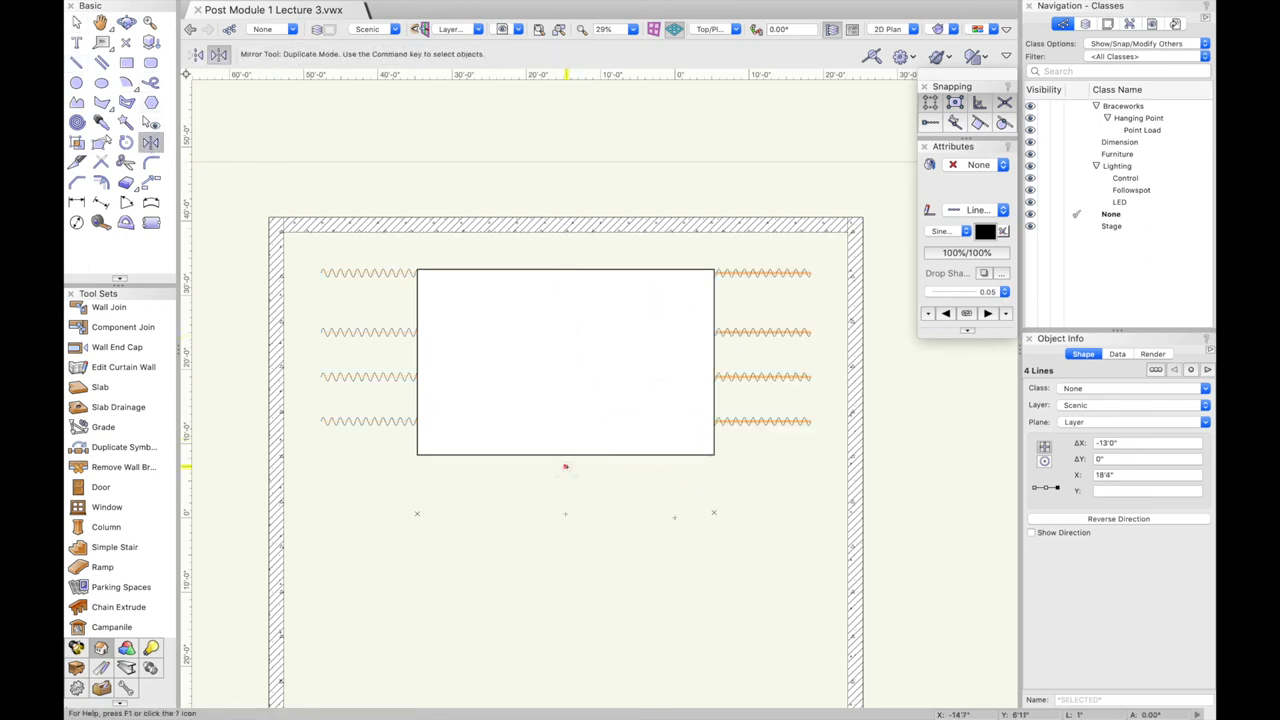
{"action": "left_click", "coordinate": [77, 22]}
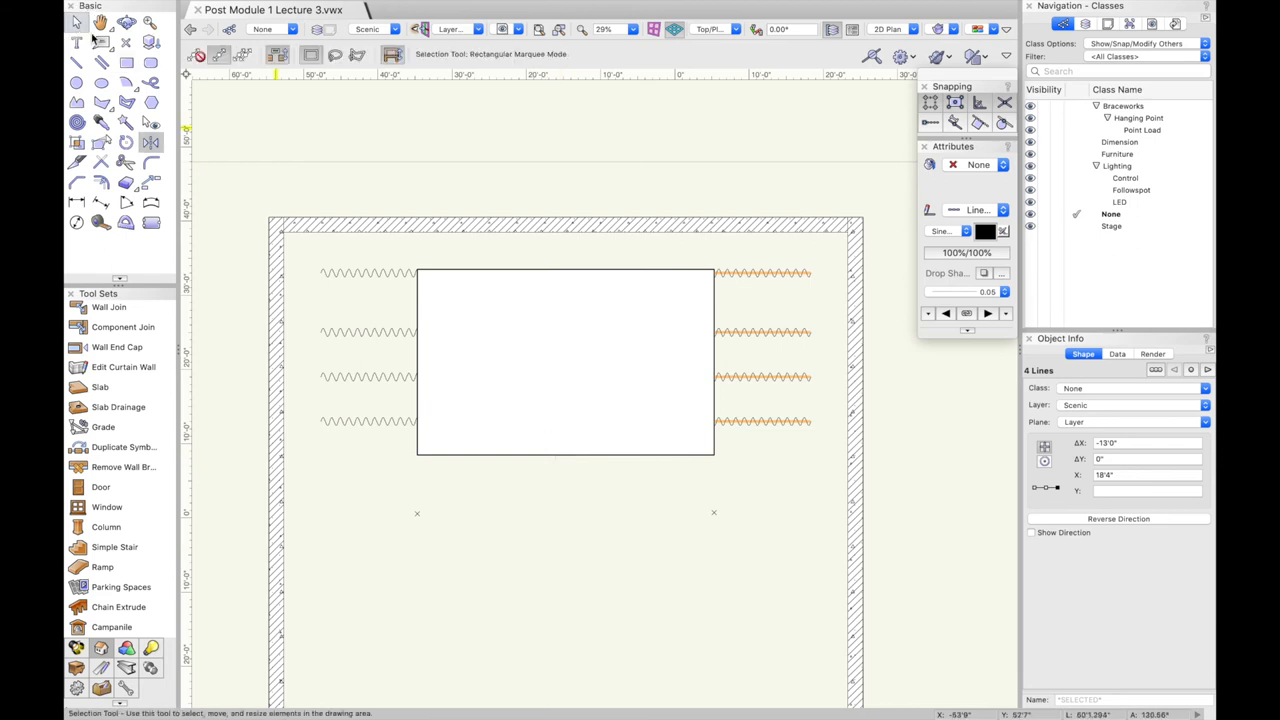
Draw a 40-foot Sine Wave line along the stage's upstage edge
{"action": "left_click", "coordinate": [67, 75]}
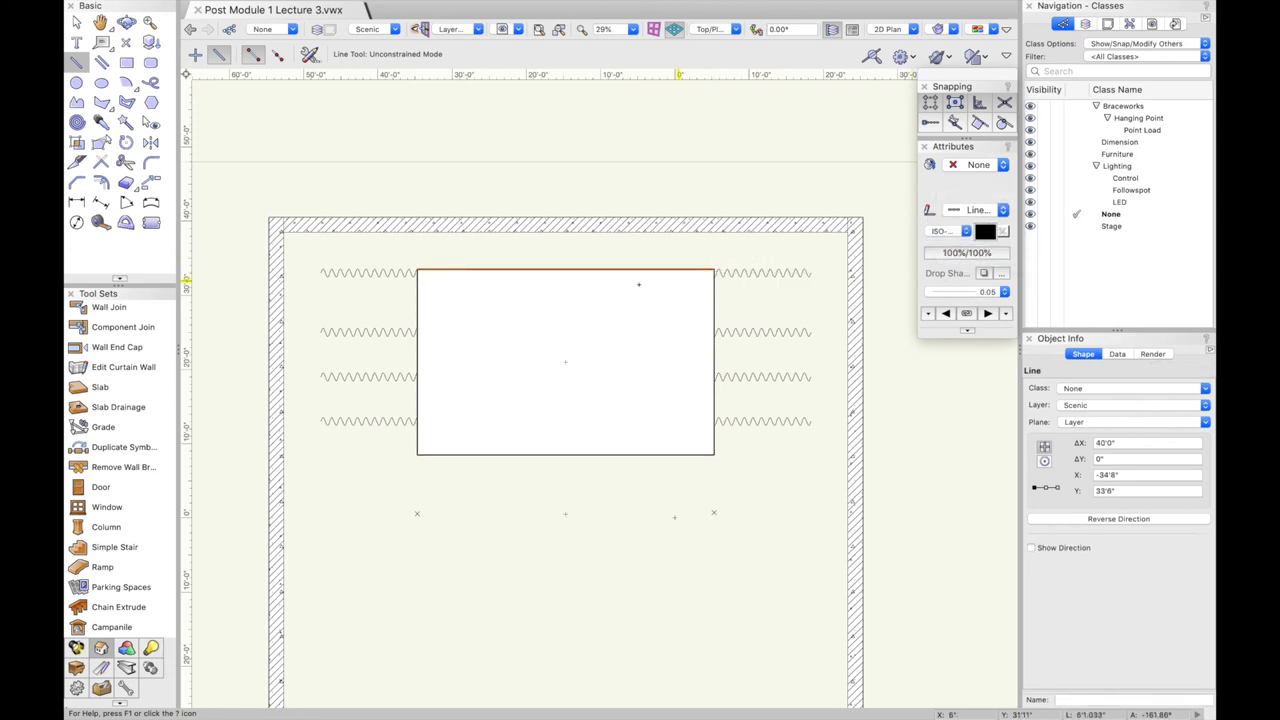
{"action": "left_click", "coordinate": [966, 231]}
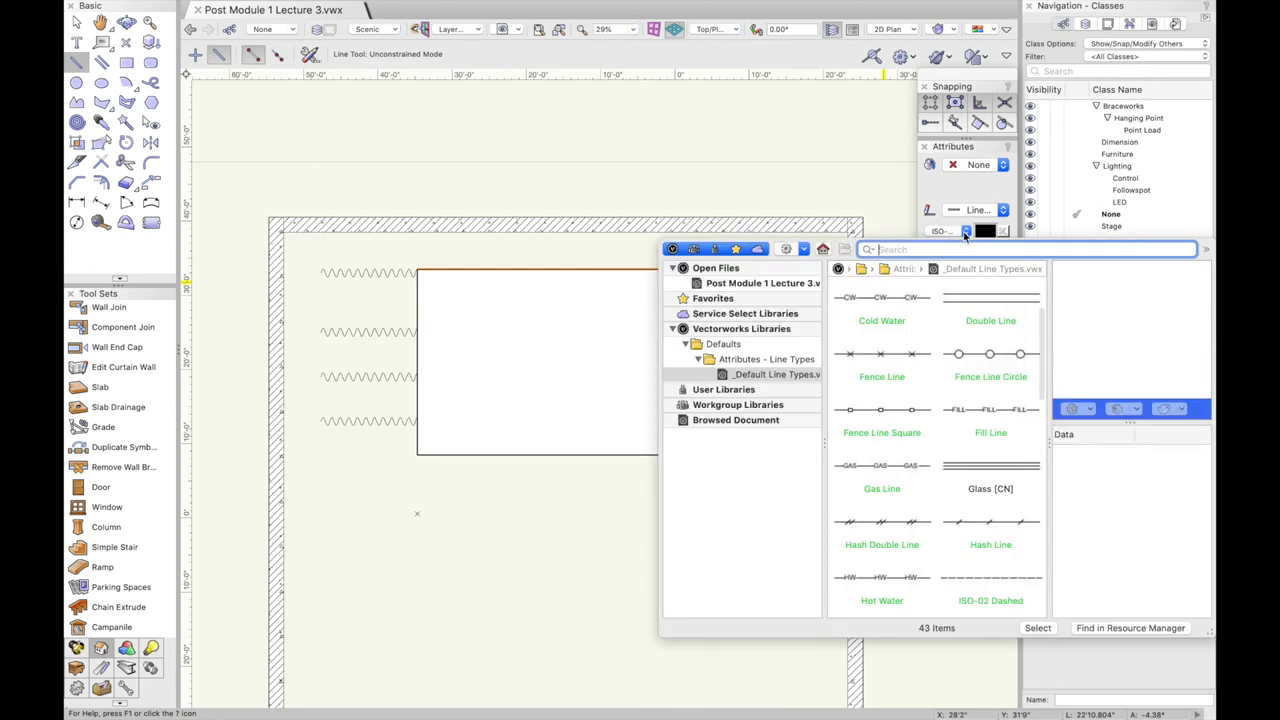
{"action": "scroll", "scroll_direction": "down", "scroll_amount": 3}
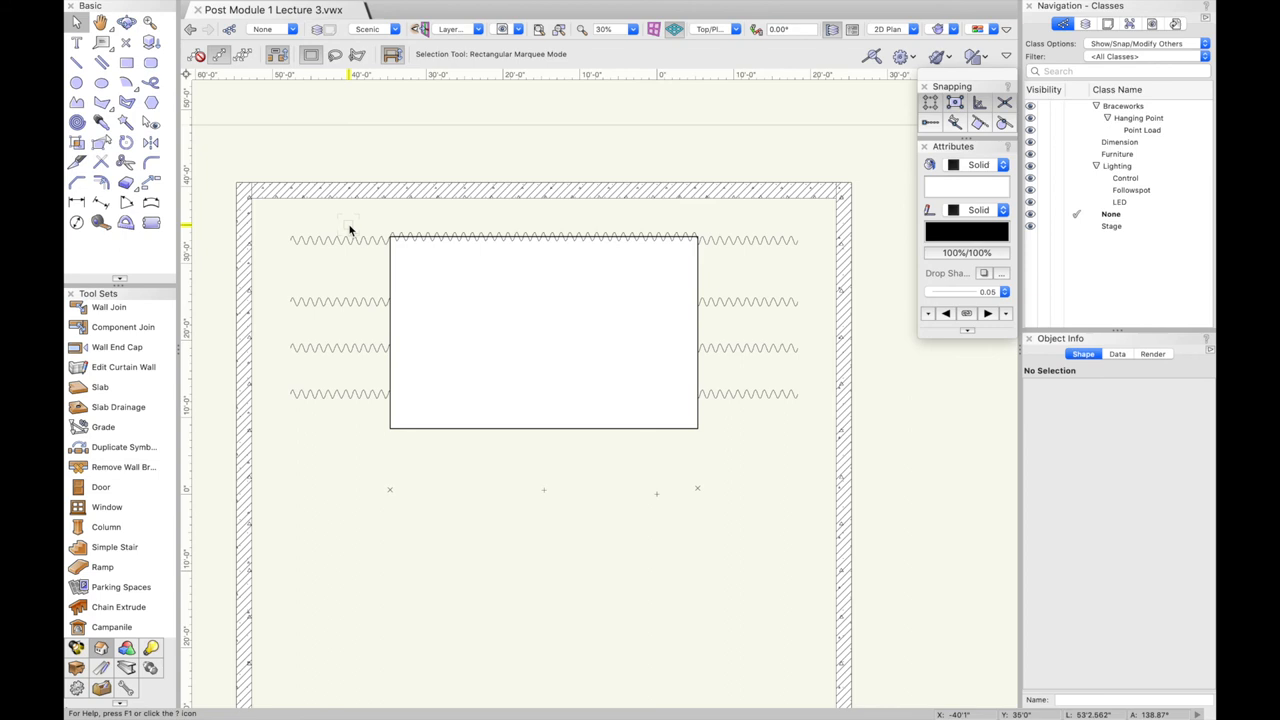
{"action": "mouse_move", "coordinate": [331, 339]}
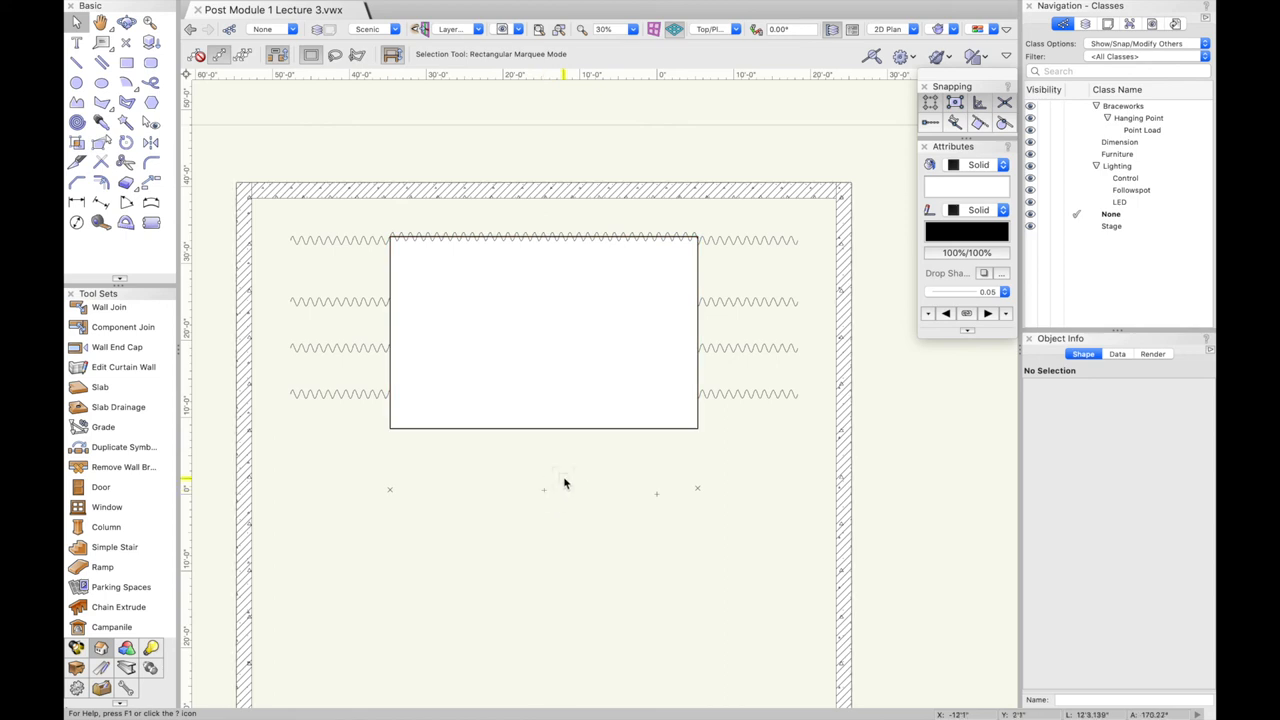
{"action": "mouse_move", "coordinate": [354, 400]}
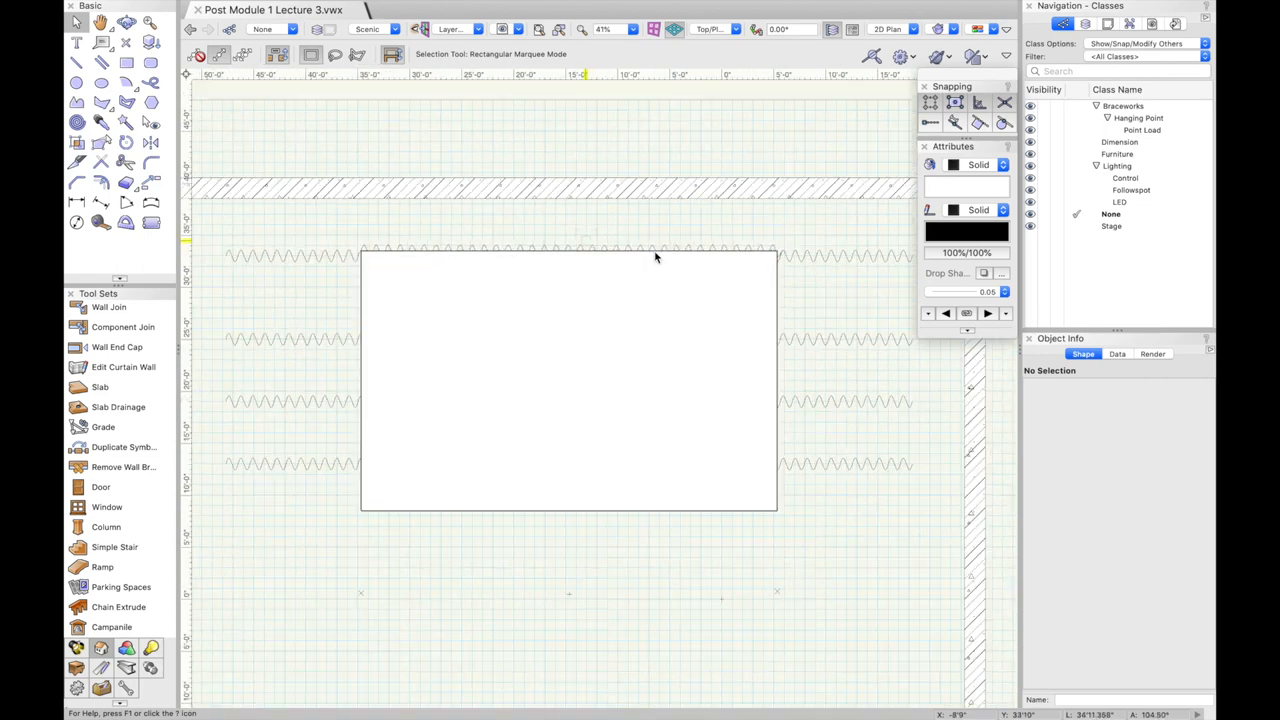
Shift the back curtain 6 inches and the upper right leg 3 inches upstage, then select the nine masking lines
{"action": "left_click", "coordinate": [568, 380]}
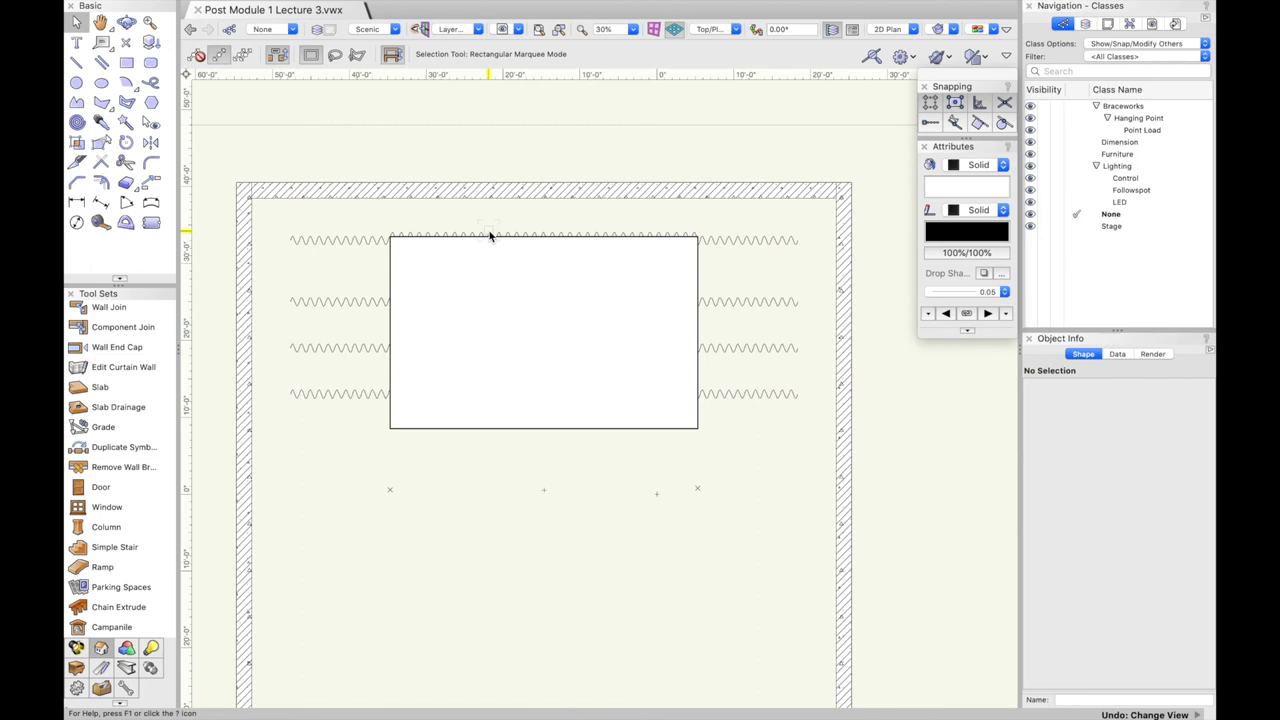
{"action": "left_click", "coordinate": [480, 238]}
{"action": "type", "text": "6"}
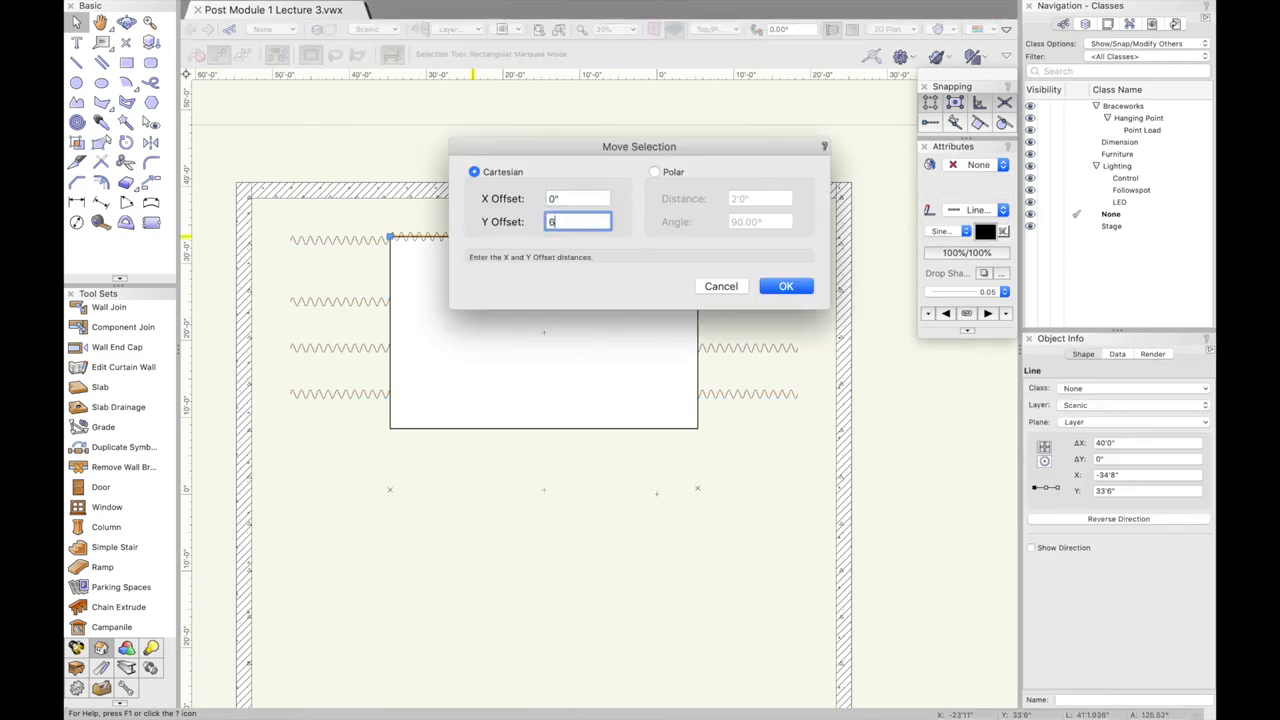
{"action": "left_click", "coordinate": [786, 286]}
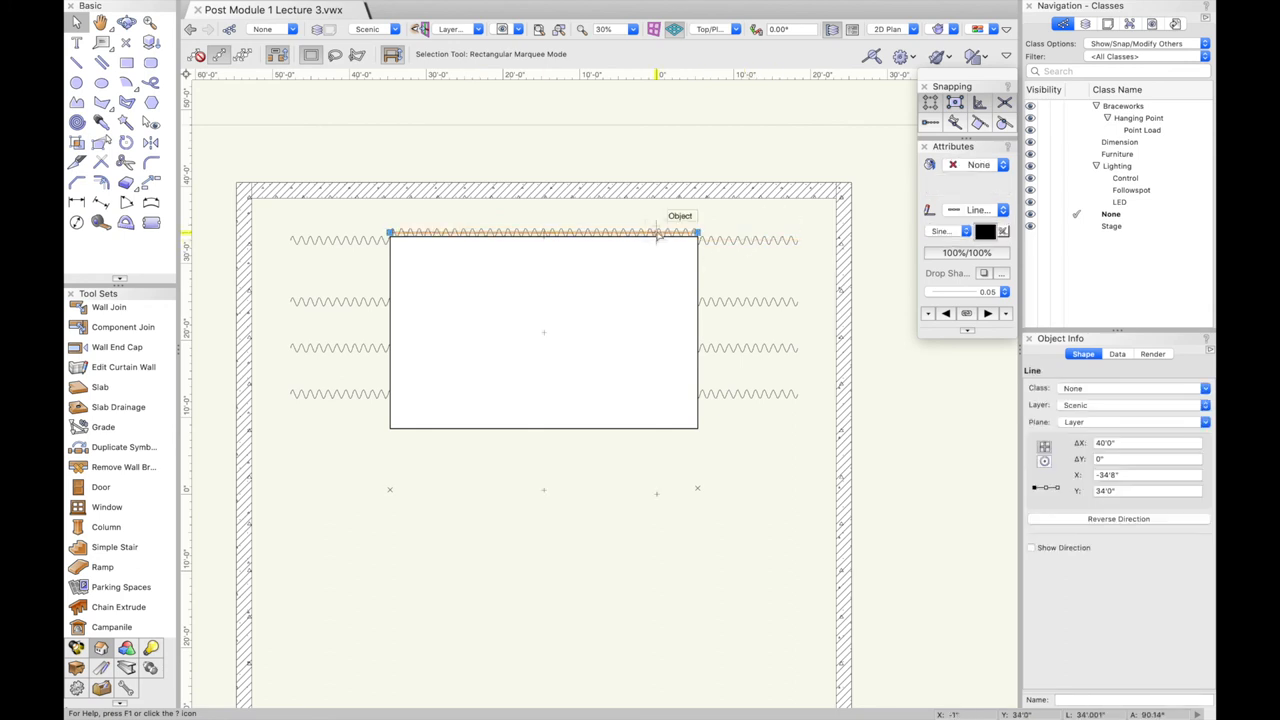
{"action": "left_click", "coordinate": [750, 265]}
{"action": "type", "text": "3'"}
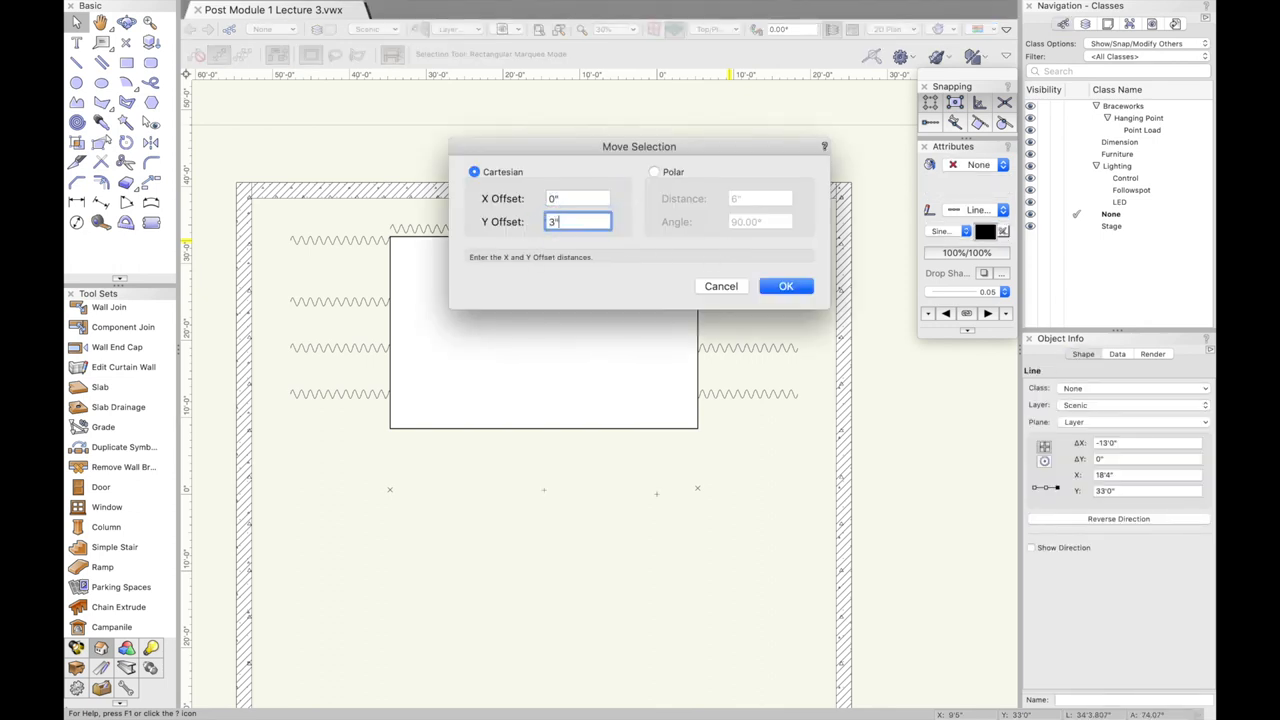
{"action": "left_click", "coordinate": [785, 286]}
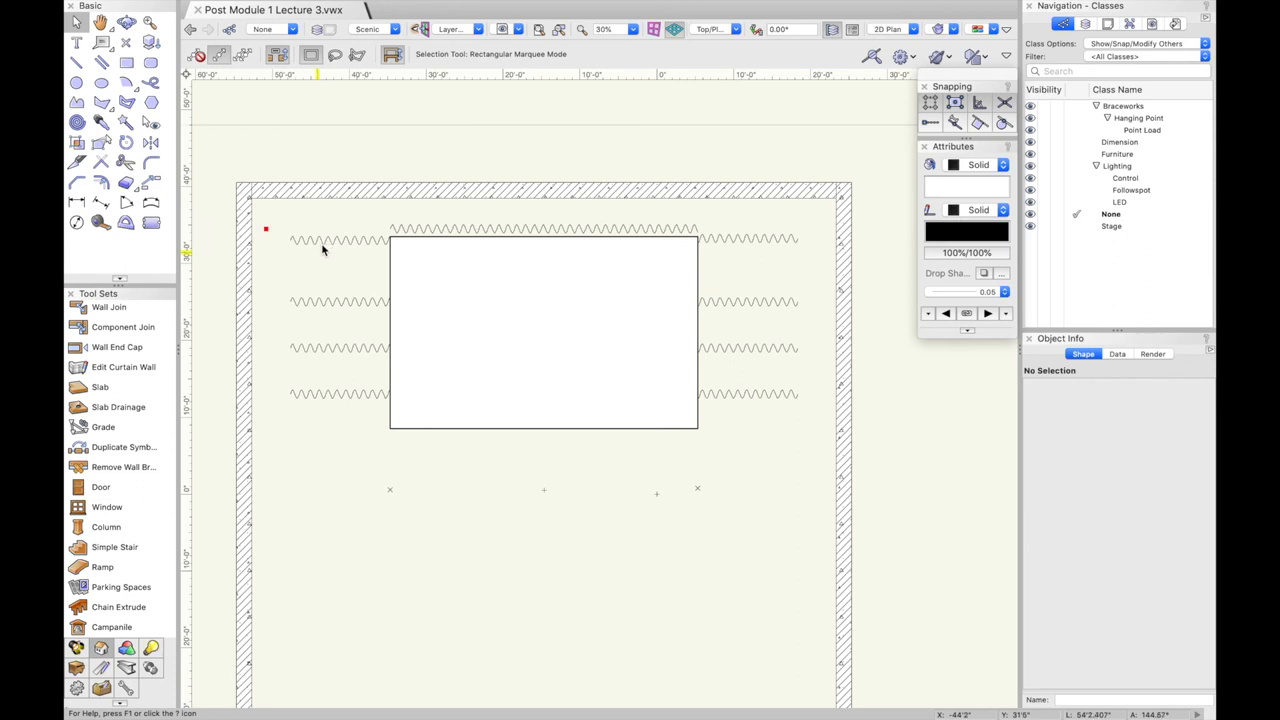
{"action": "left_click", "coordinate": [335, 238]}
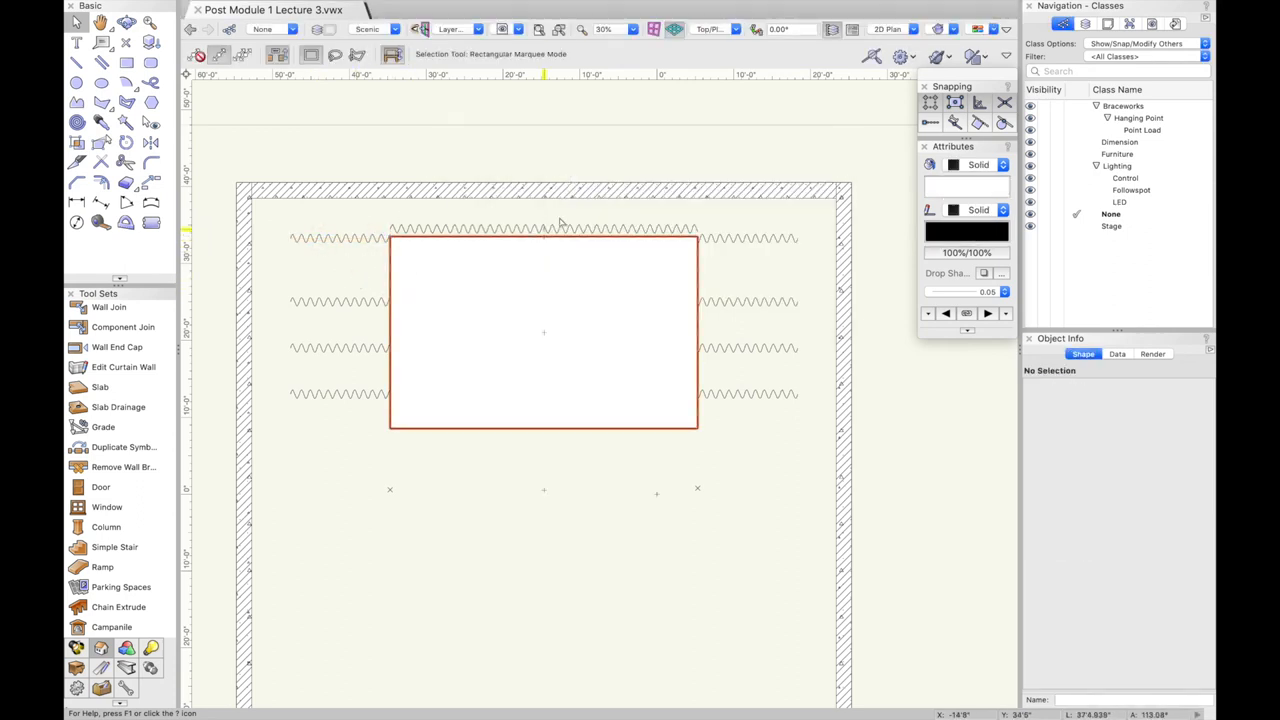
{"action": "left_click", "coordinate": [543, 230]}
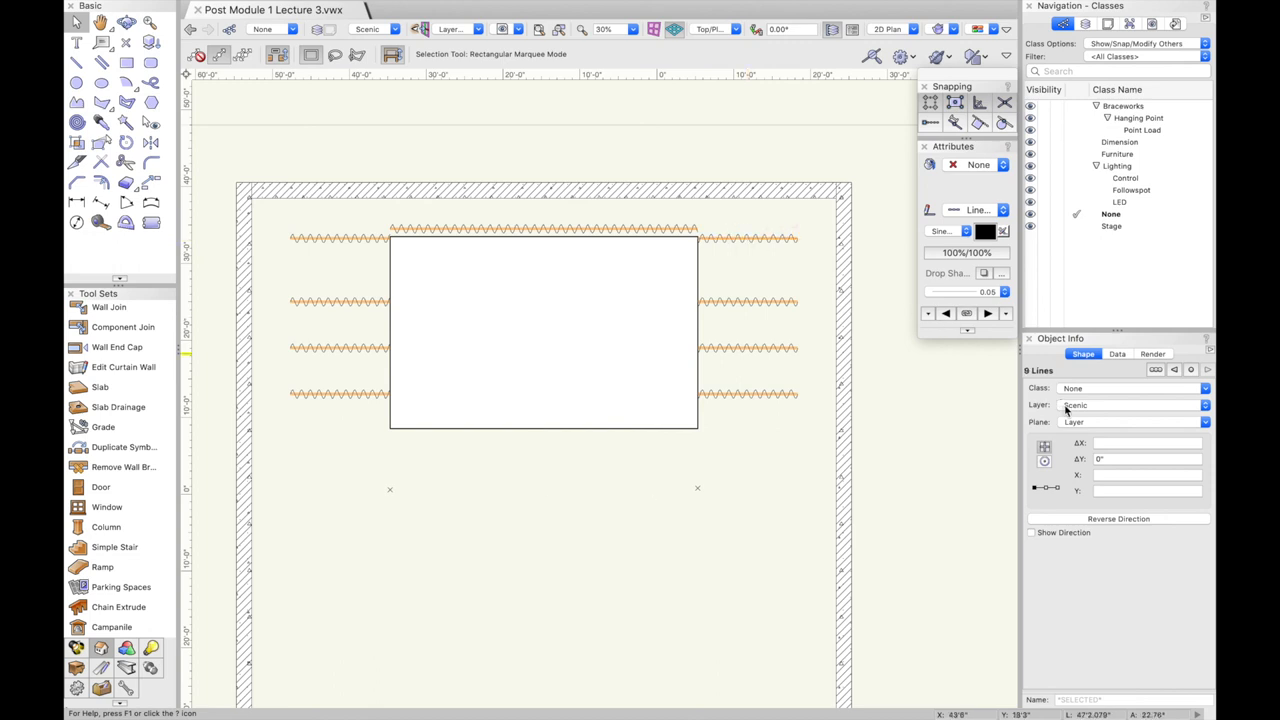
{"action": "mouse_move", "coordinate": [1093, 412]}
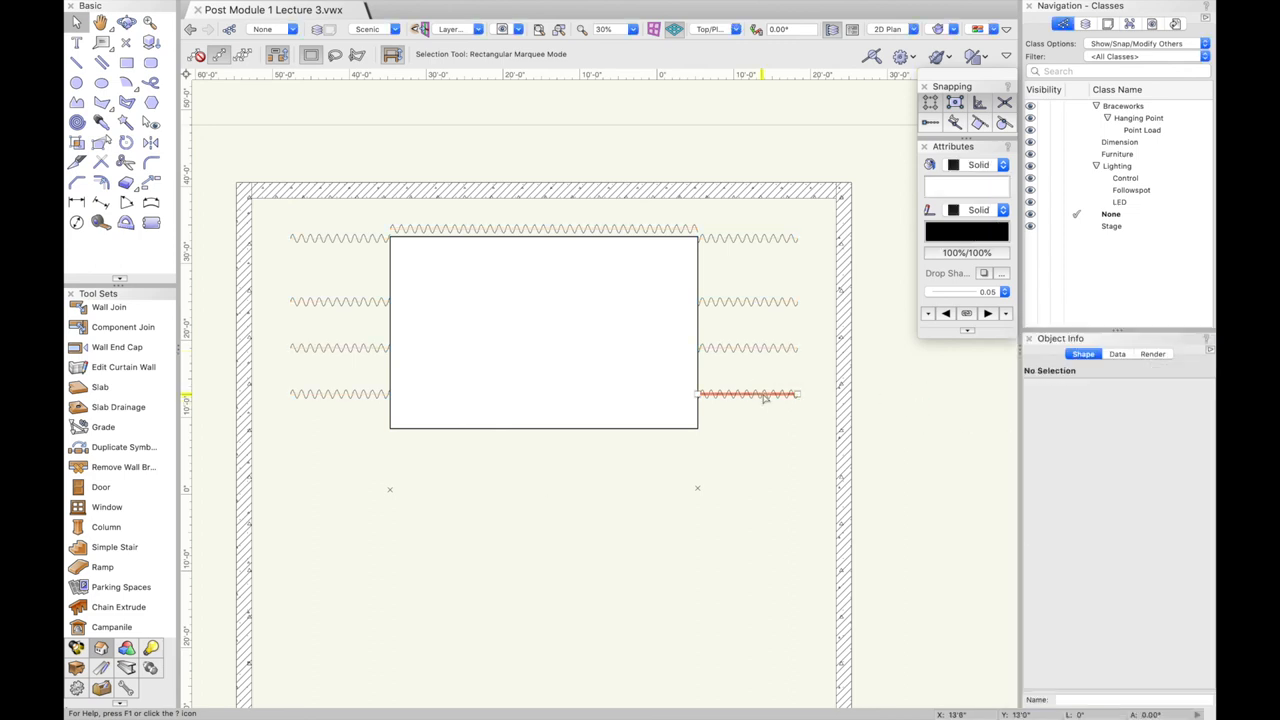
Create a Masking class and assign the nine masking lines to it
{"action": "left_click", "coordinate": [758, 343]}
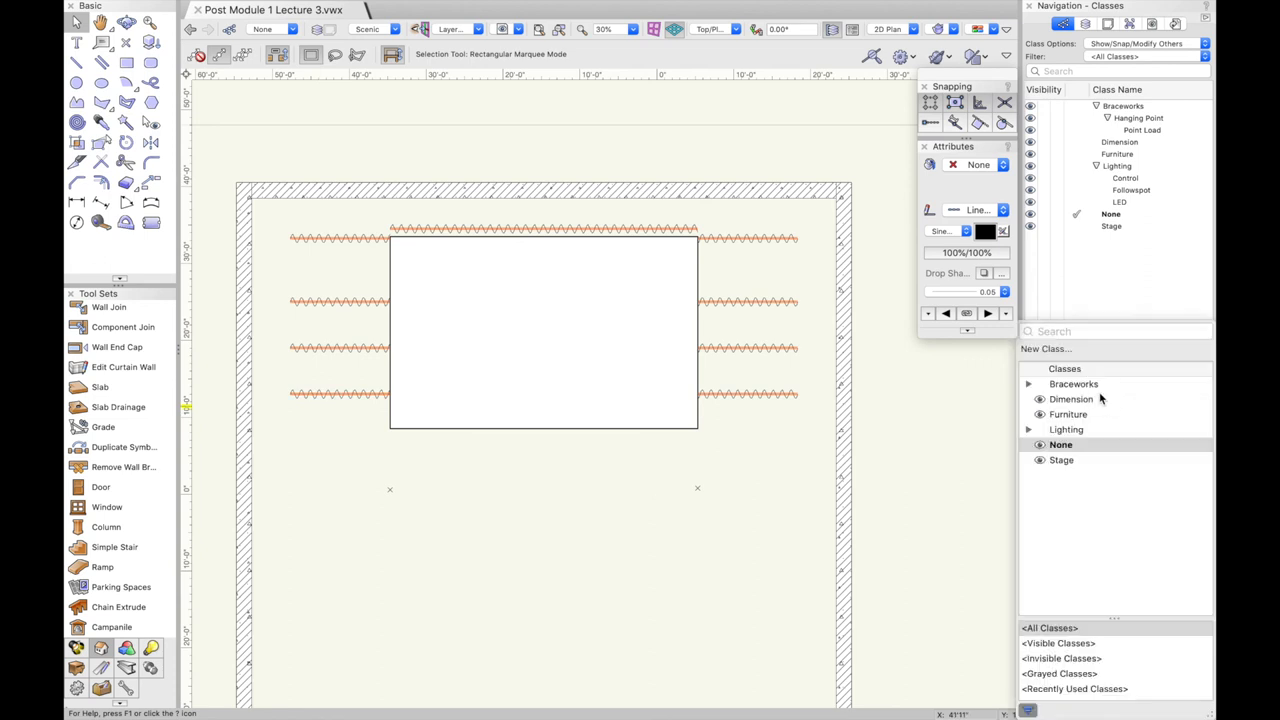
{"action": "left_click", "coordinate": [1044, 348]}
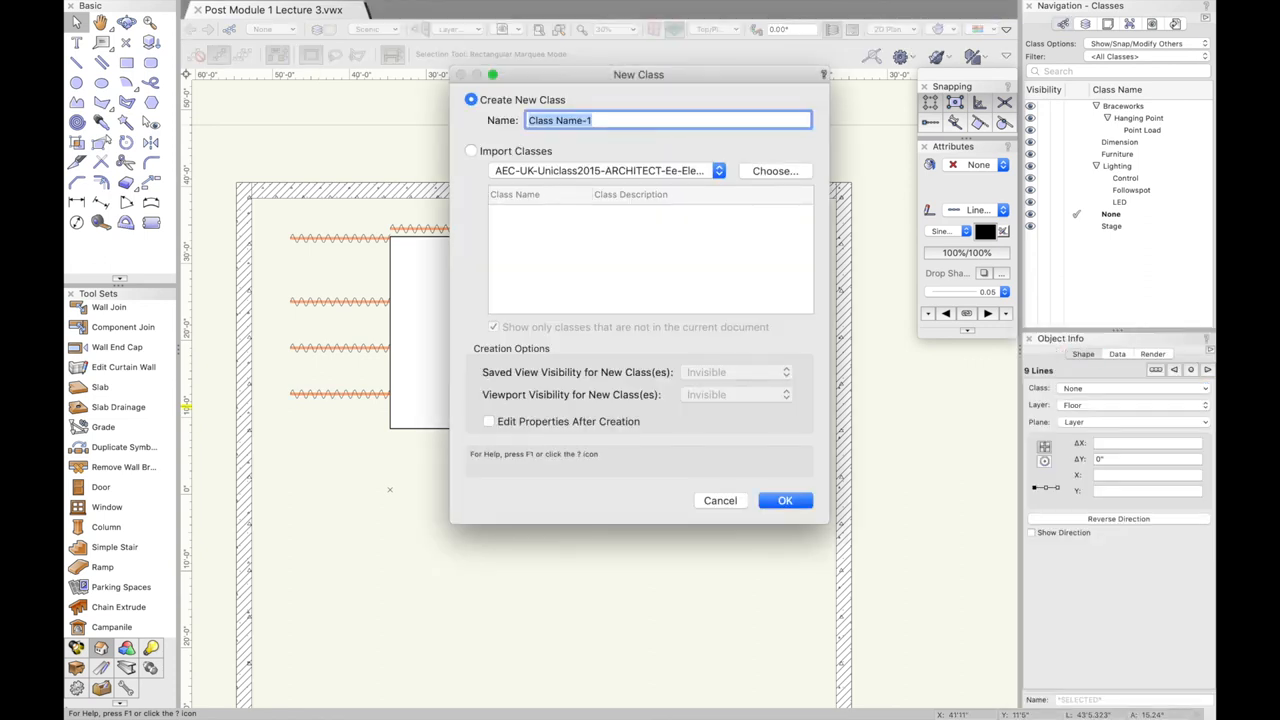
{"action": "left_click", "coordinate": [720, 500]}
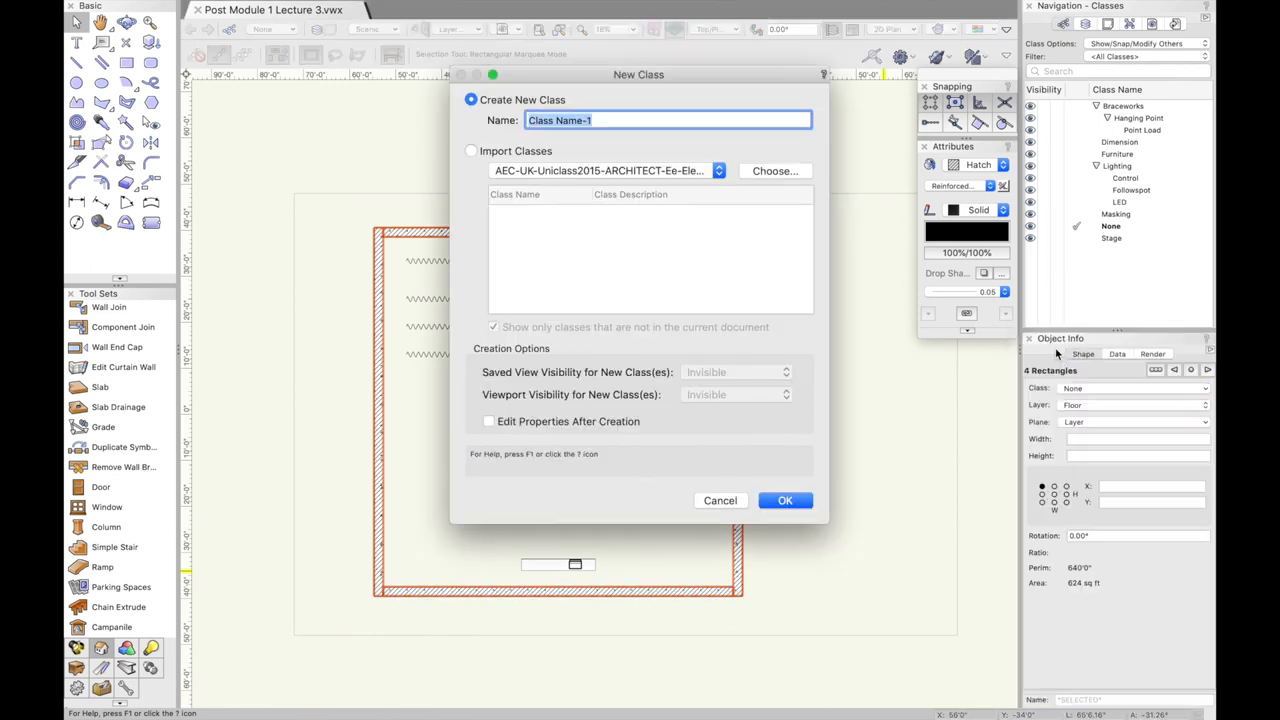
Create a Walls class for the four hatched wall rectangles
{"action": "type", "text": "W"}
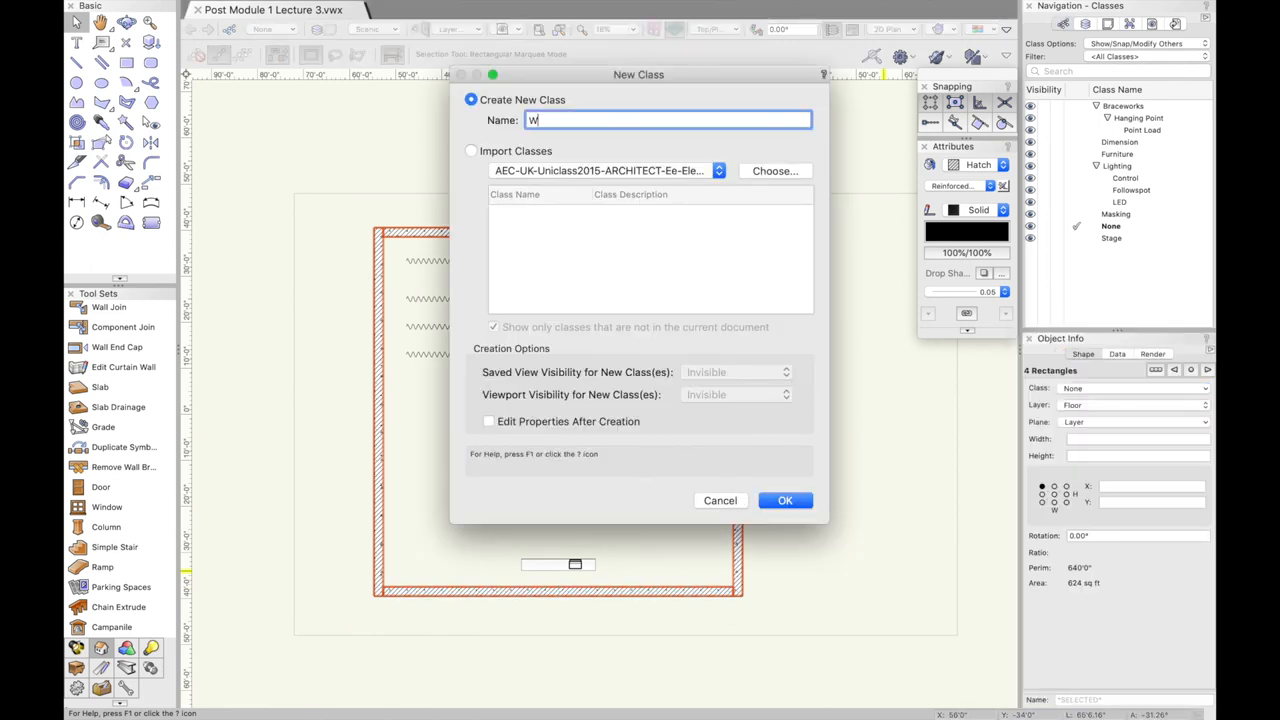
{"action": "type", "text": "all"}
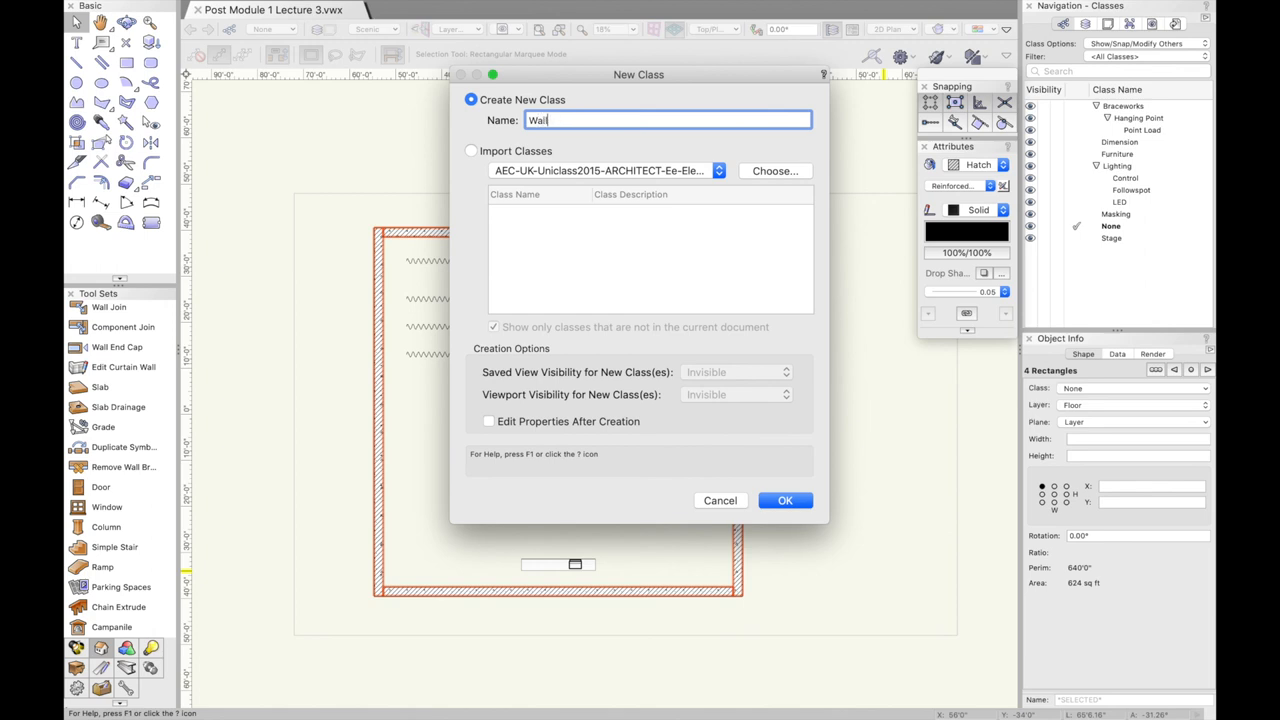
{"action": "left_click", "coordinate": [785, 500]}
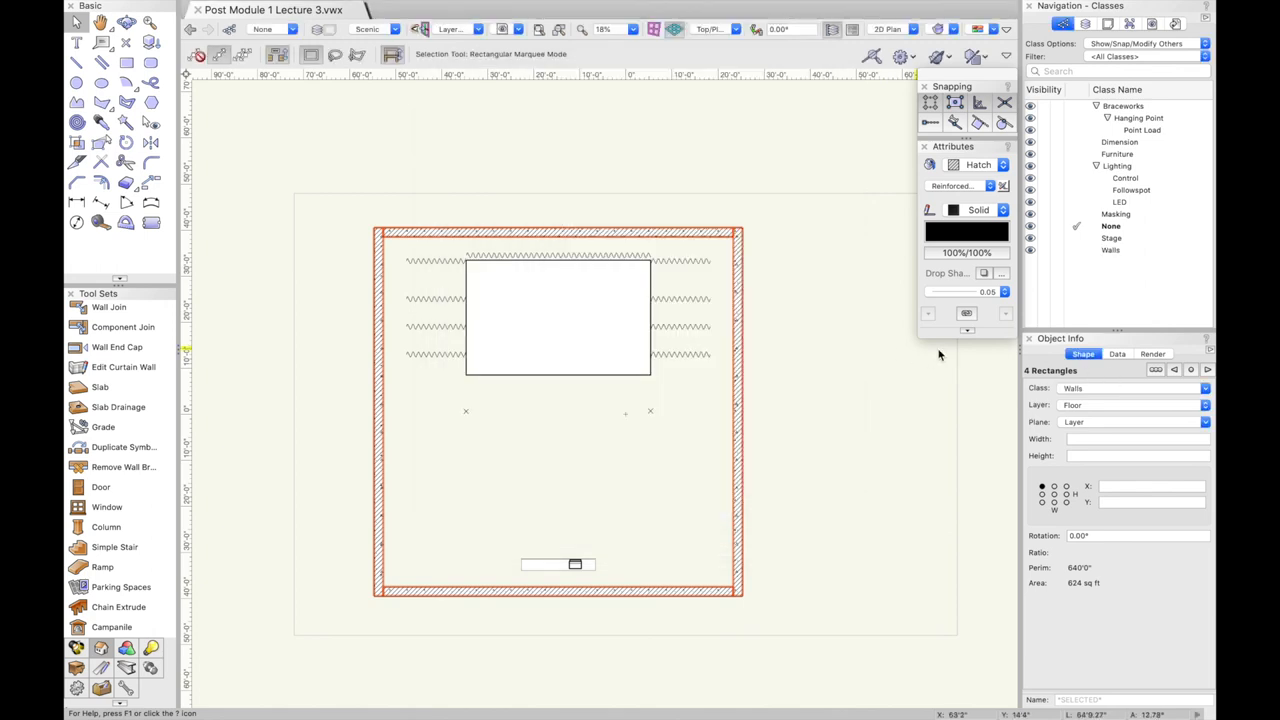
{"action": "mouse_move", "coordinate": [864, 300]}
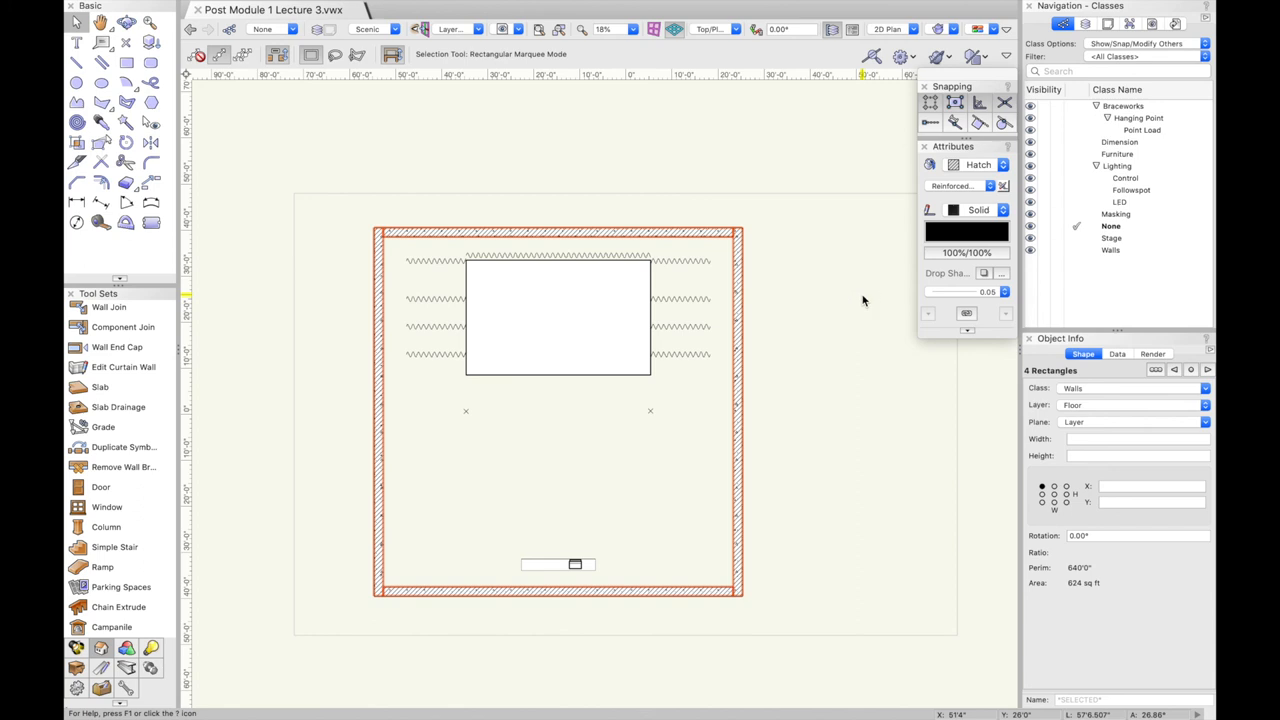